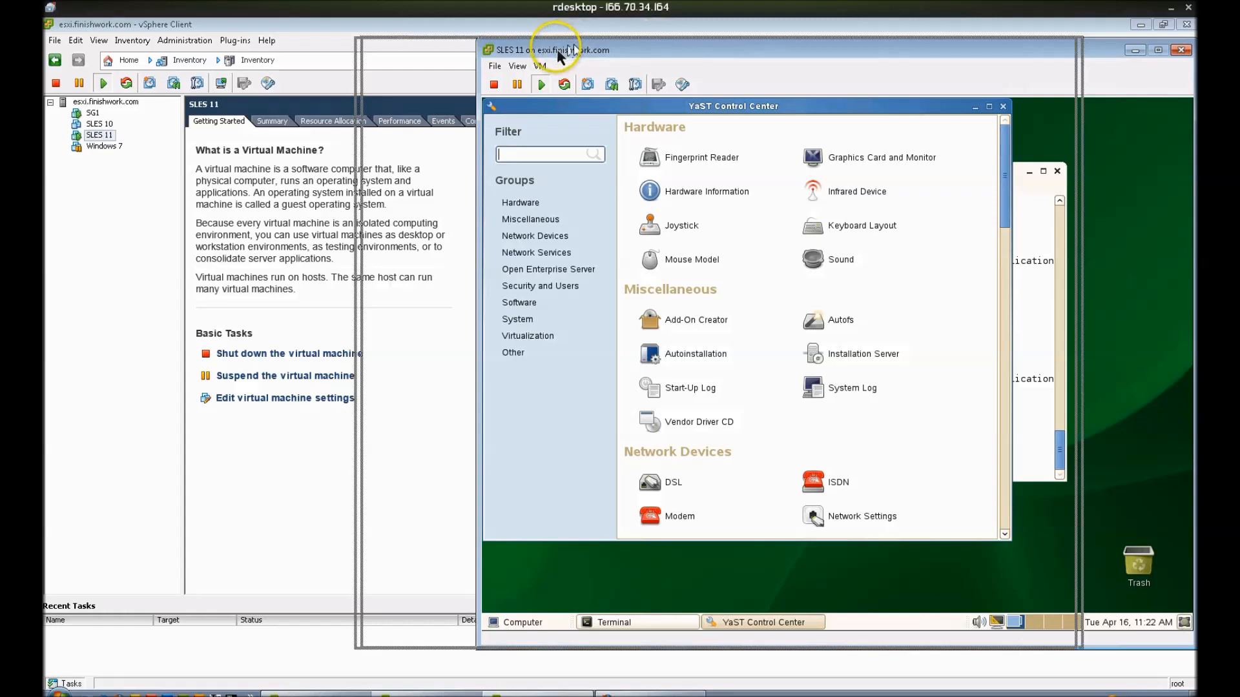
- Move the VM console and filter YaST modules by 'open' to find OES Install and Configuration
left_click_drag(552, 50, 420, 51)
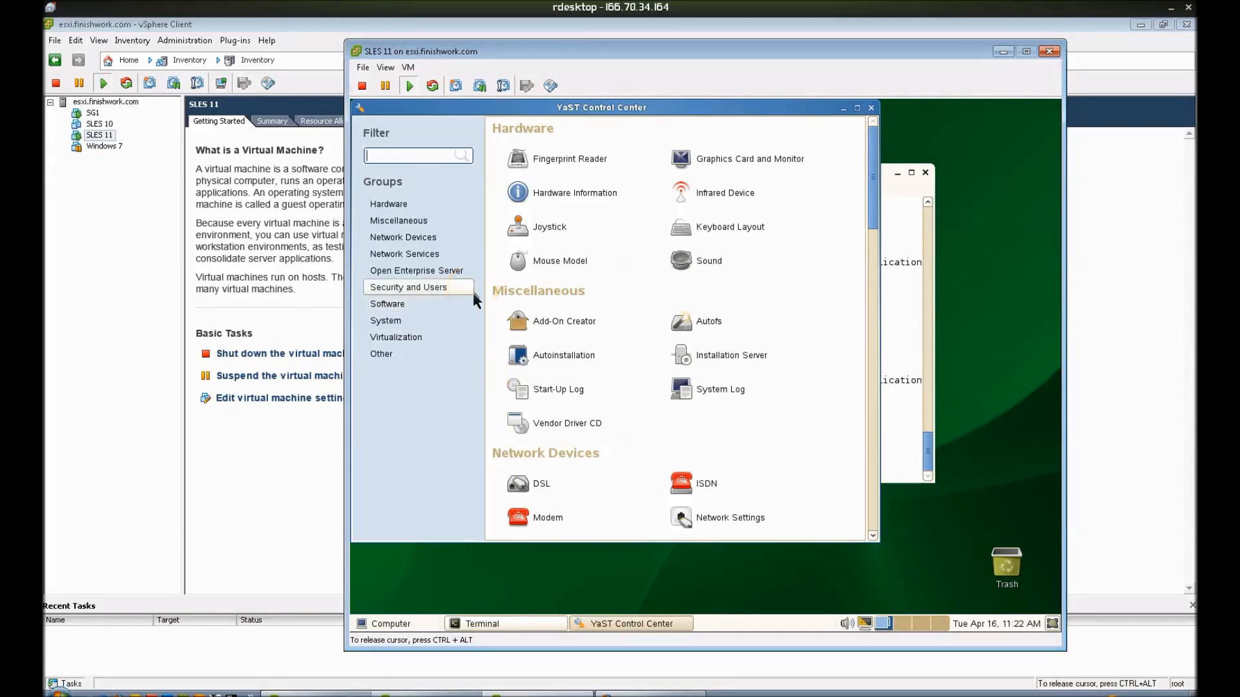
type("o")
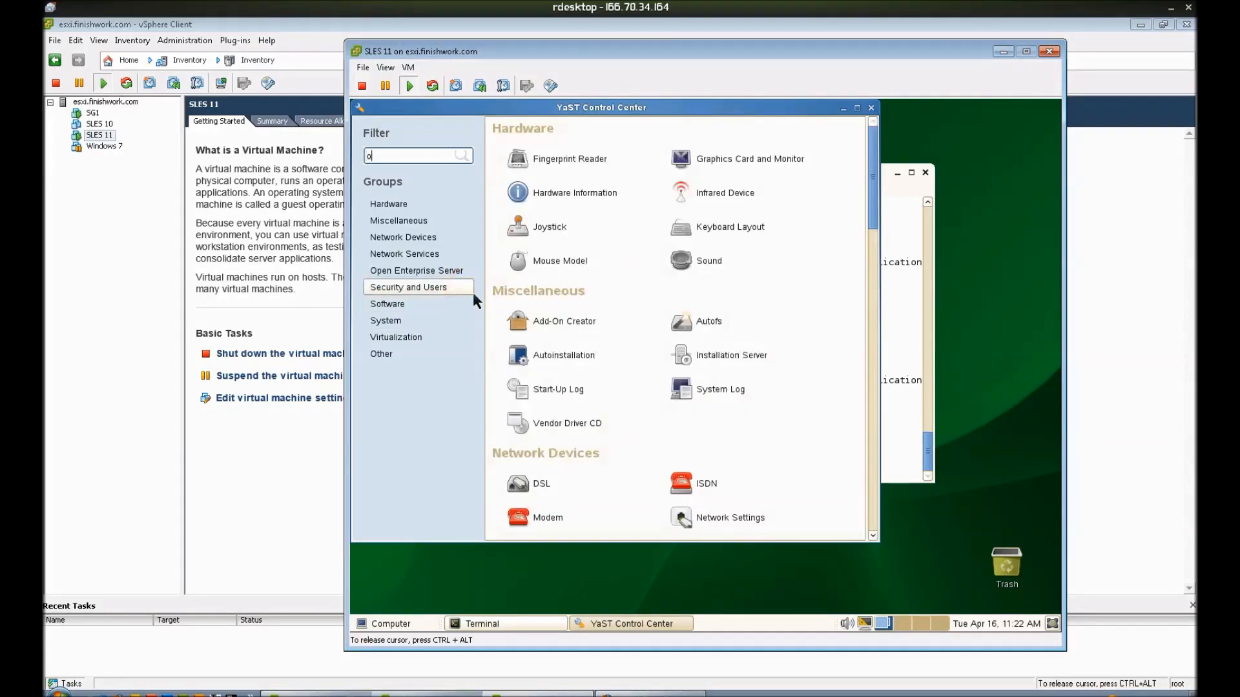
type("pen")
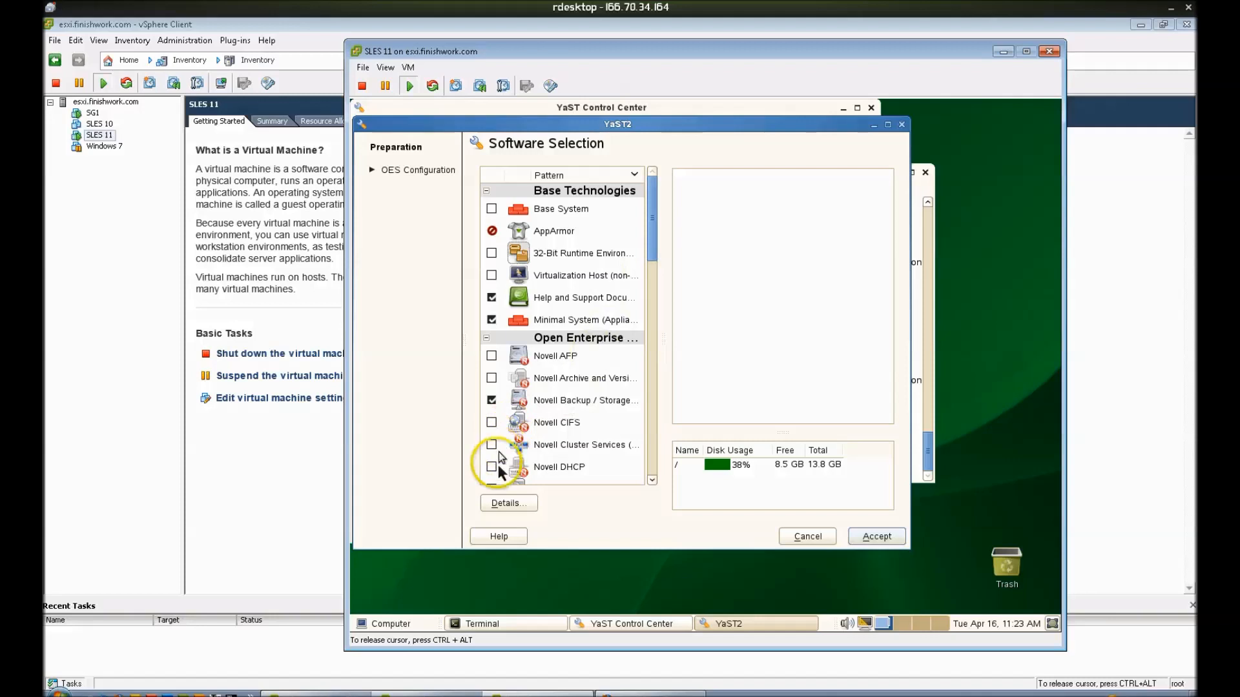
- Select the Novell DHCP pattern for installation and accept the software selection
left_click(559, 467)
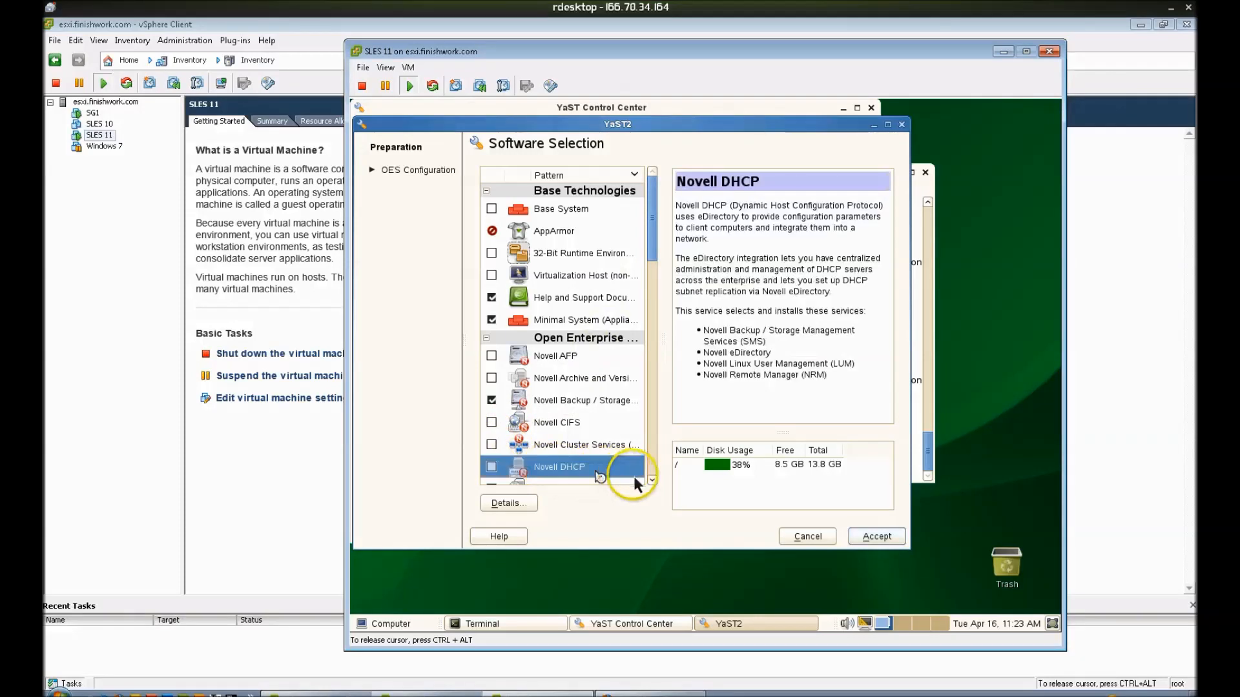
left_click(491, 467)
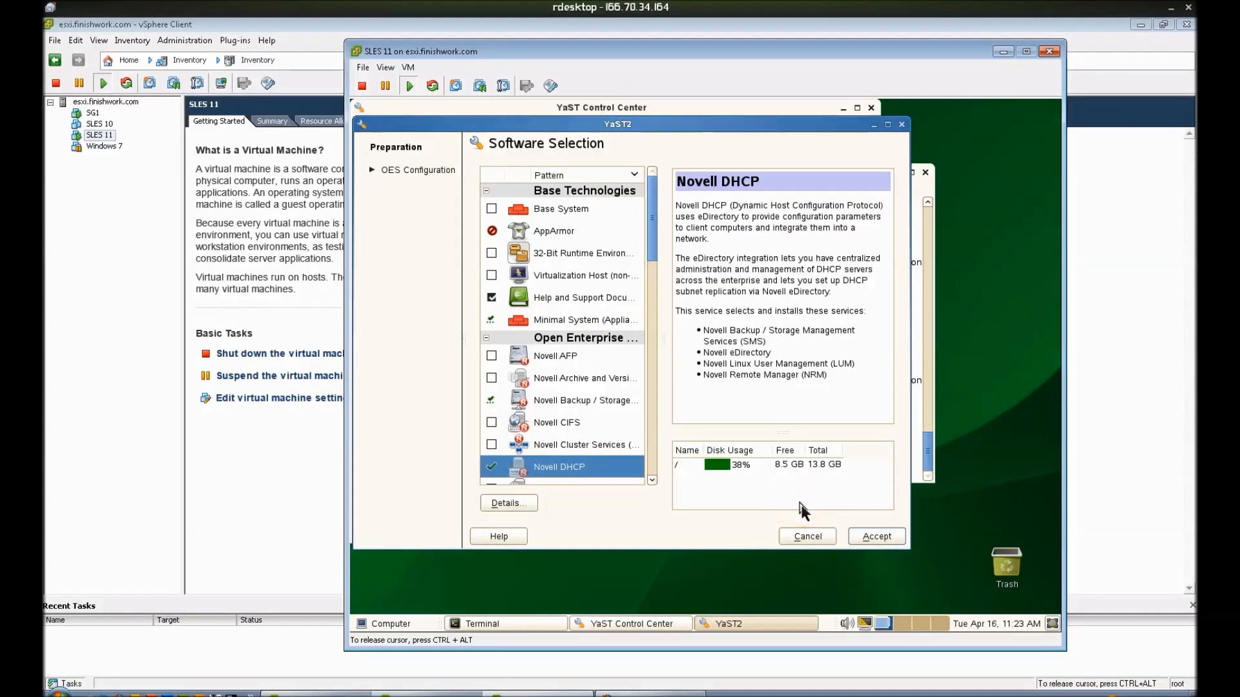
left_click(875, 535)
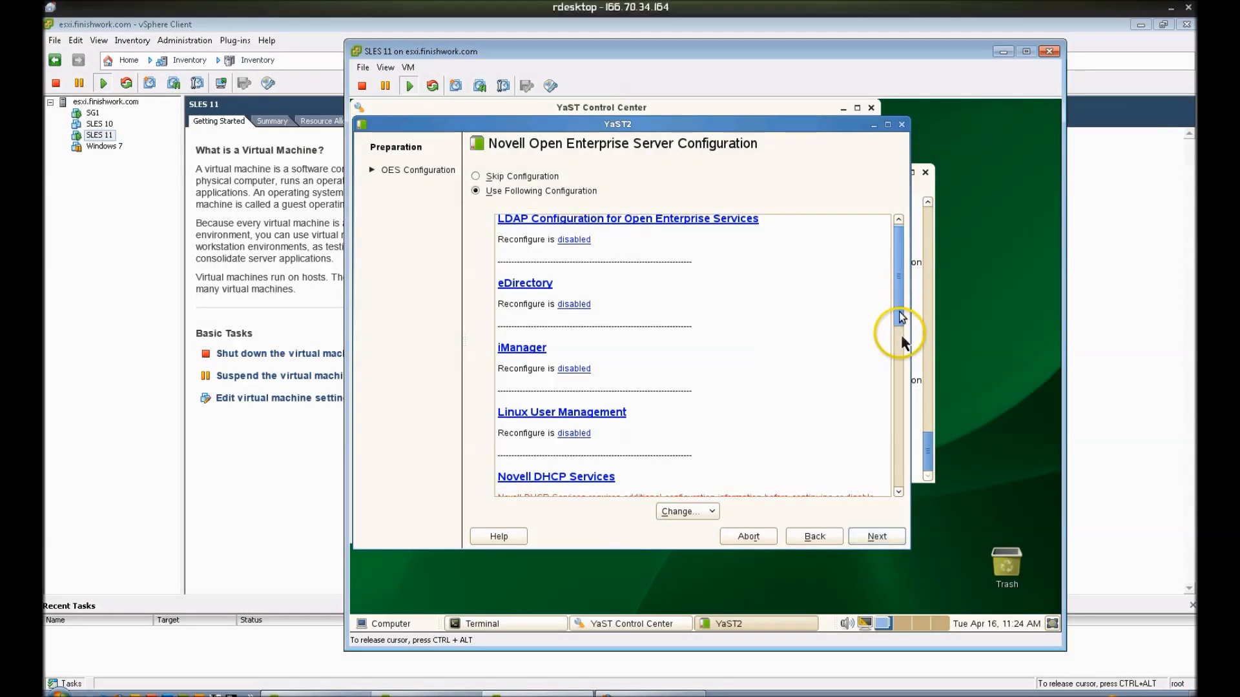
- Open Novell DHCP Services, confirm the eDirectory admin password, and select the locator organization
scroll("down", 3)
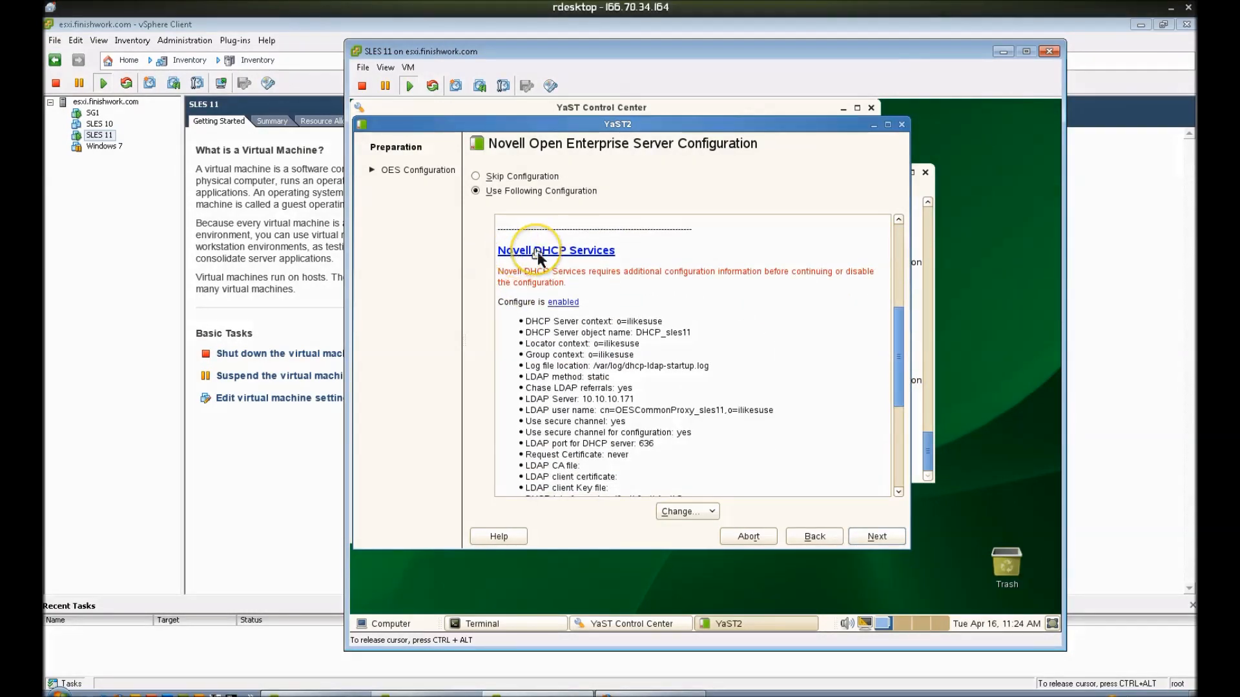
left_click(556, 249)
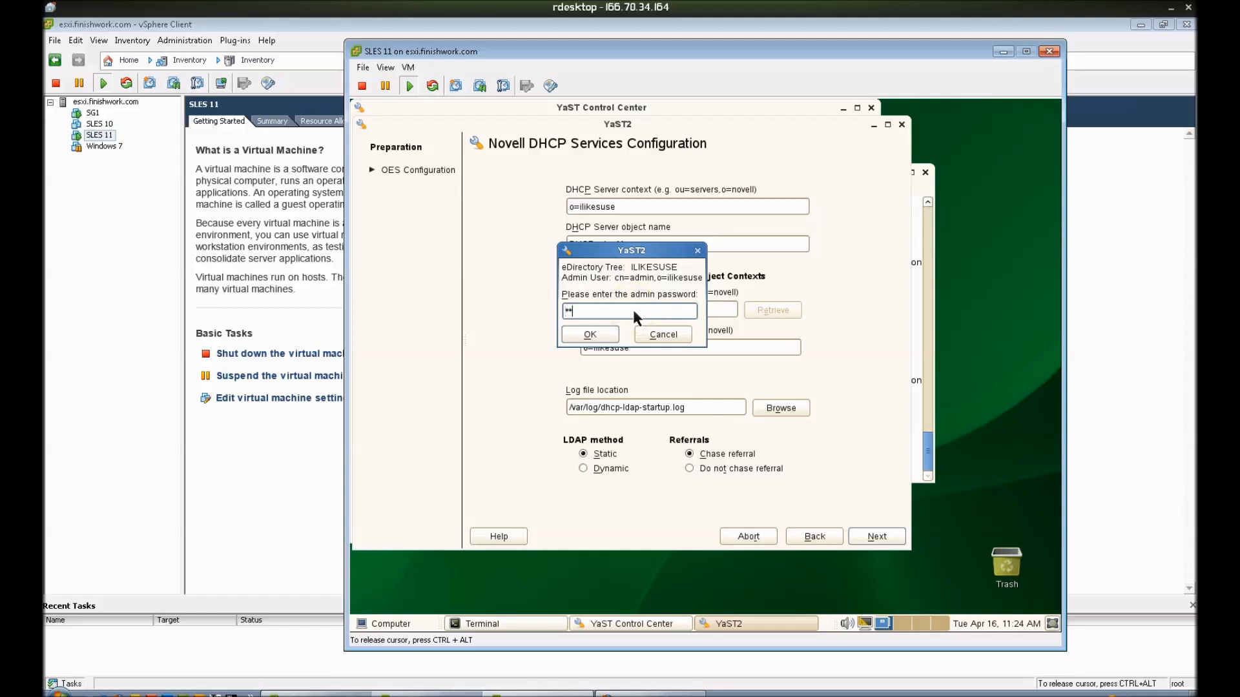
left_click(589, 334)
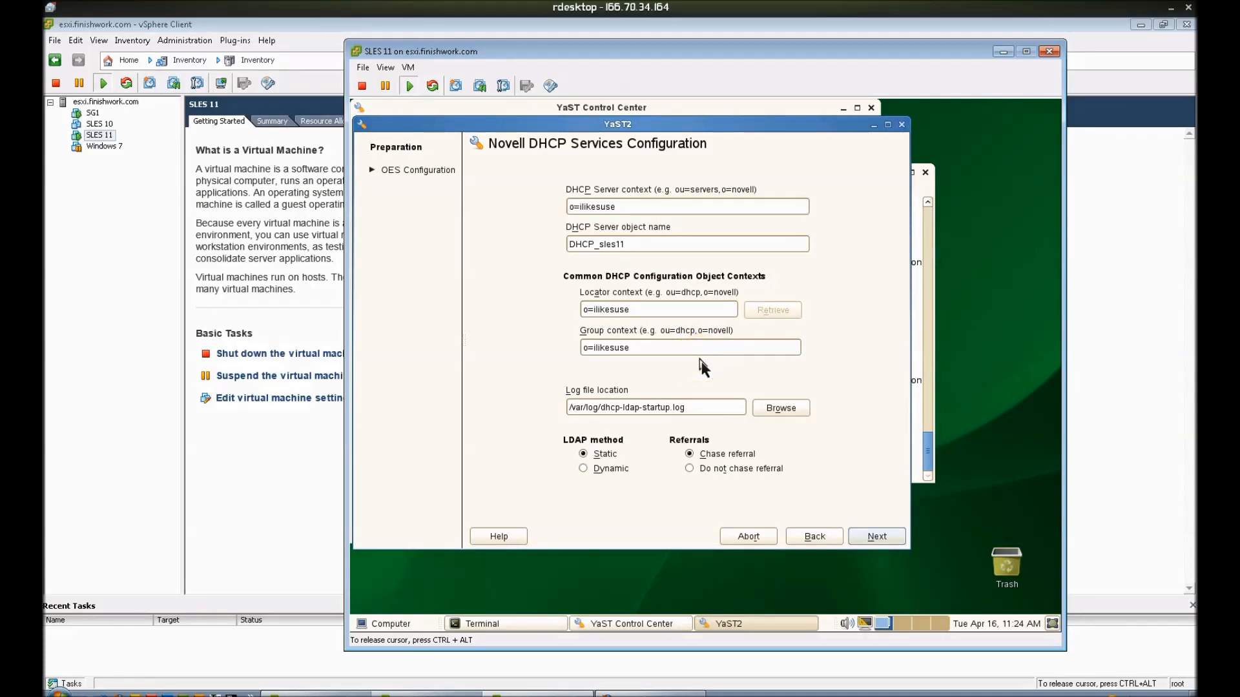
mouse_move(830, 494)
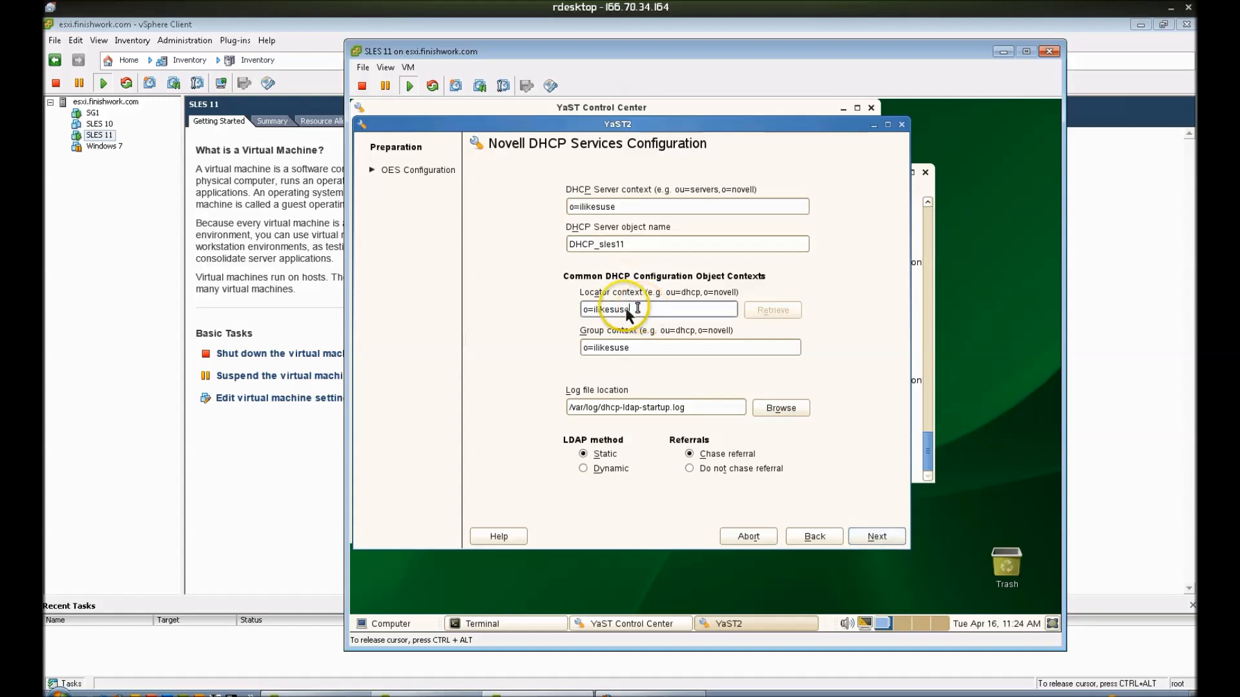
double_click(609, 309)
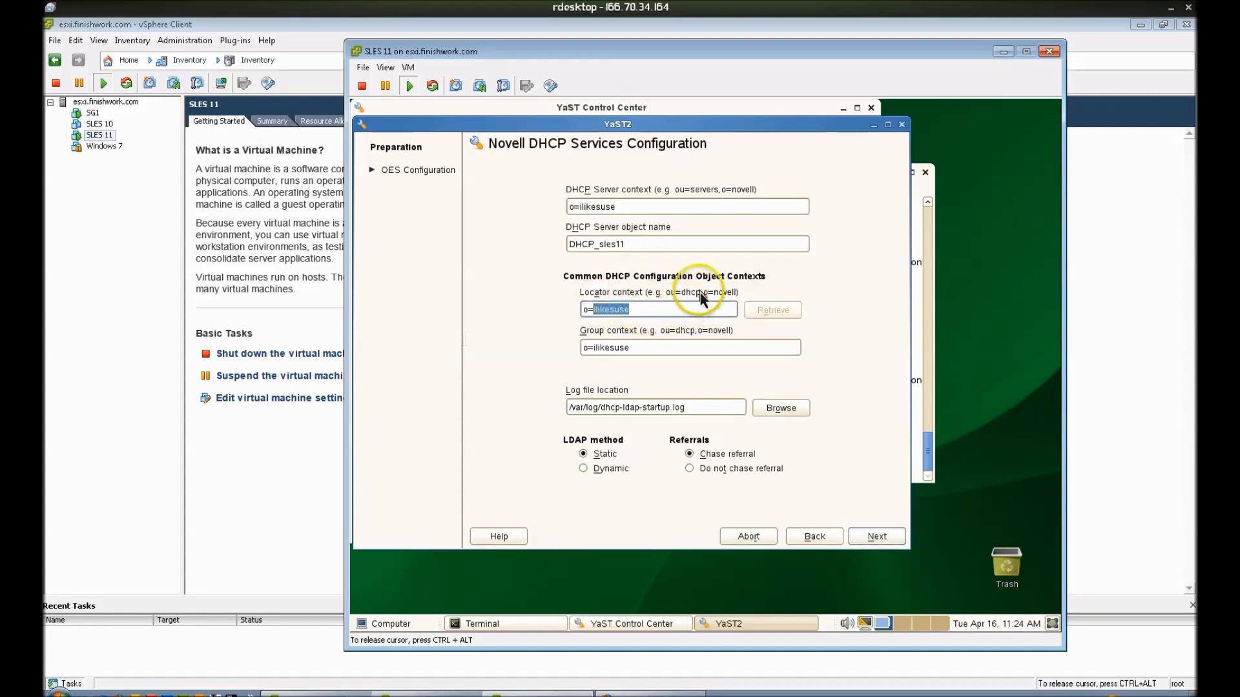
mouse_move(723, 391)
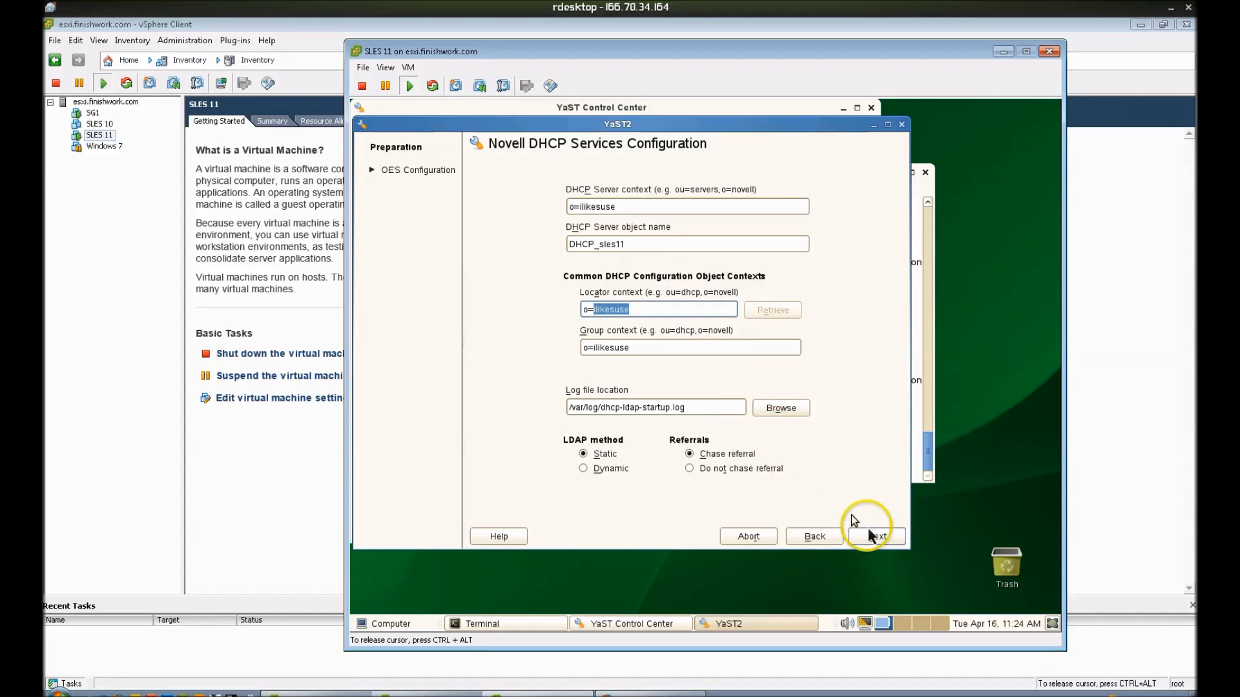
- Accept the default DHCP object contexts and LDAP secure channel settings
left_click(876, 536)
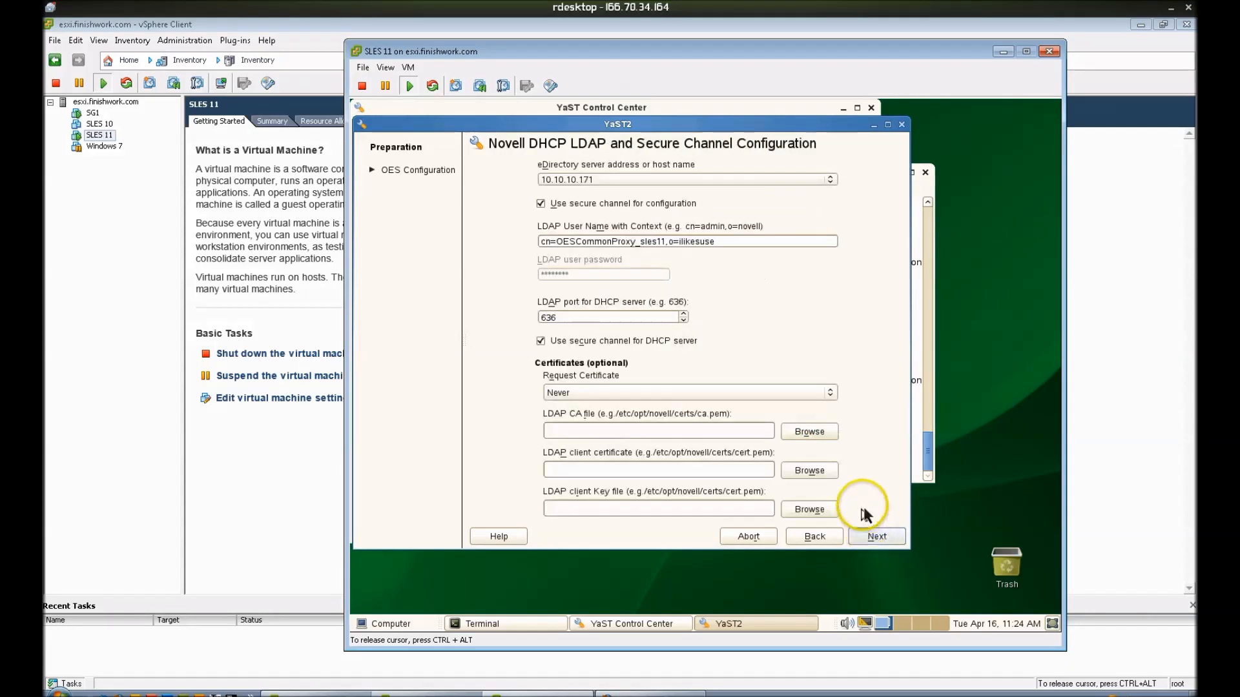
mouse_move(584, 174)
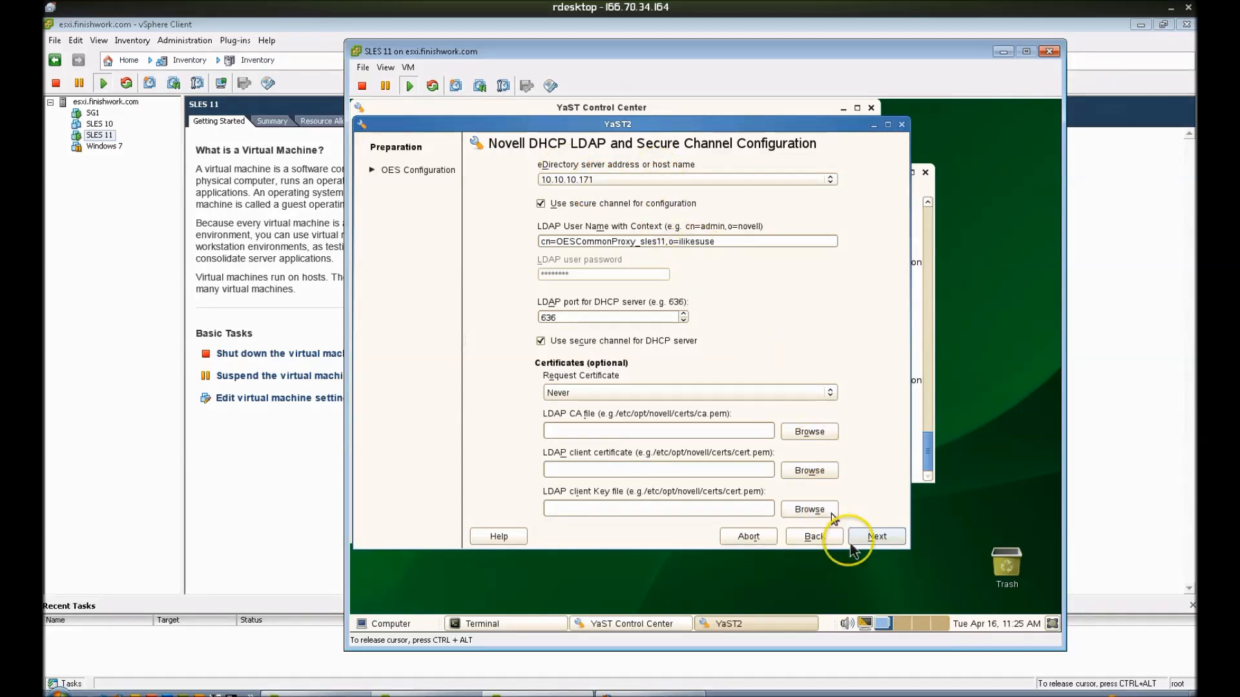
left_click(876, 536)
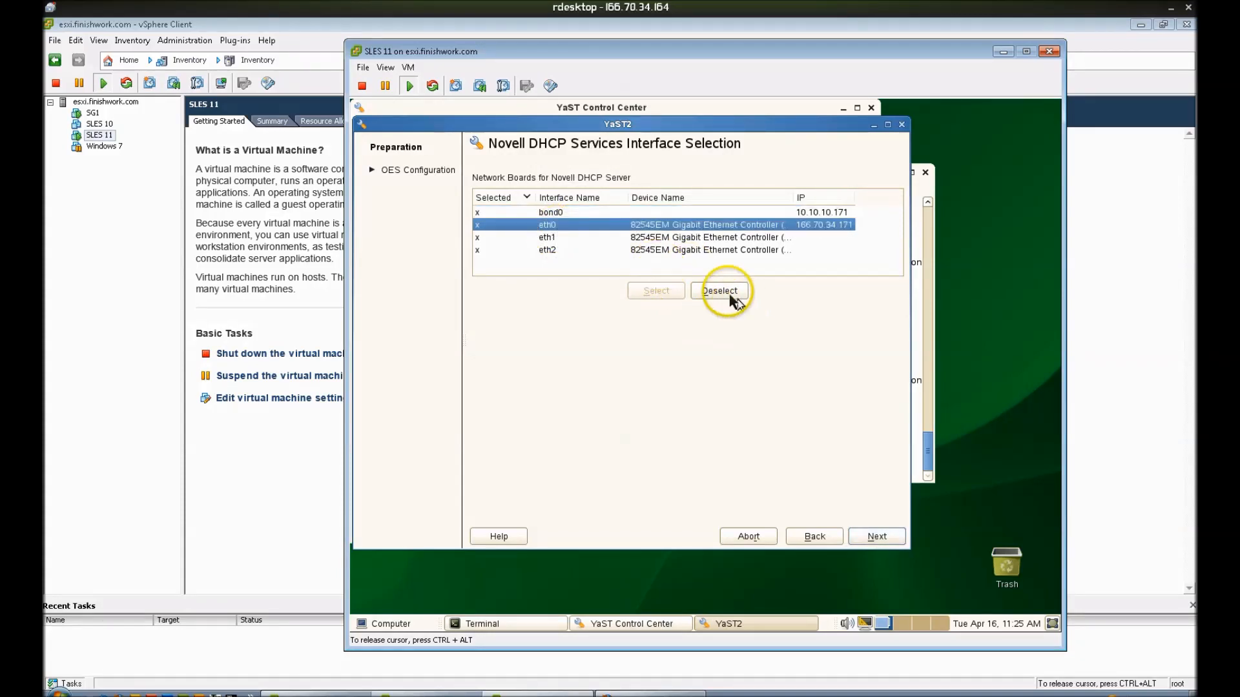
- Deselect eth0 and eth2, keeping bond0 at 10.10.10.171 as the DHCP interface
left_click(718, 290)
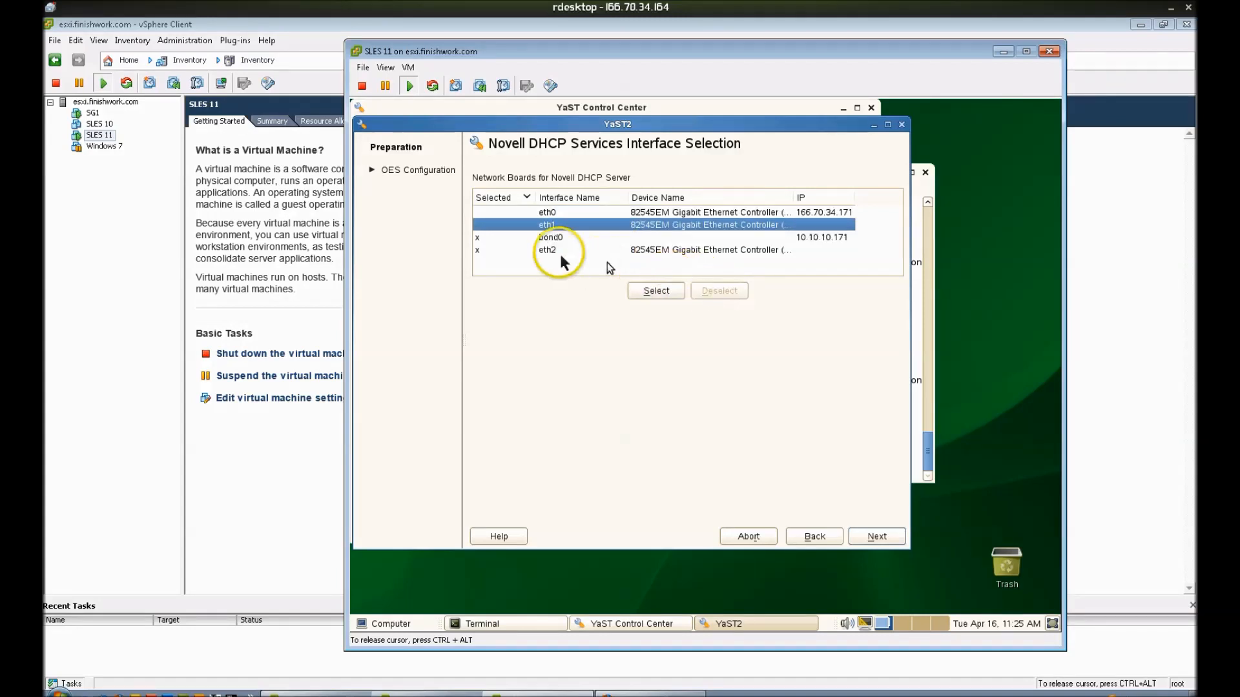
left_click(546, 249)
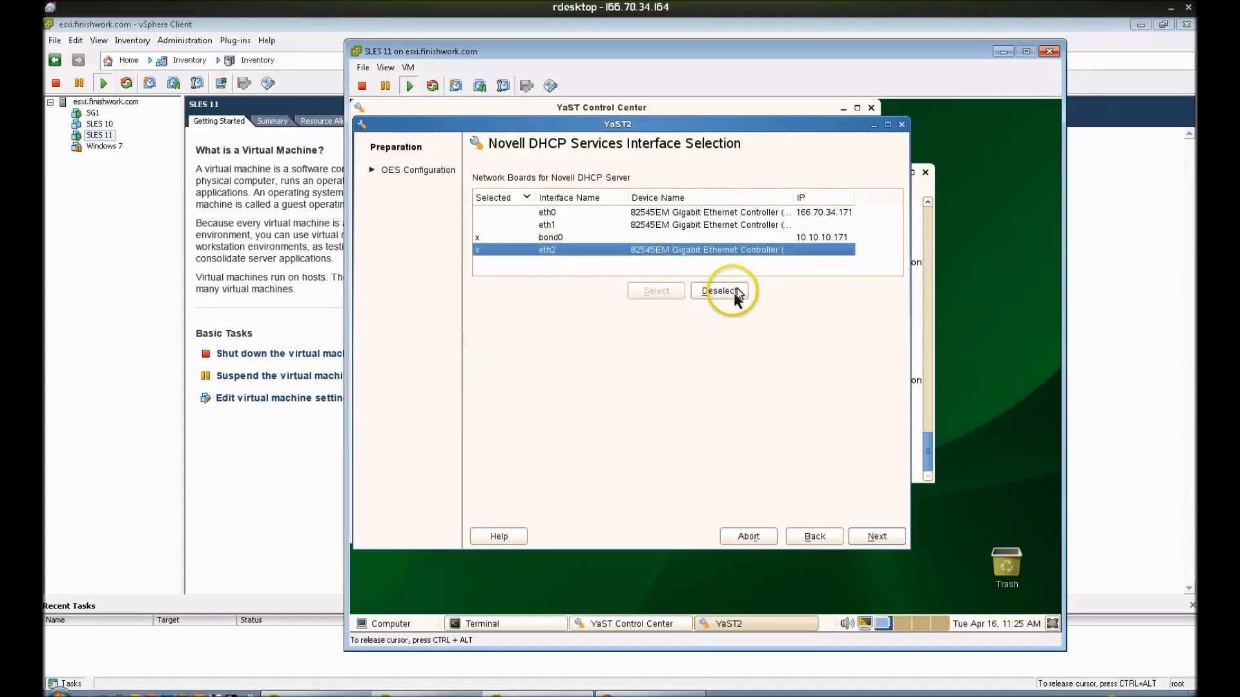
left_click(719, 290)
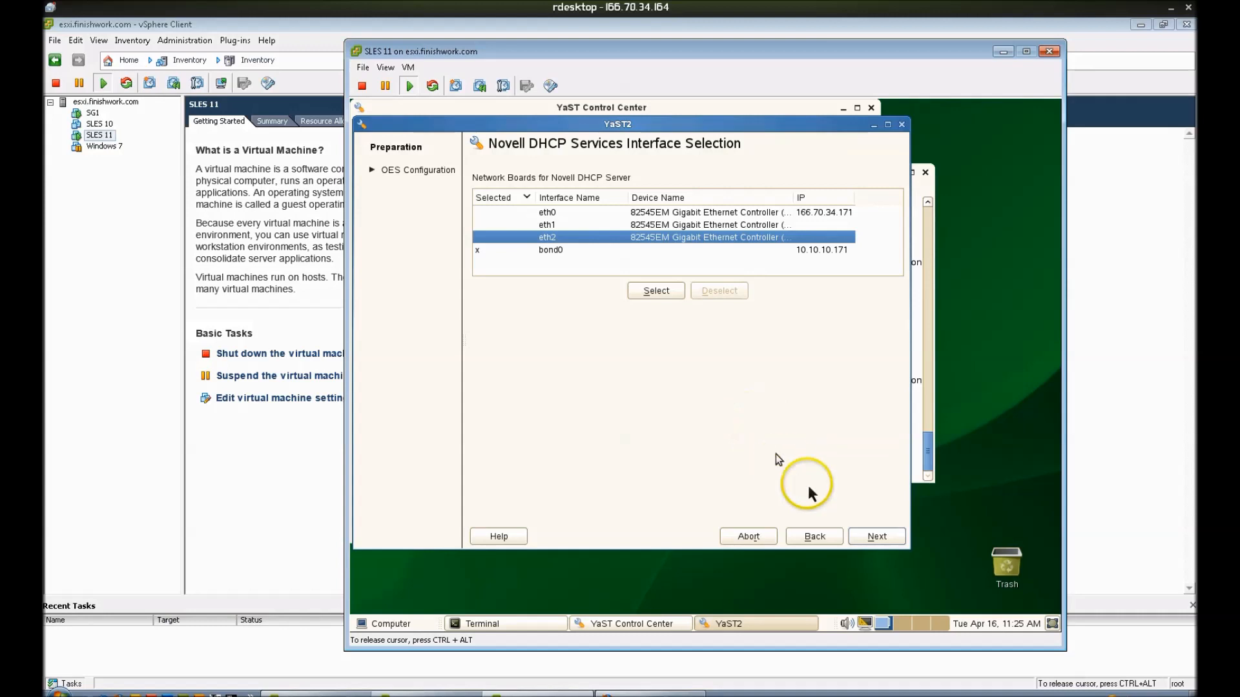
left_click(876, 536)
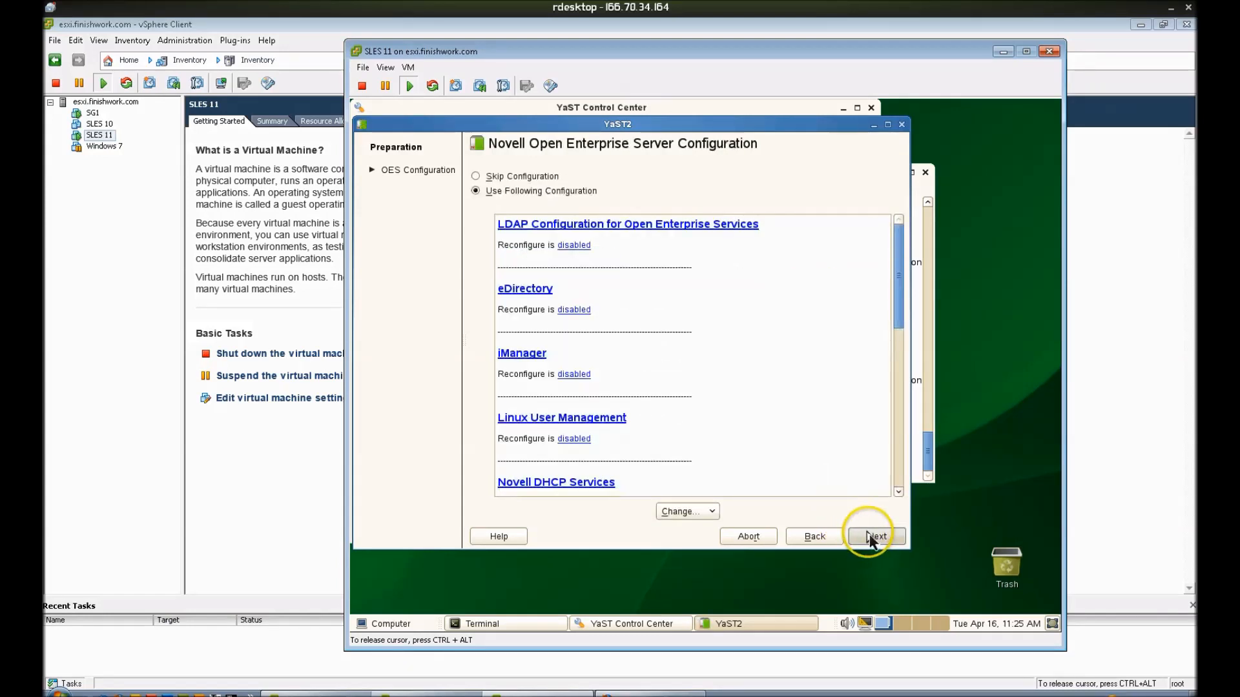
- Write the Novell DHCP settings, finish installation, and close YaST Control Center
left_click(876, 535)
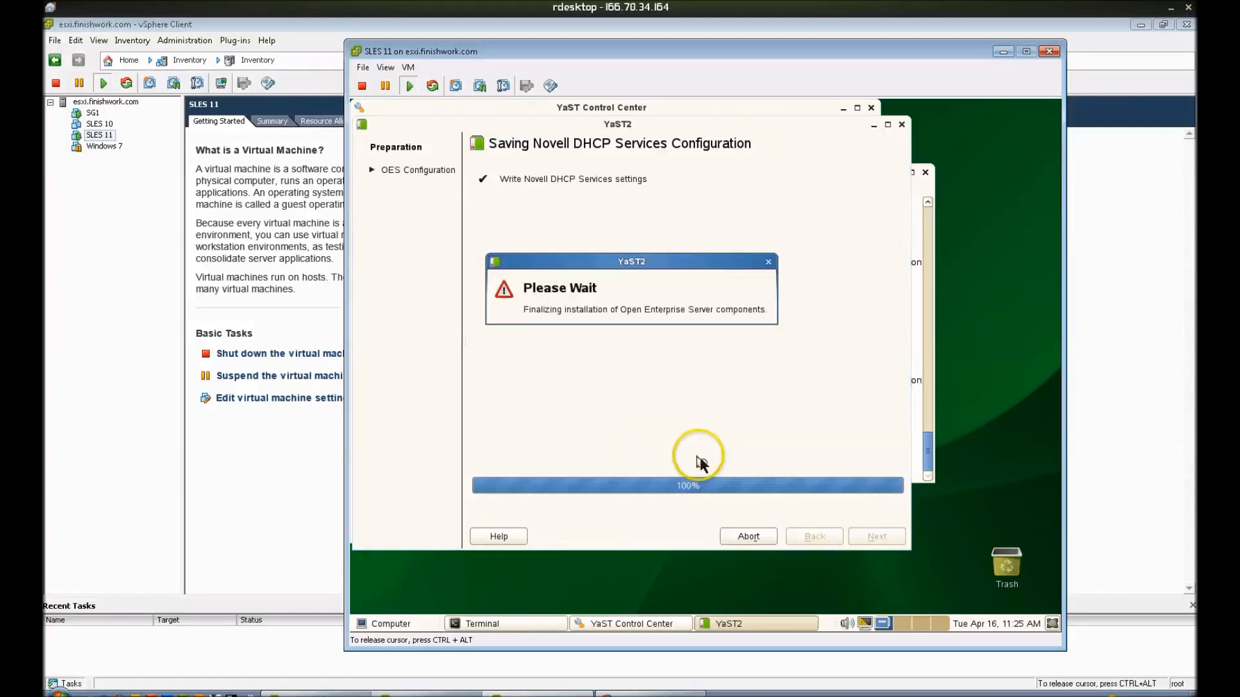
mouse_move(710, 437)
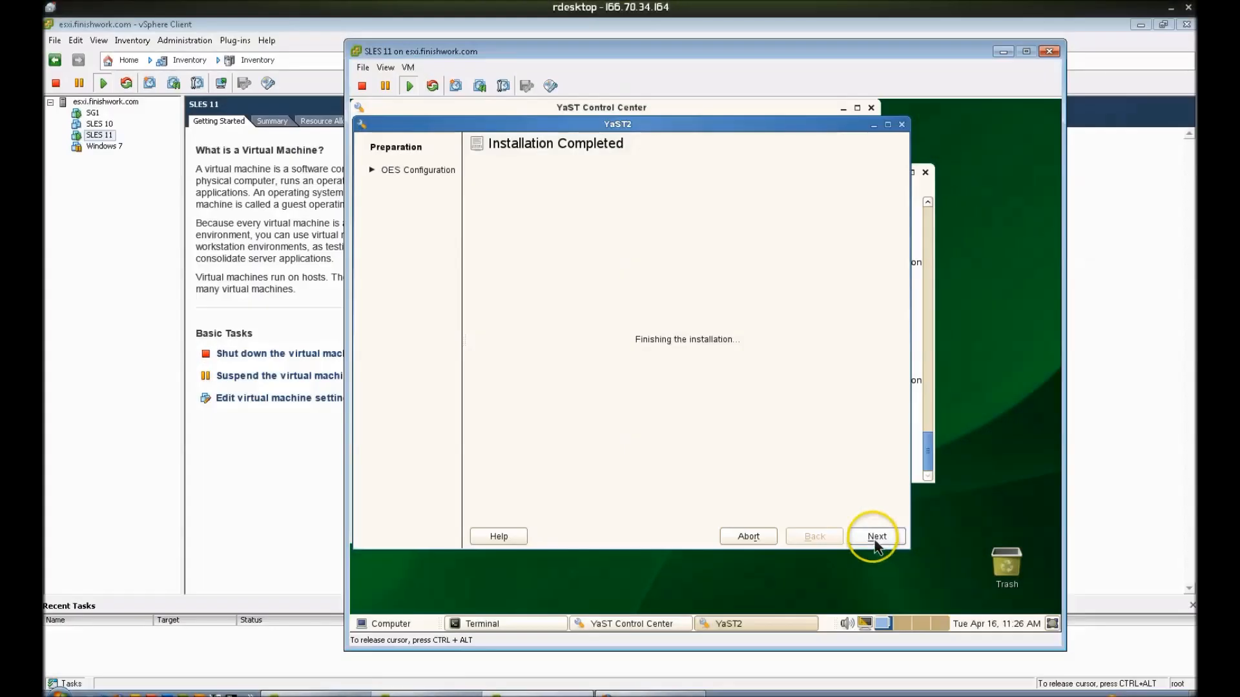
left_click(877, 536)
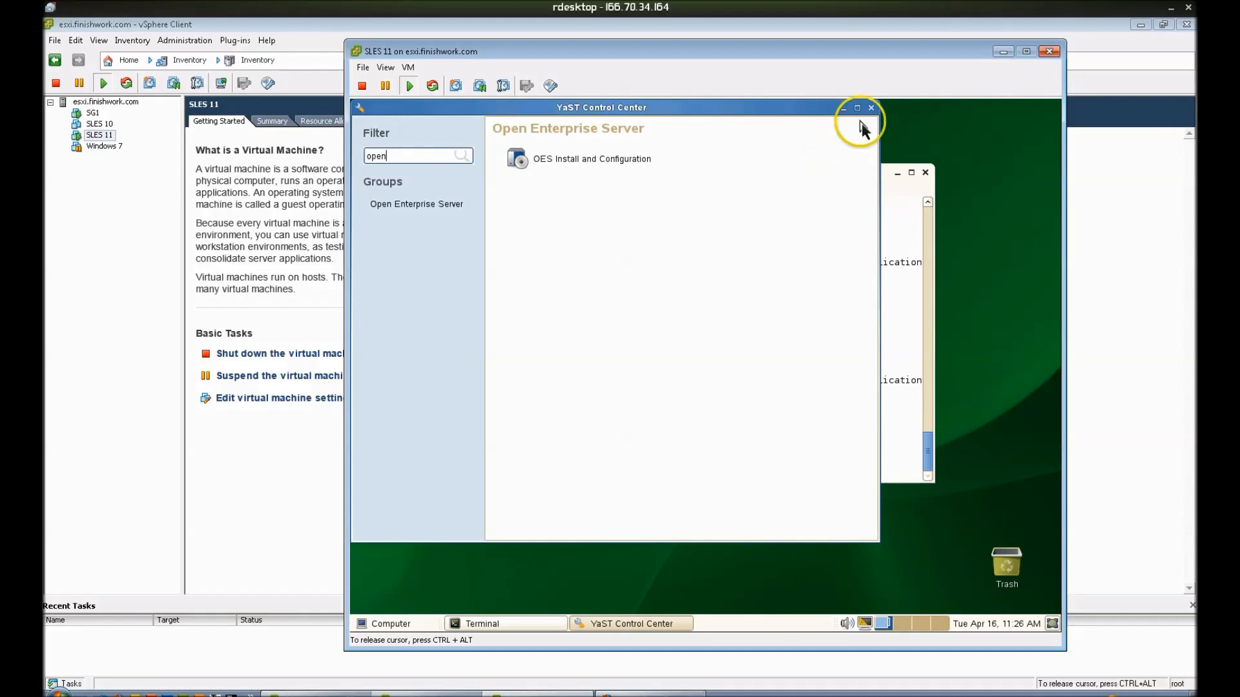
left_click(870, 108)
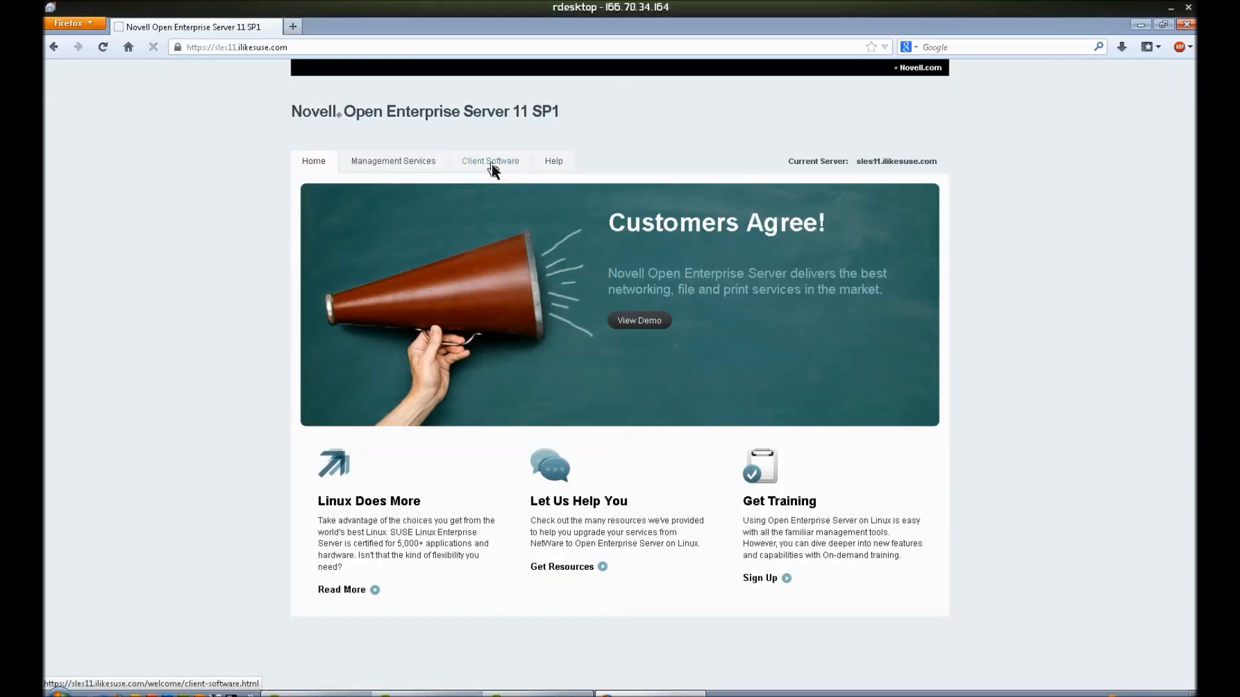
- Try the Client Software page, then return to the OES 11 SP1 welcome page
left_click(489, 162)
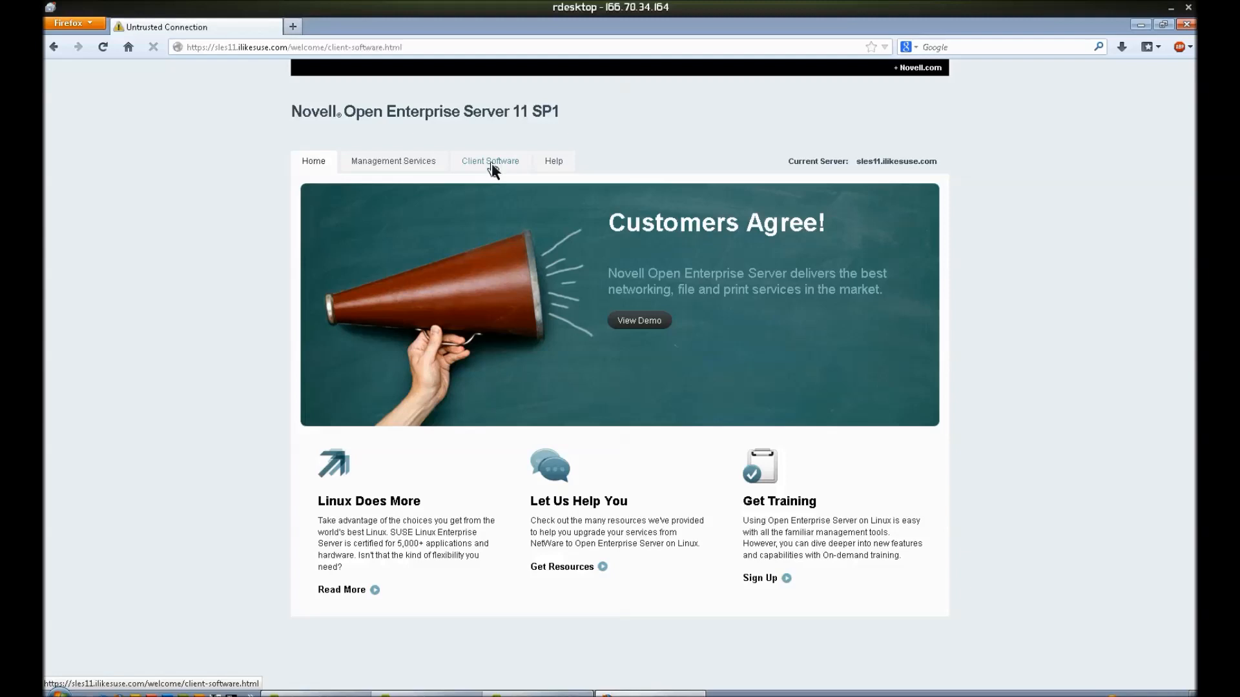
left_click(53, 46)
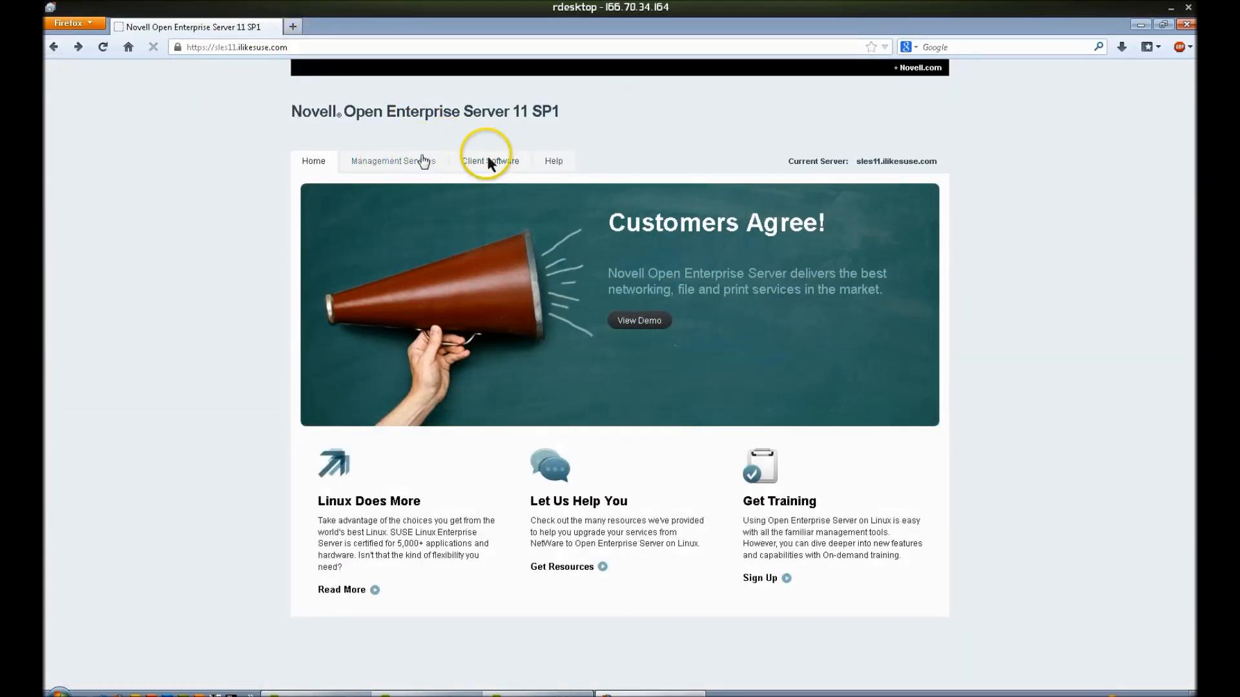
- Reopen Client Software and permanently add a security exception for the server certificate
left_click(490, 161)
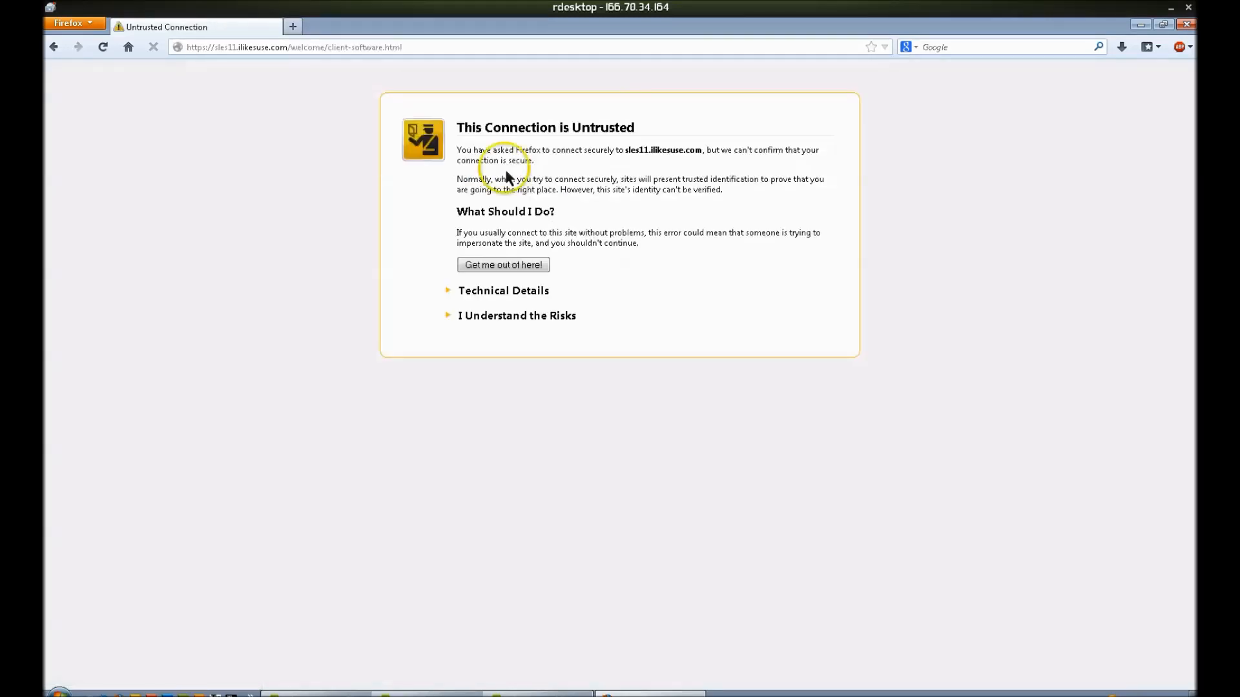
left_click(517, 316)
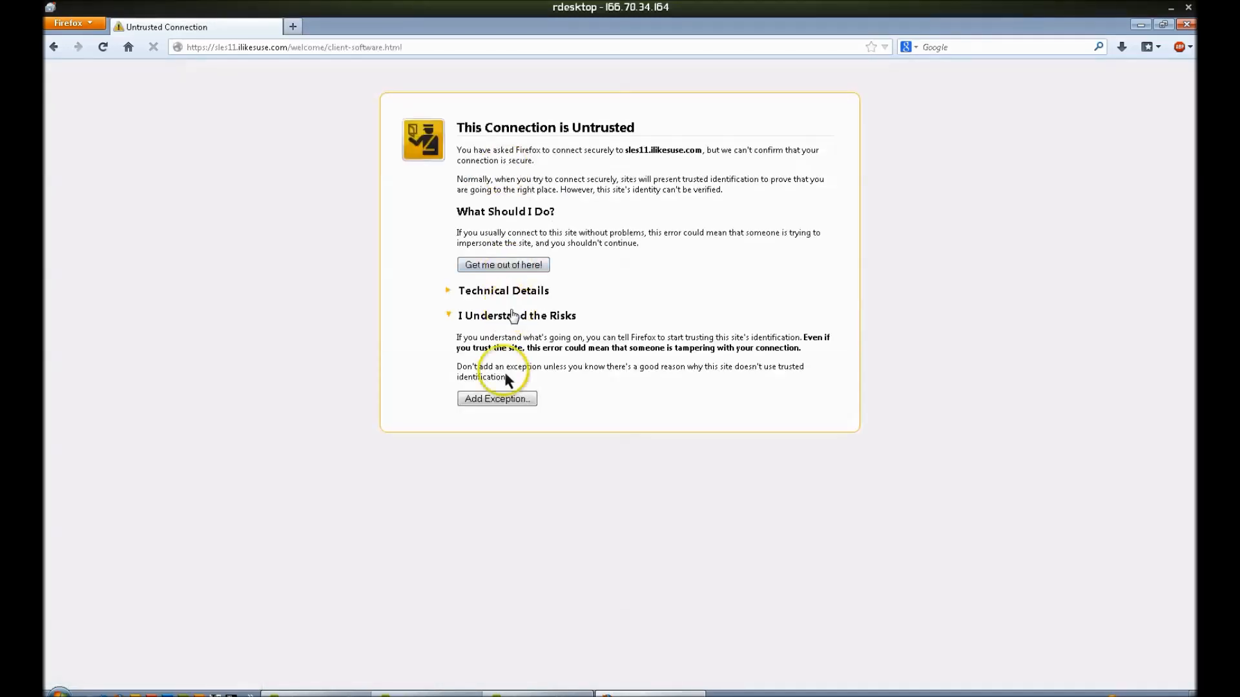
left_click(495, 398)
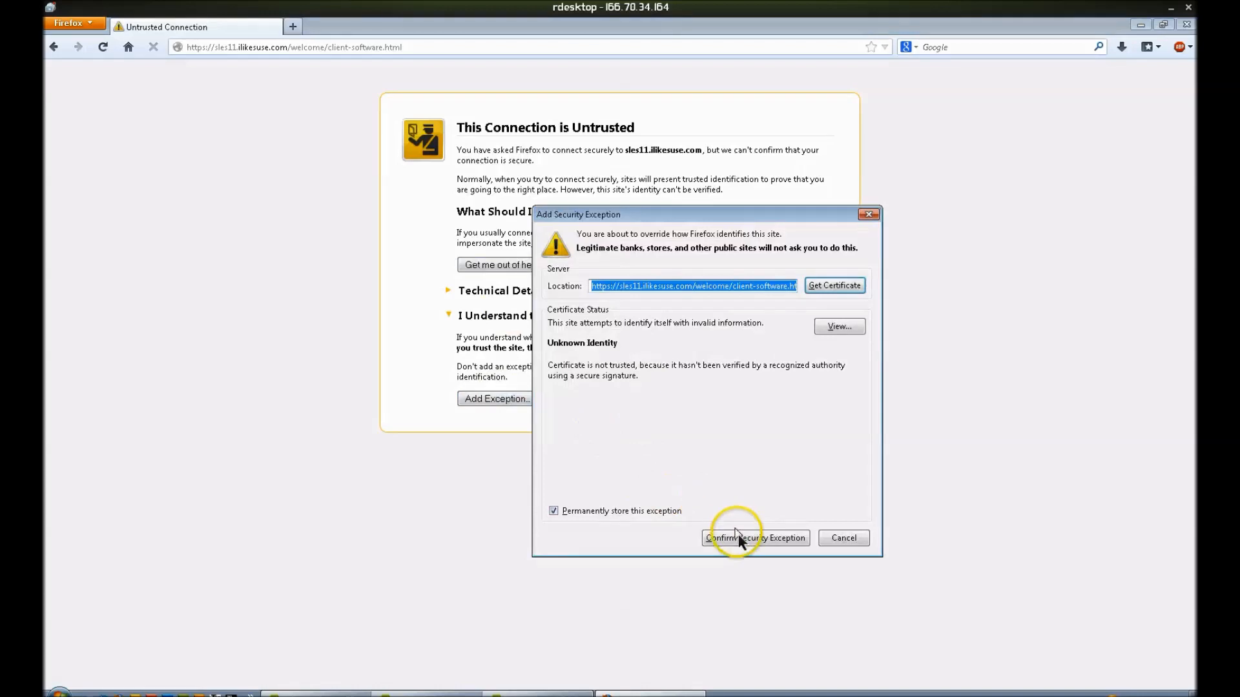
left_click(754, 538)
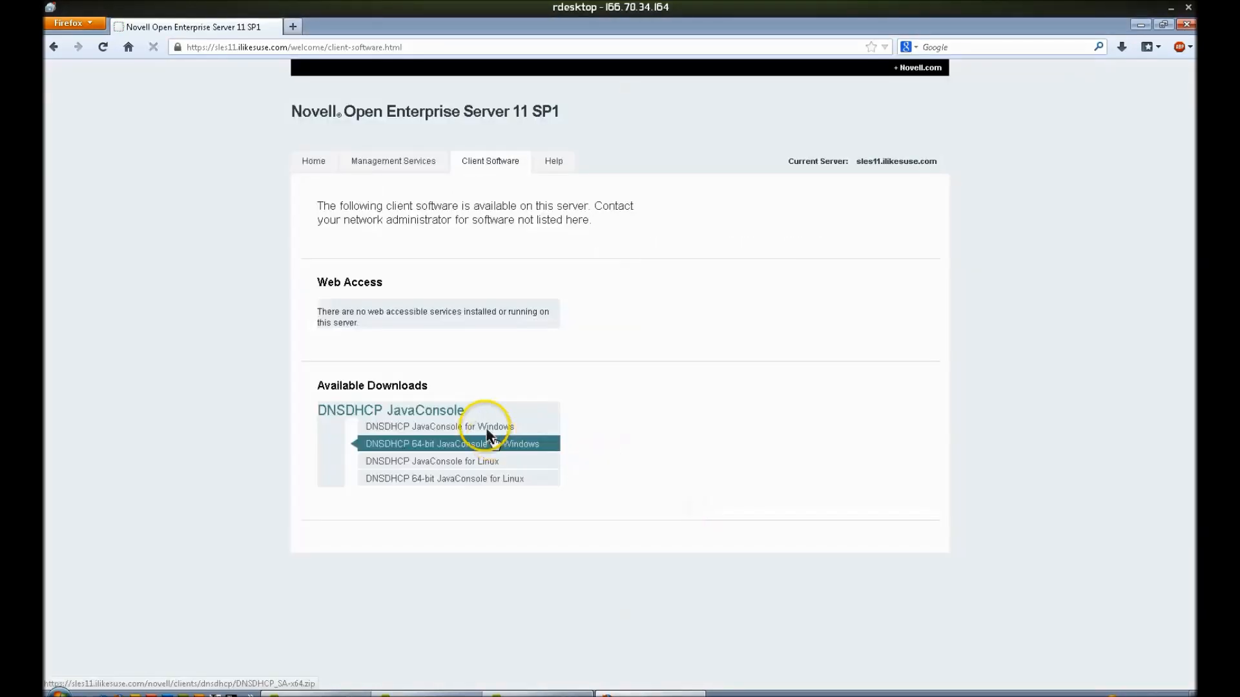
mouse_move(465, 342)
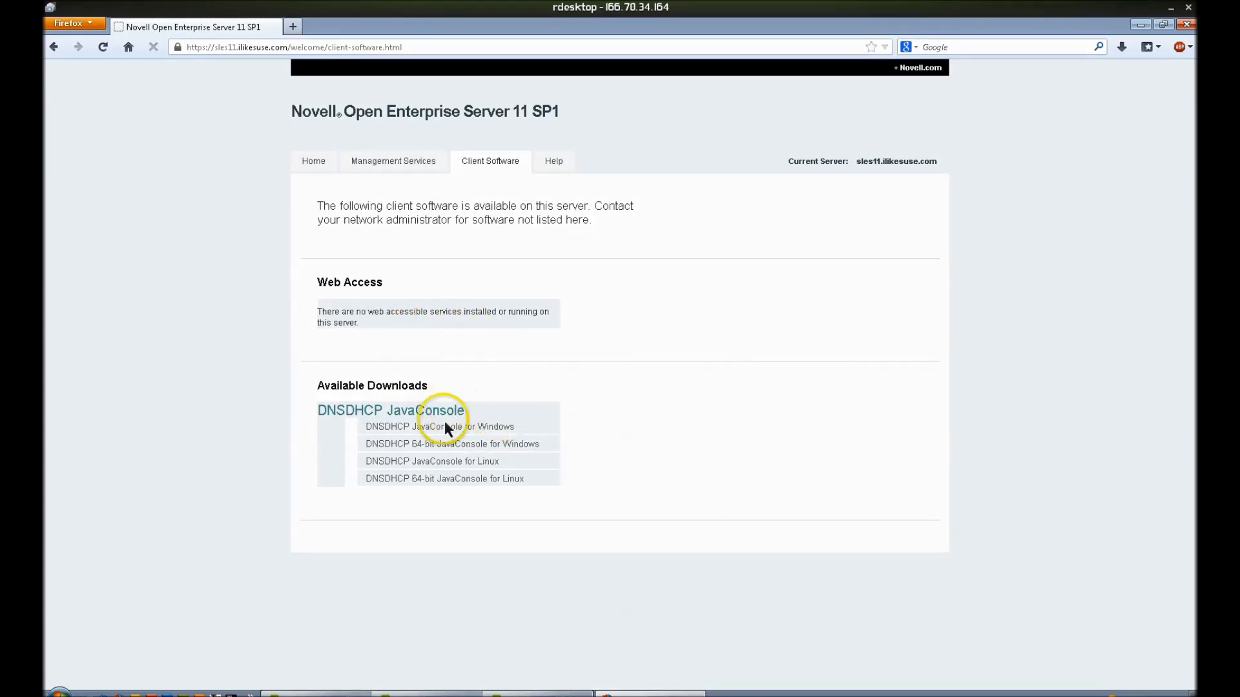
mouse_move(439, 426)
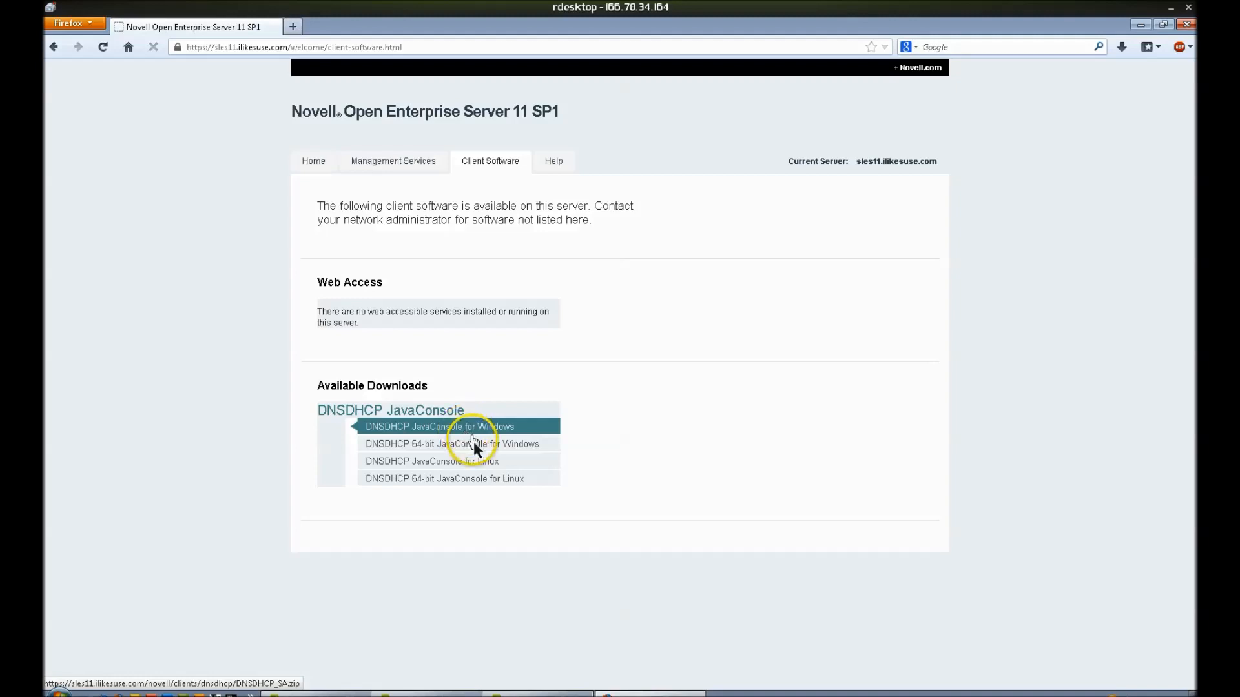
- Save the 'DNSDHCP 64-bit JavaConsole for Windows' zip file
left_click(451, 444)
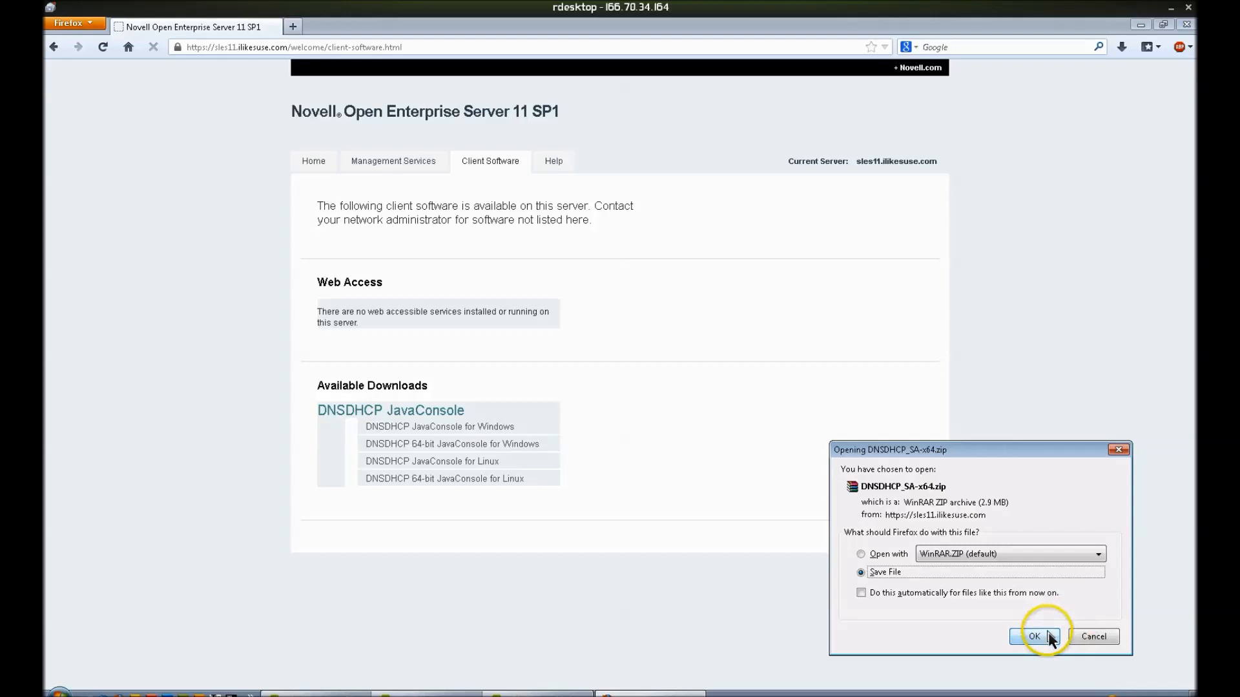
left_click(1033, 636)
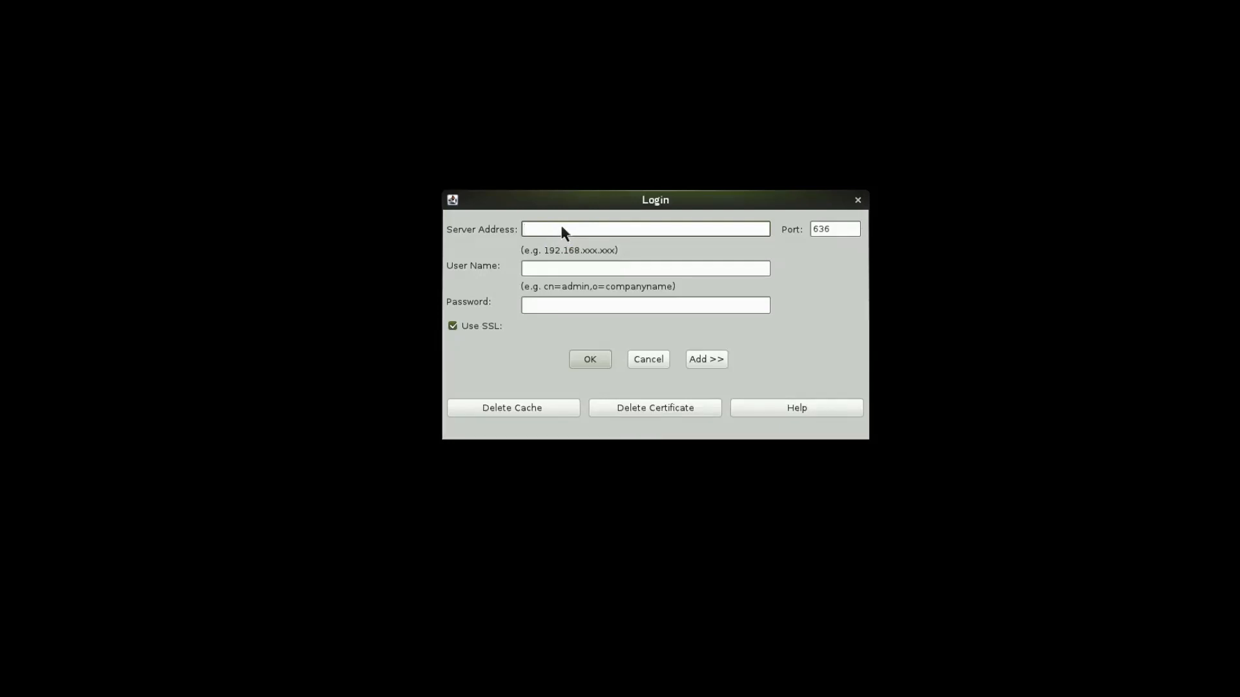
- Log in to sles11.ilikesuse.com as cn=admin,o=il over SSL
type("cn=admin,o=ilikesuse")
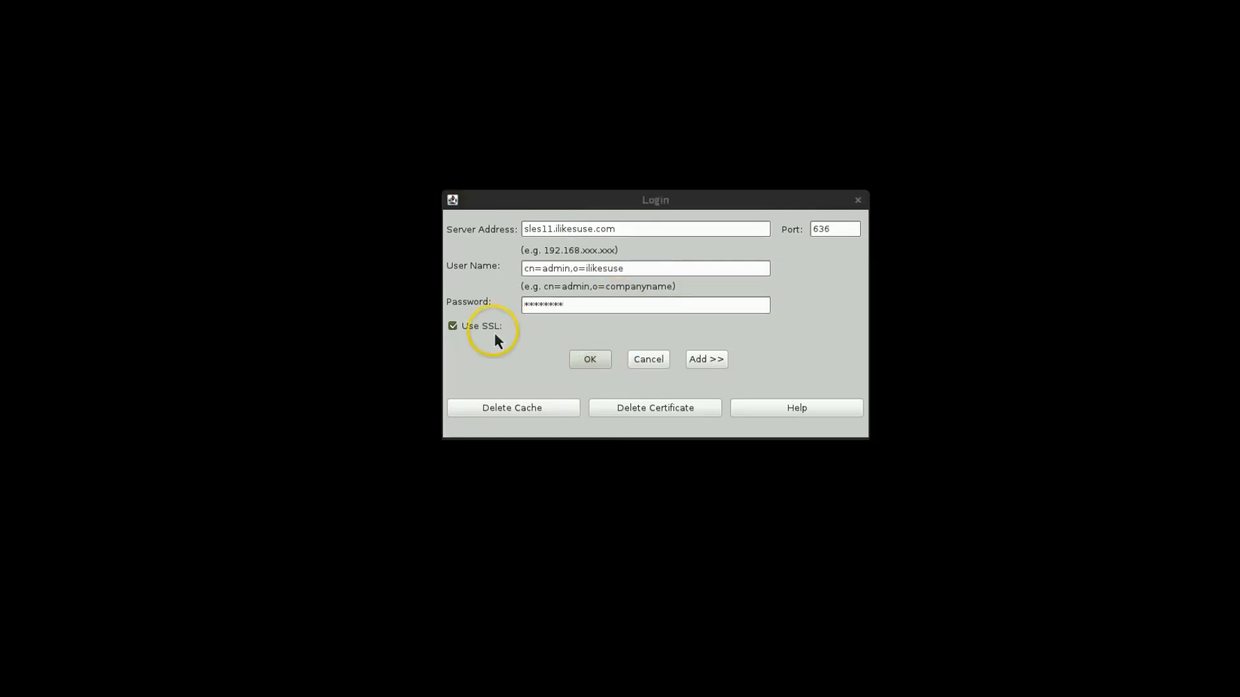
left_click(589, 359)
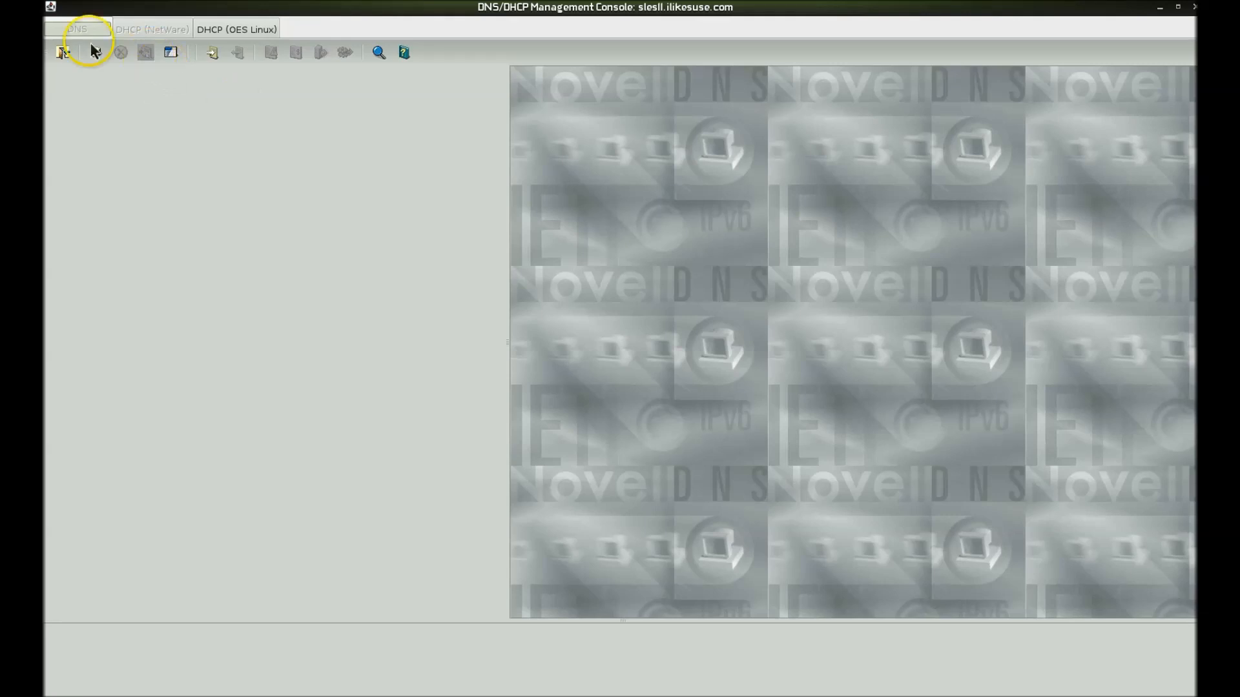
- Show DHCP_sles11's settings (ddns-update-style, omapi-port, client-updates) in the OES Linux DHCP view
left_click(236, 29)
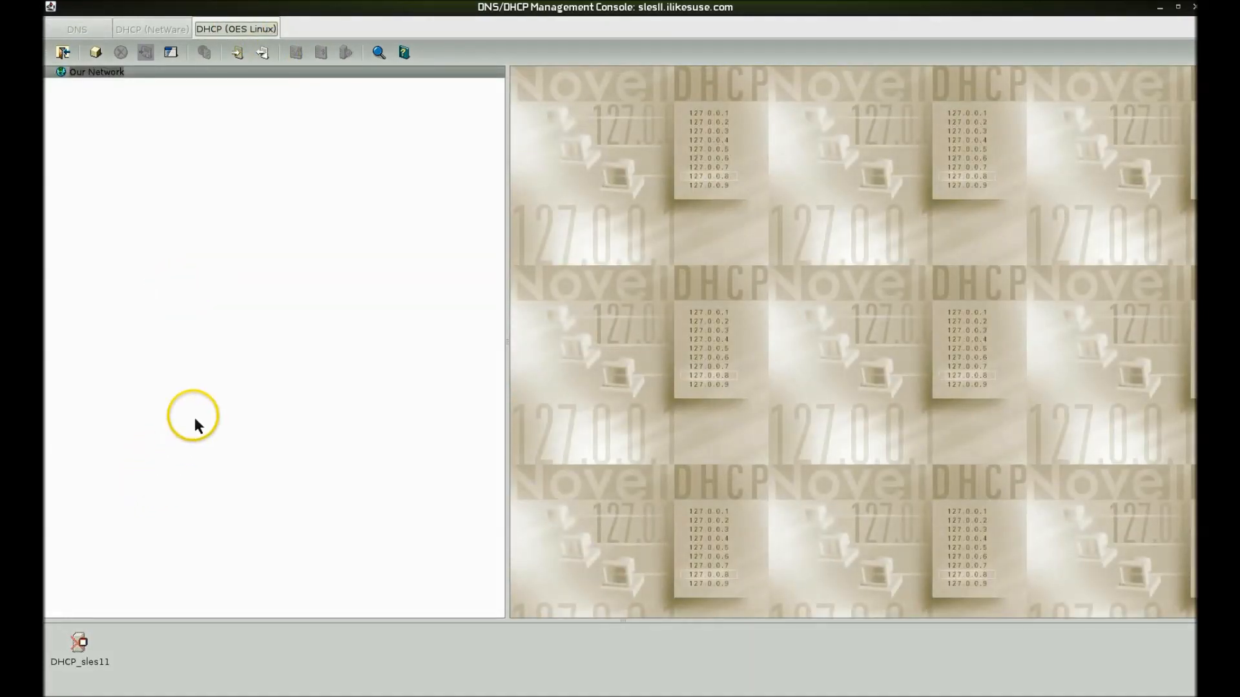
mouse_move(142, 552)
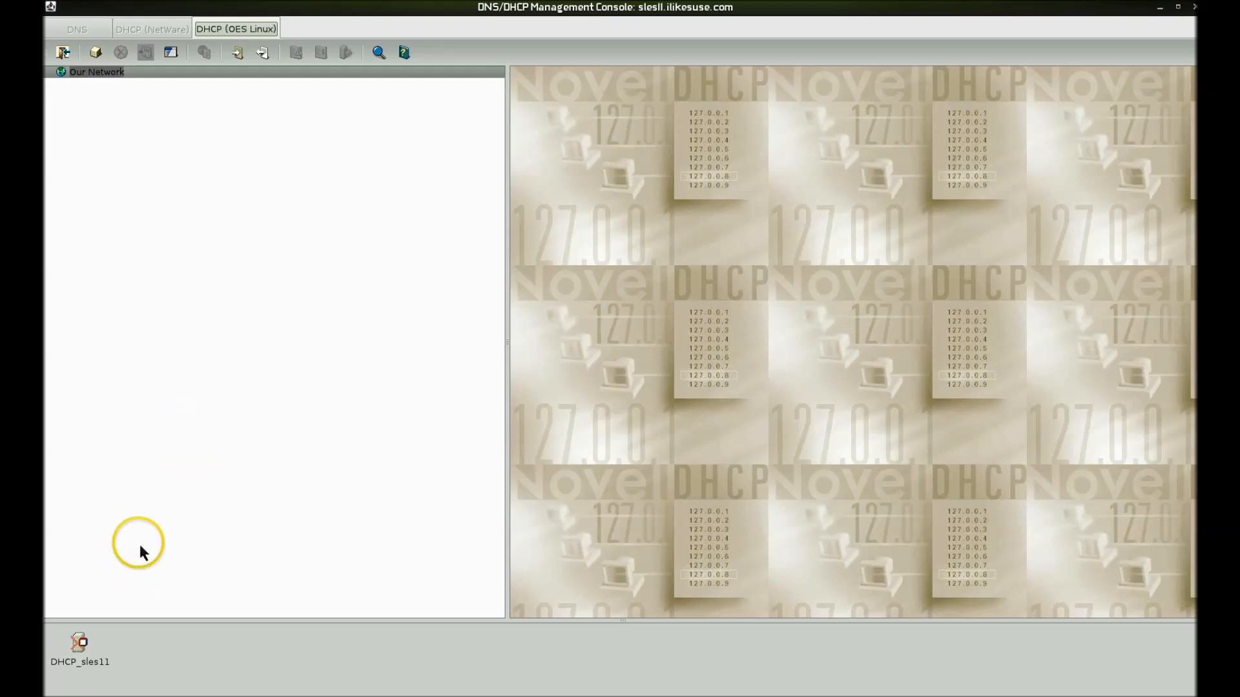
mouse_move(75, 653)
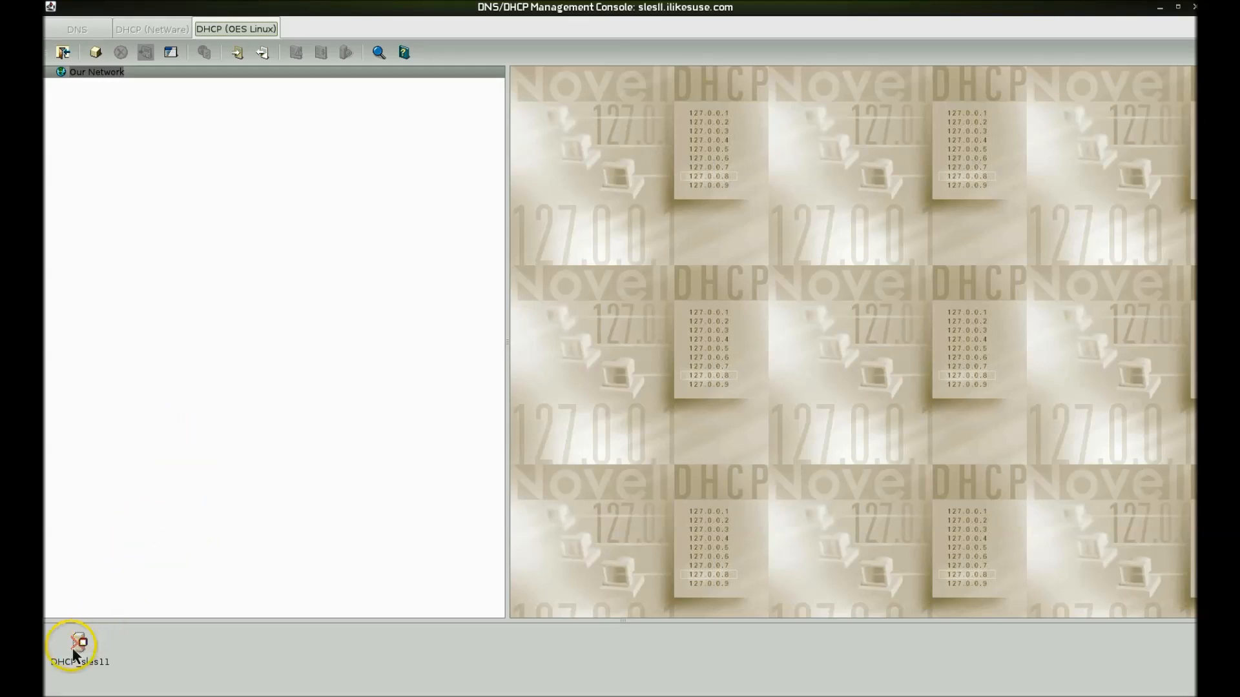
left_click(78, 648)
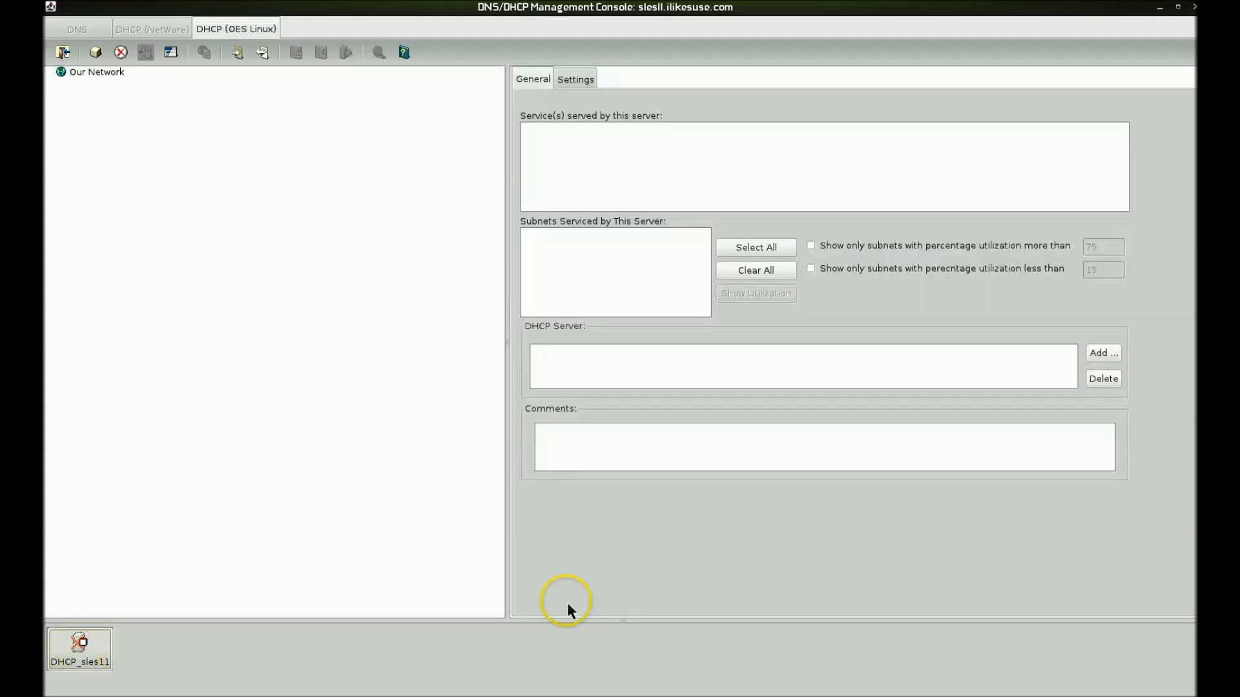
left_click(575, 79)
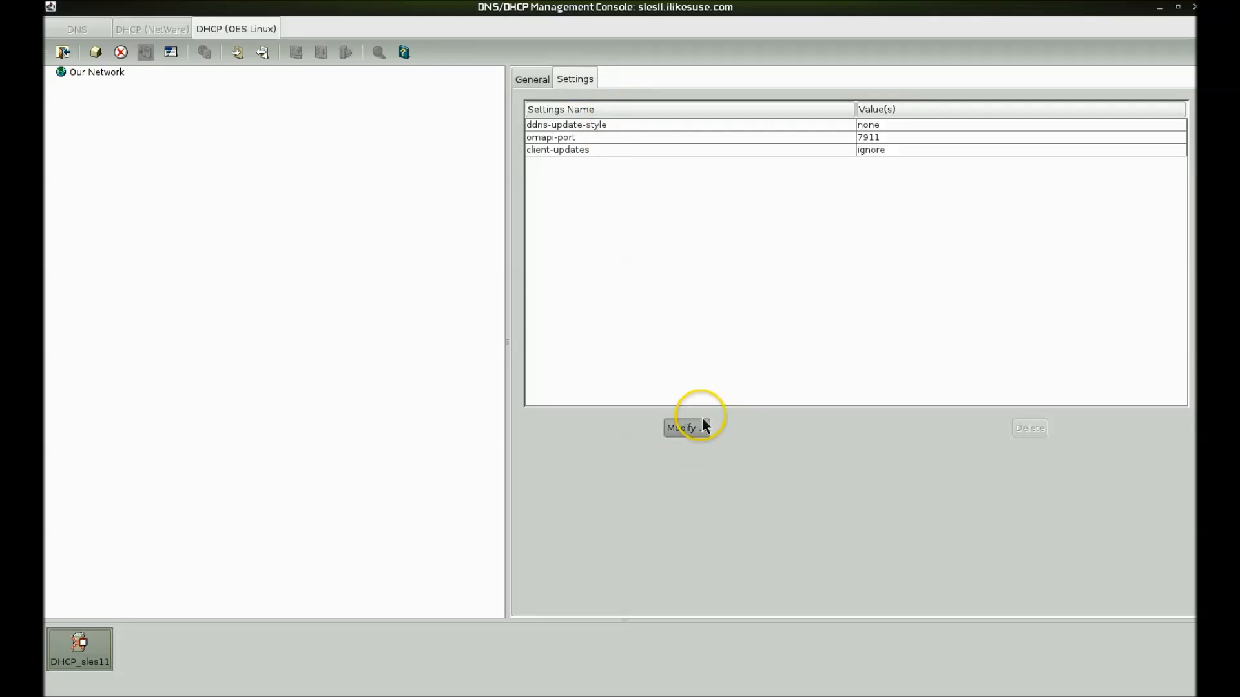
- Add authoritative set to True to DHCP_sles11's settings and save the server record
left_click(679, 427)
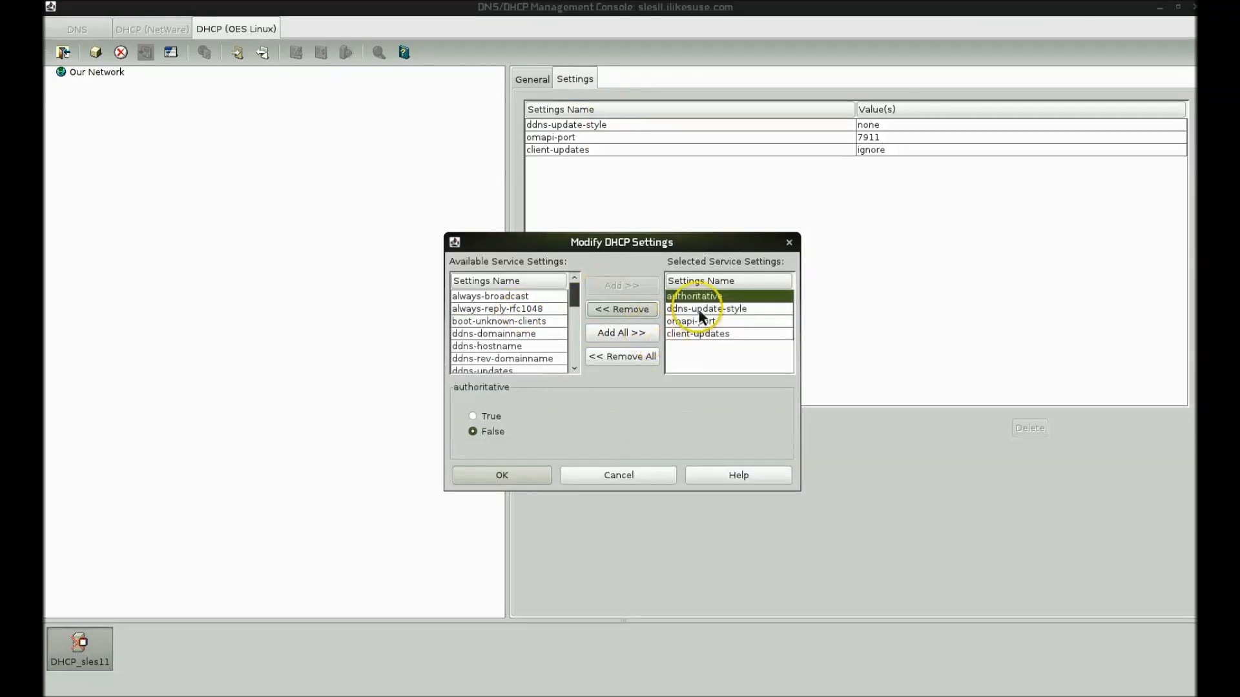
left_click(501, 474)
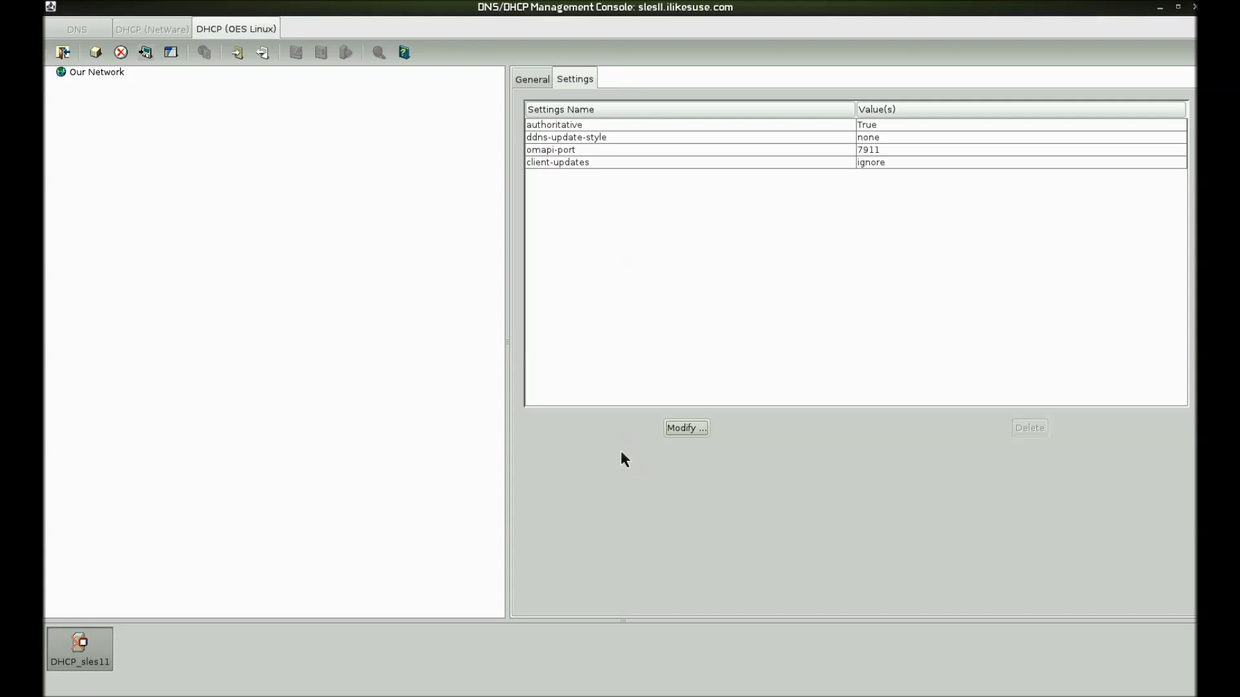
mouse_move(543, 627)
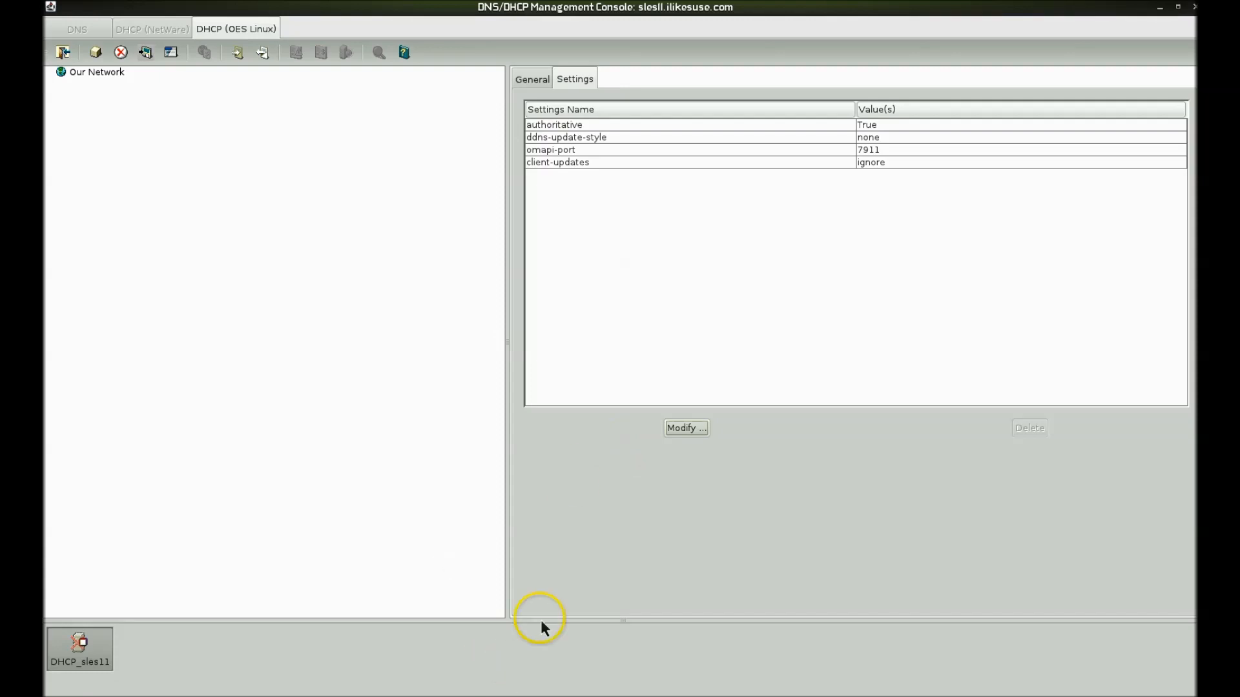
mouse_move(540, 624)
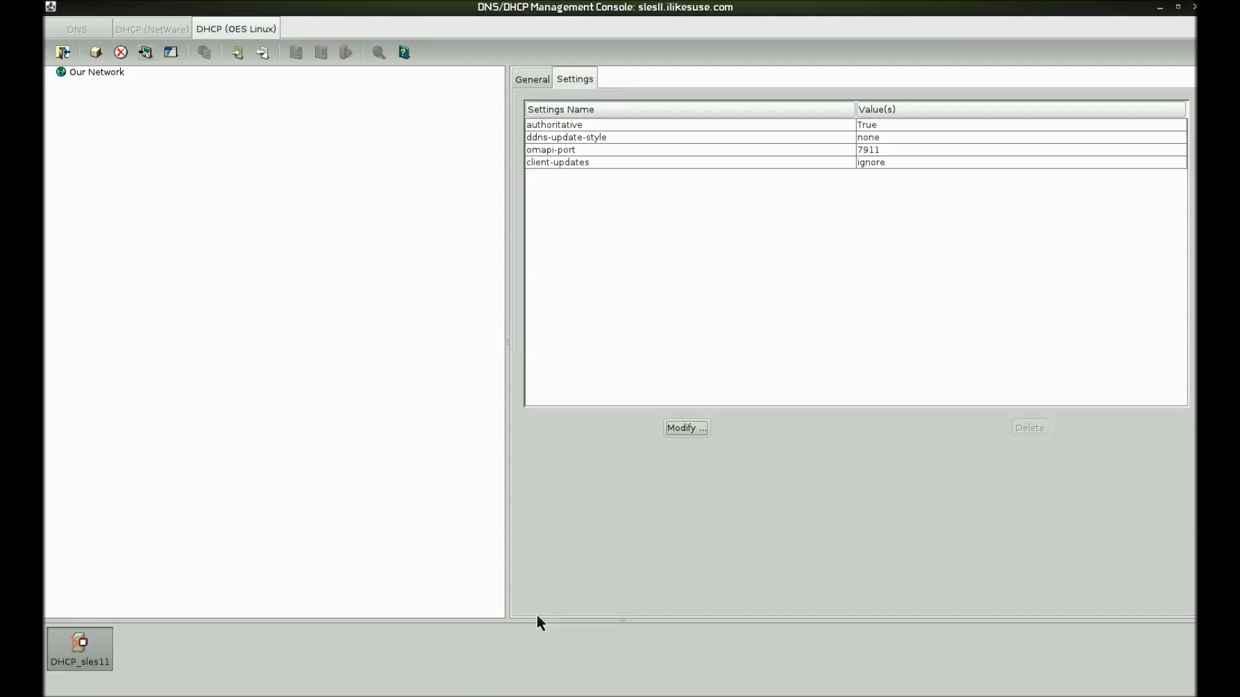
mouse_move(548, 485)
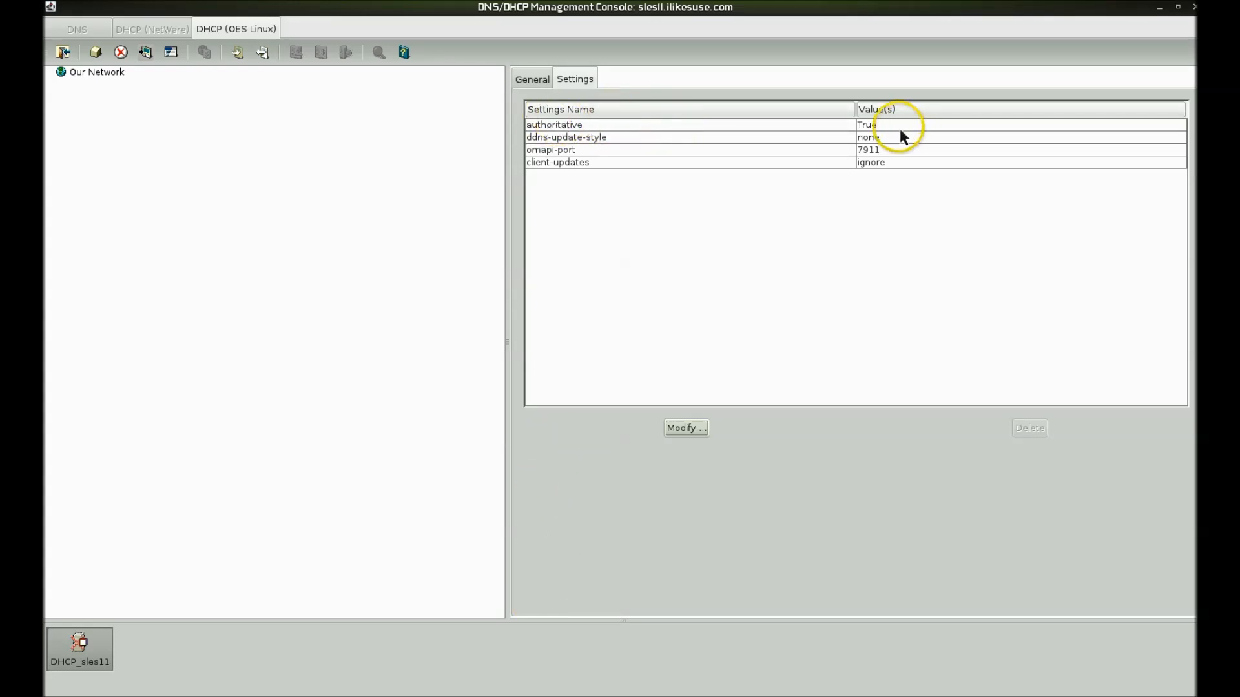
mouse_move(323, 457)
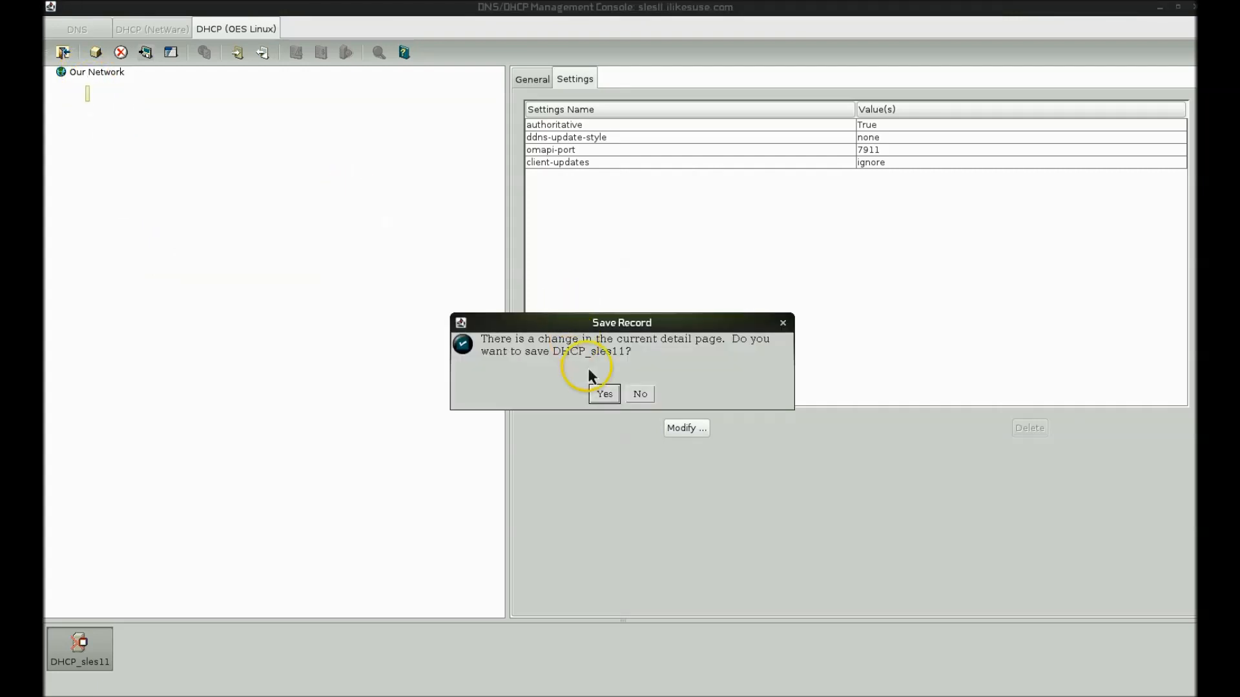
left_click(640, 394)
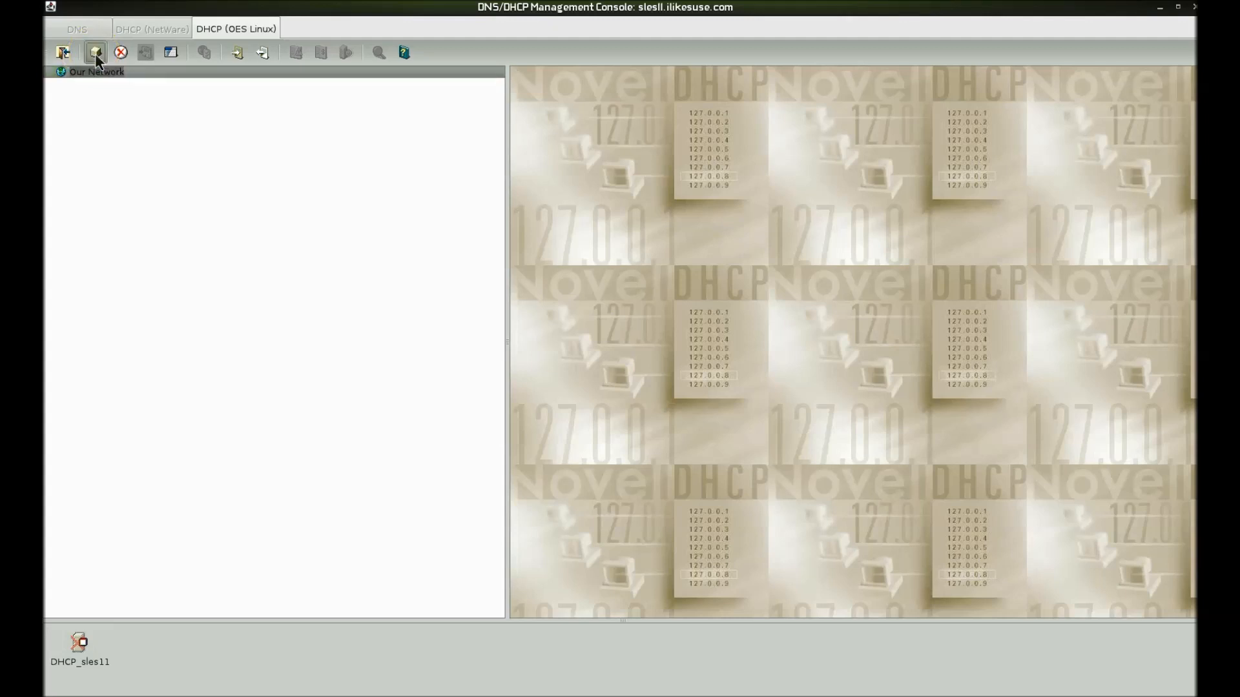
- Create DHCP_SERVICE in context o=ilikesuse with cn=DHCP_sles11 as default DHCP server
left_click(95, 52)
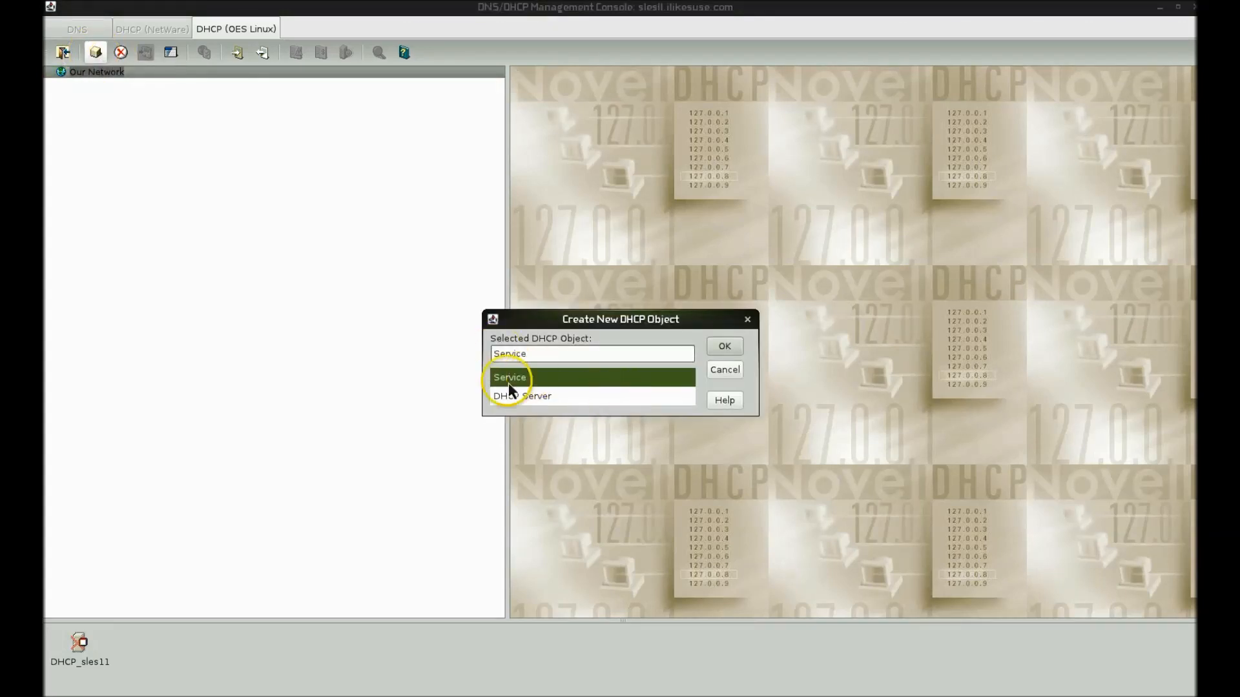
mouse_move(696, 364)
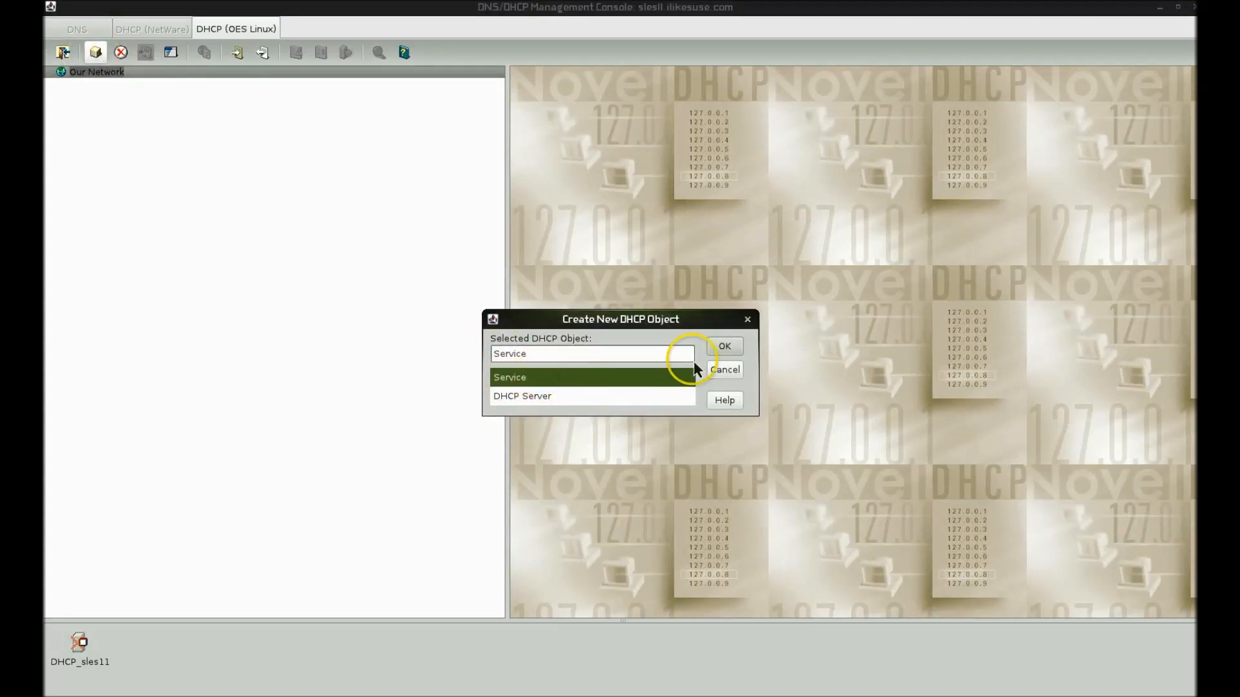
left_click(722, 345)
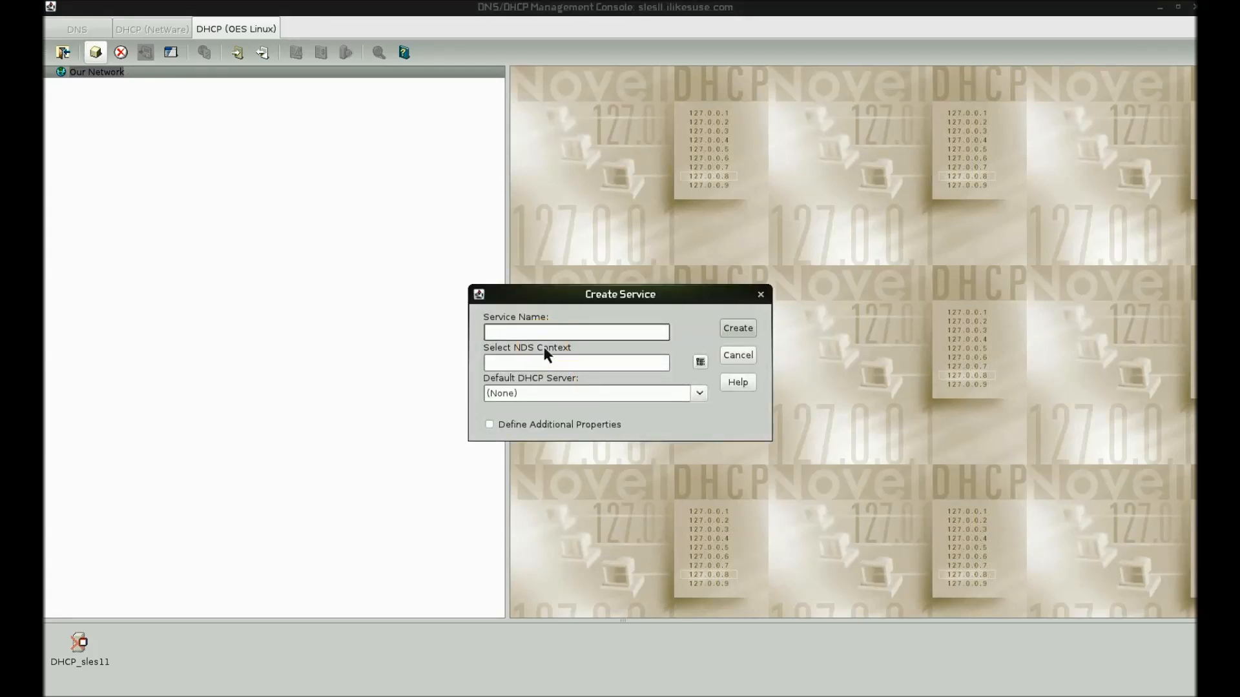
type("D")
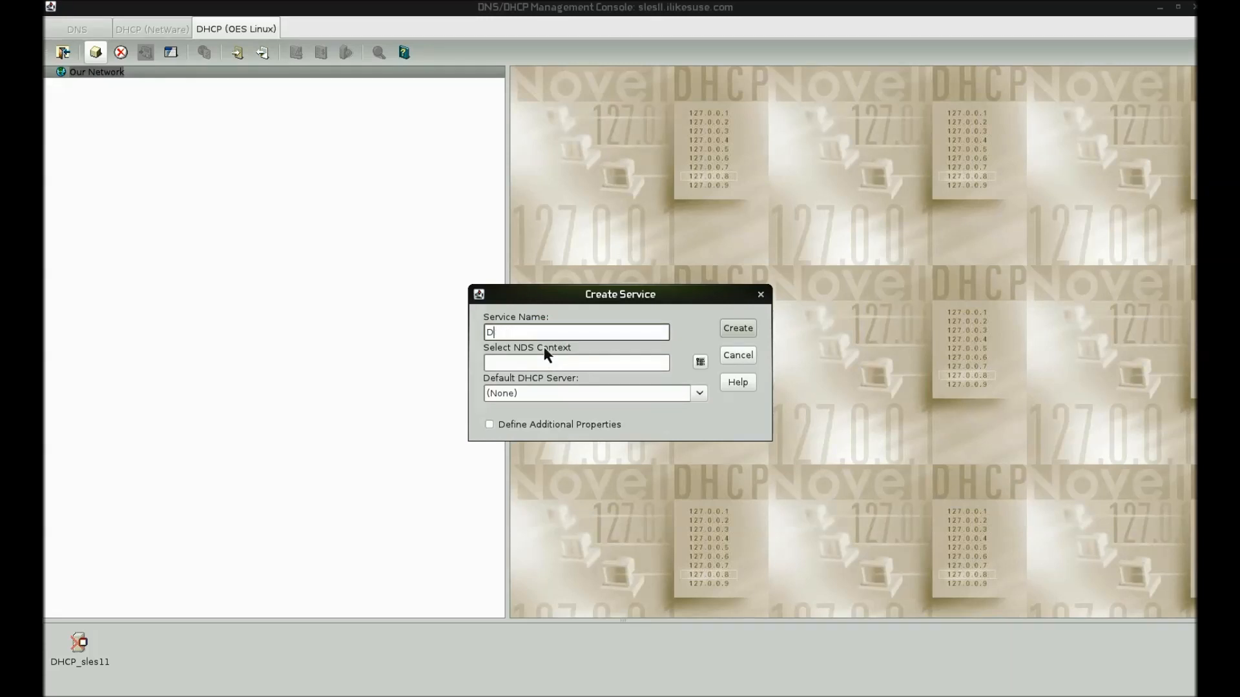
type("HCP_SERVICE")
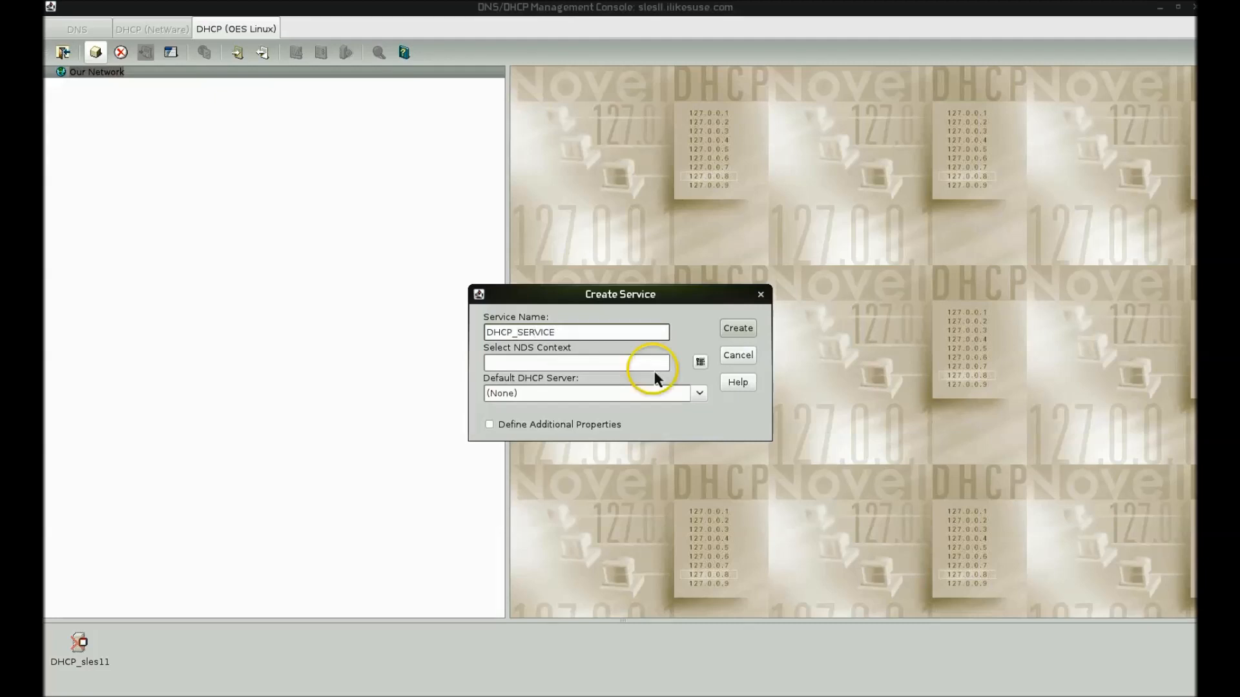
left_click(699, 361)
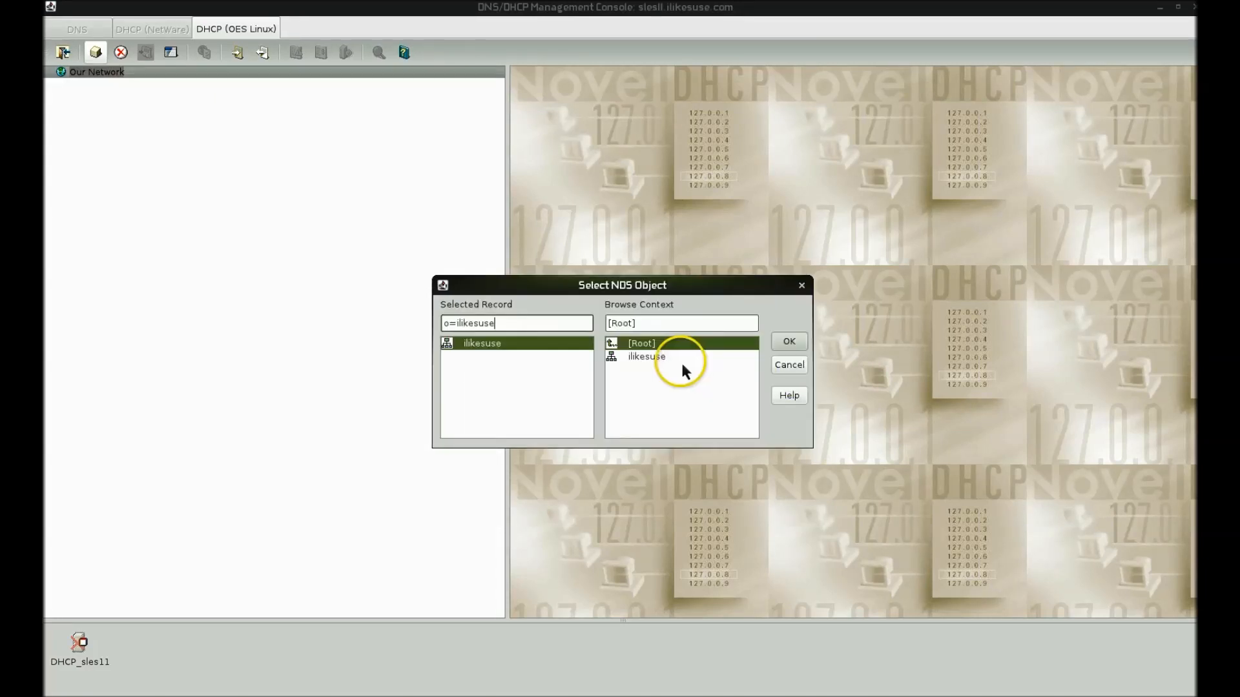
left_click(647, 356)
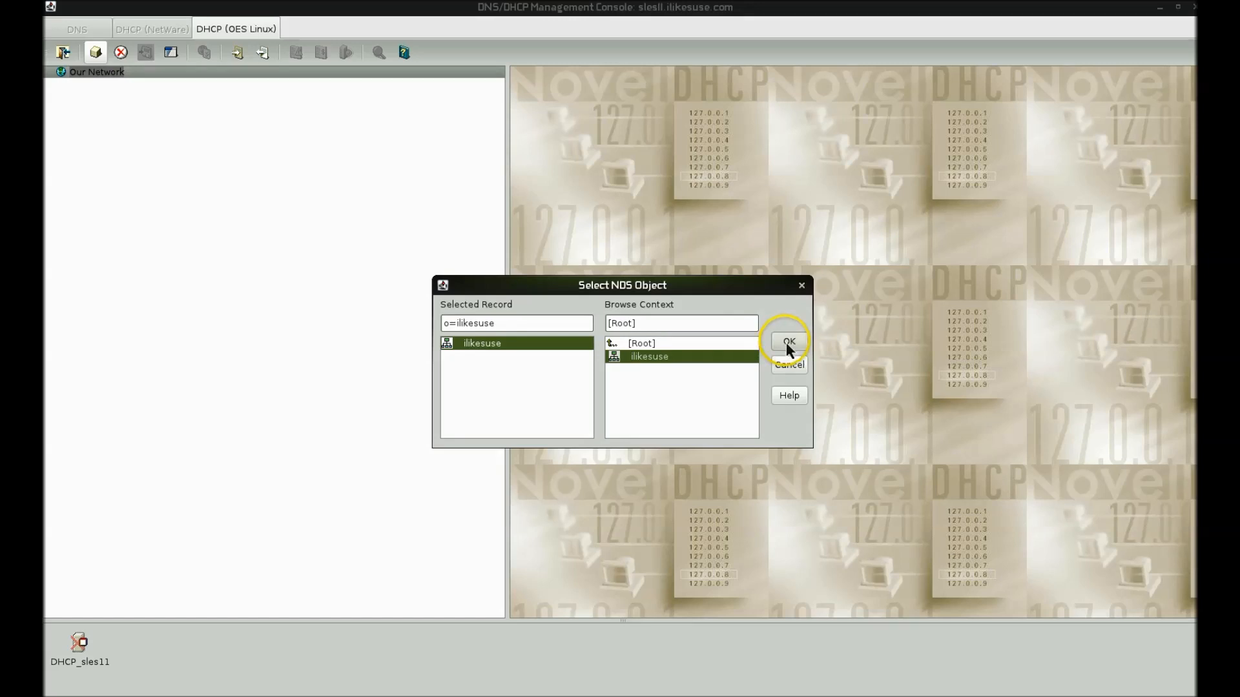
left_click(788, 341)
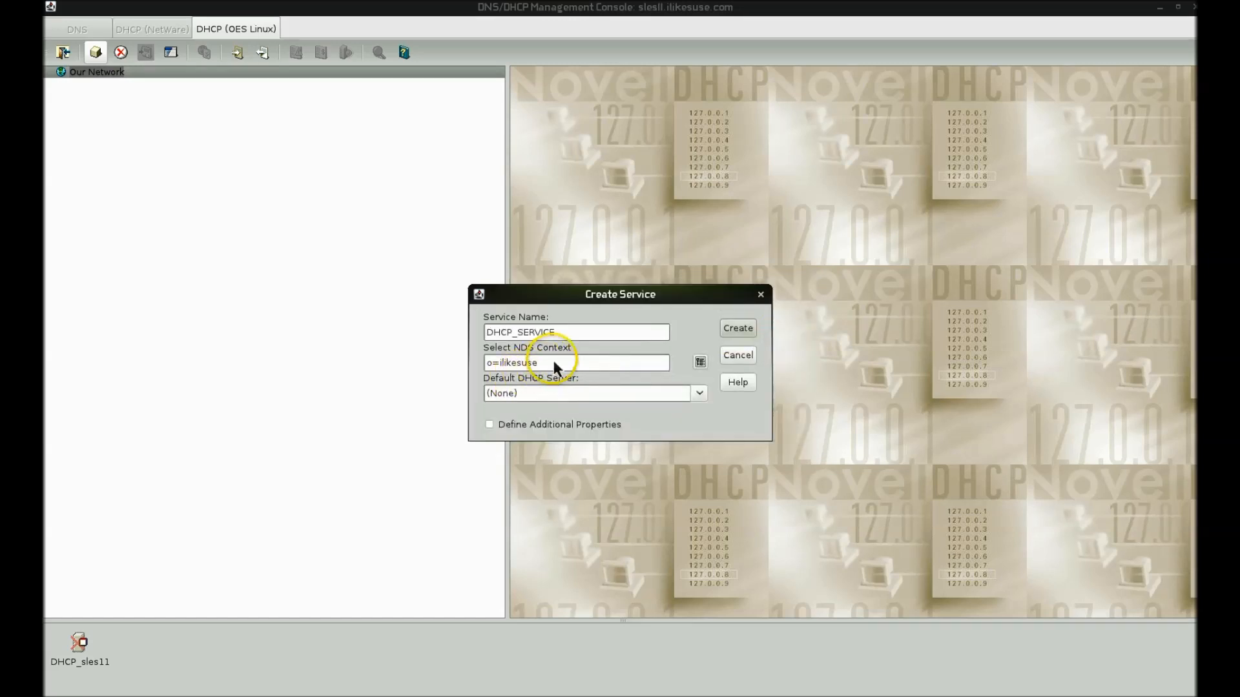
left_click(698, 394)
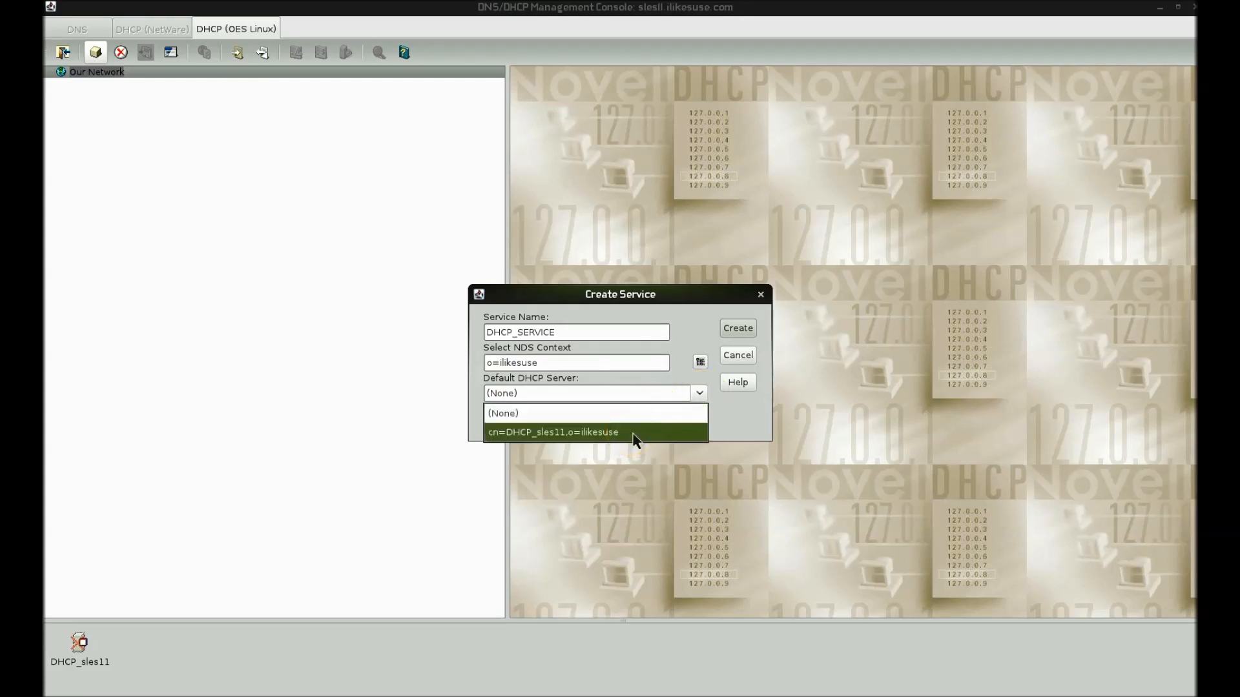
left_click(552, 432)
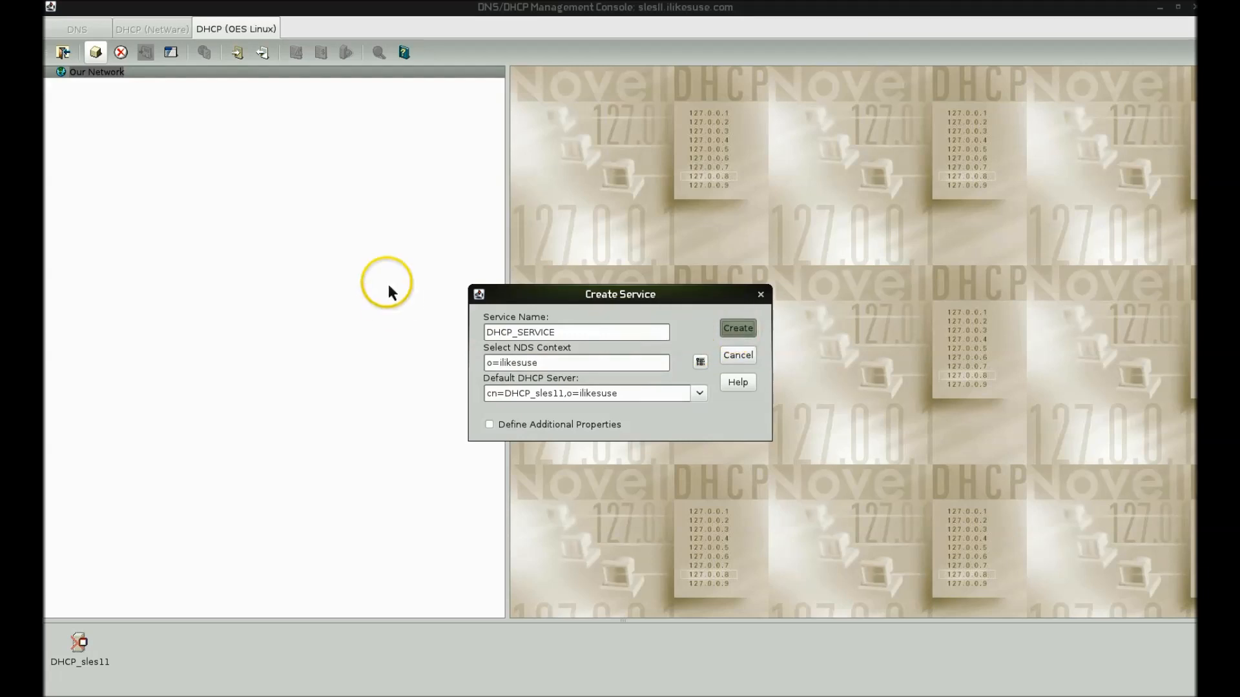
left_click(736, 328)
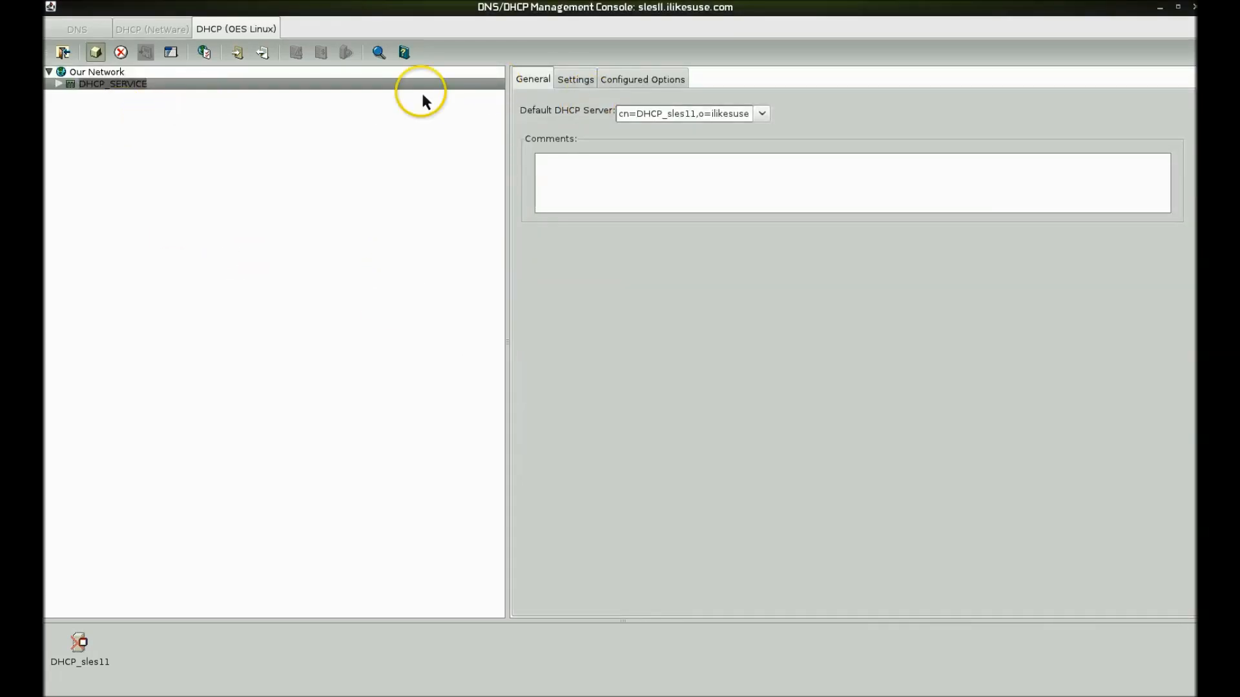
- Inspect DHCP_SERVICE's empty Configured Options and available options, cancelling without adding any
left_click(641, 78)
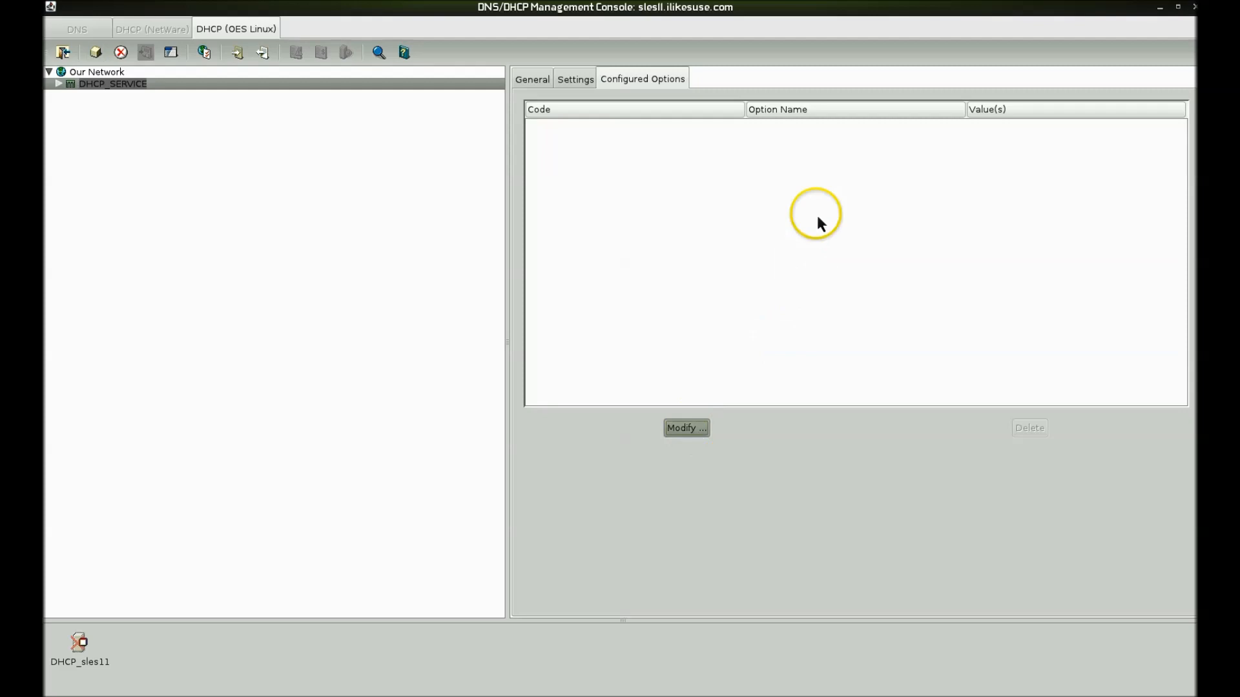
left_click(686, 428)
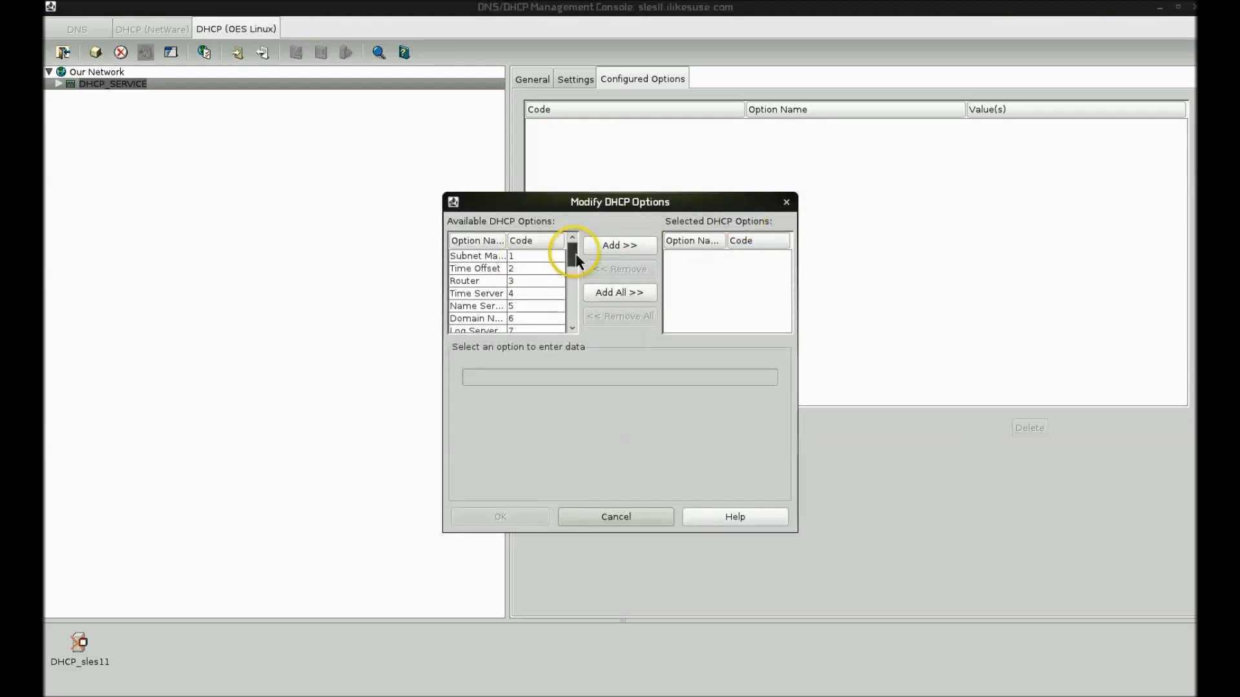
left_click_drag(572, 253, 572, 328)
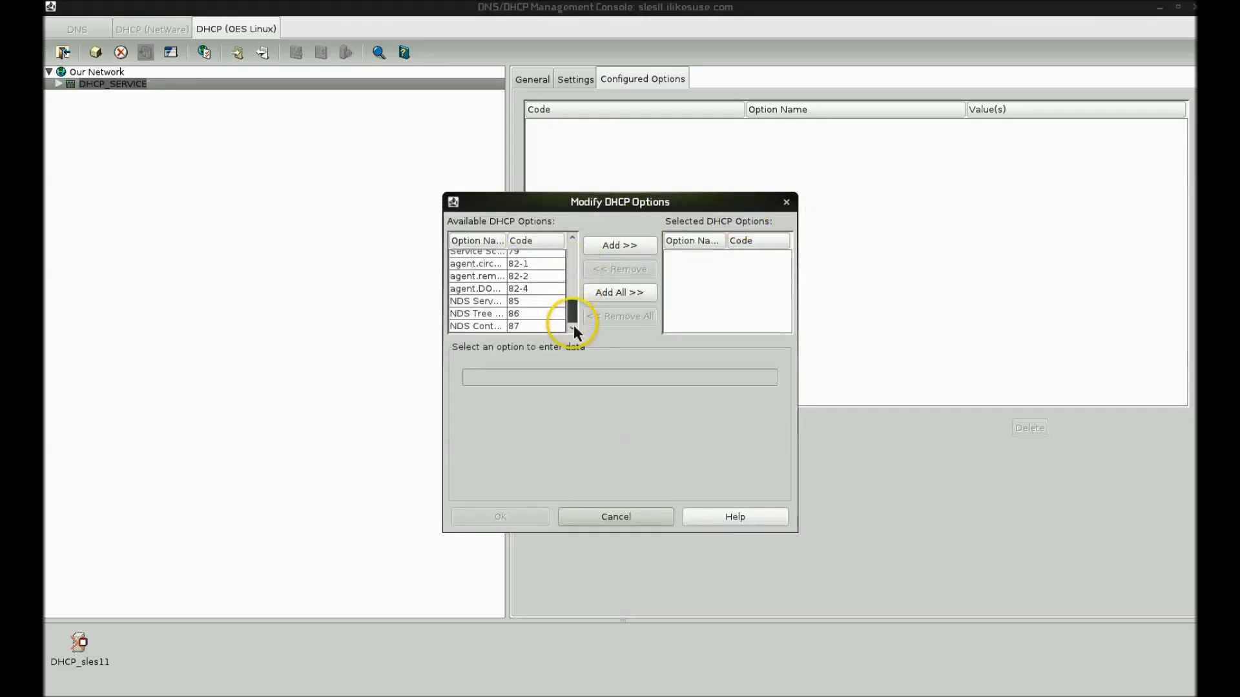
left_click(615, 516)
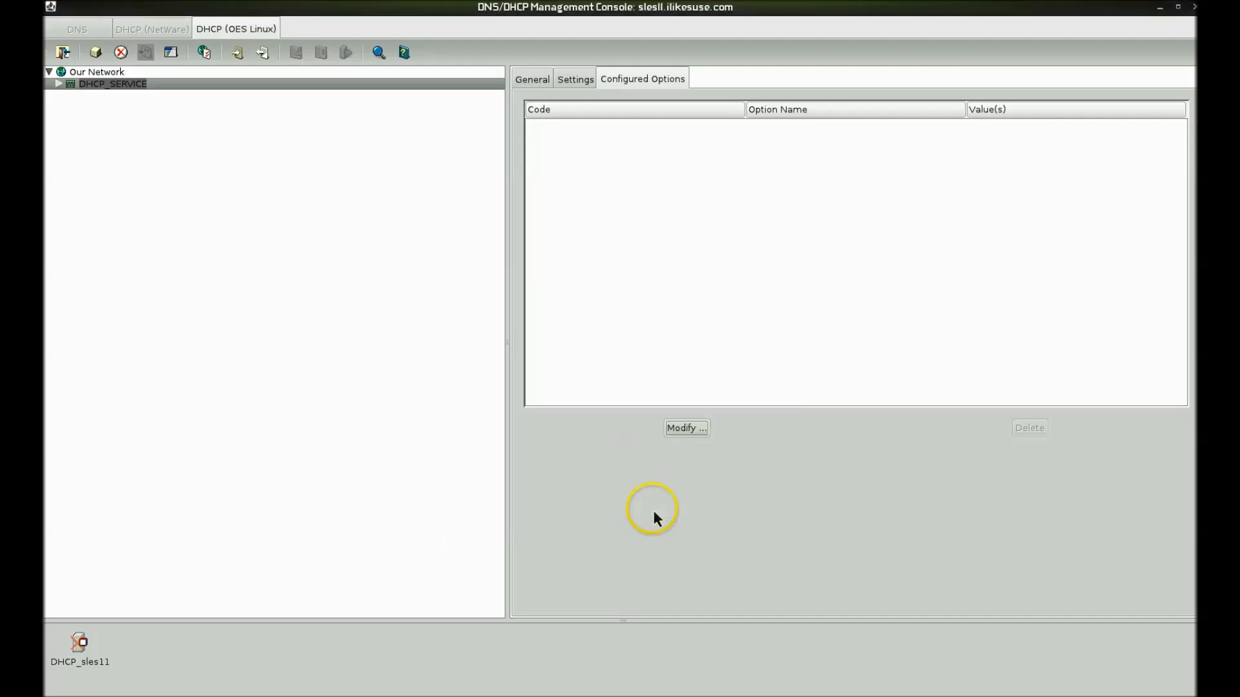
left_click(111, 84)
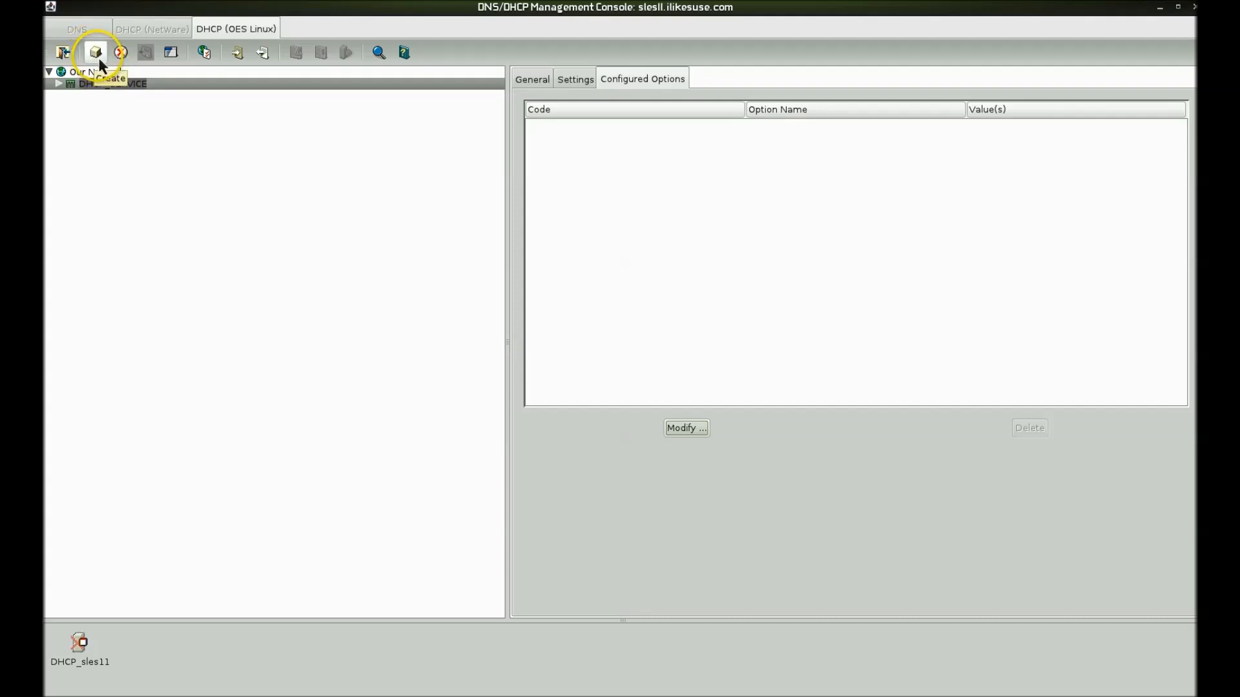
- Create subnet 10.10.10.0 with mask 255.255.255.0, then select it under DHCP_SERVICE
left_click(95, 52)
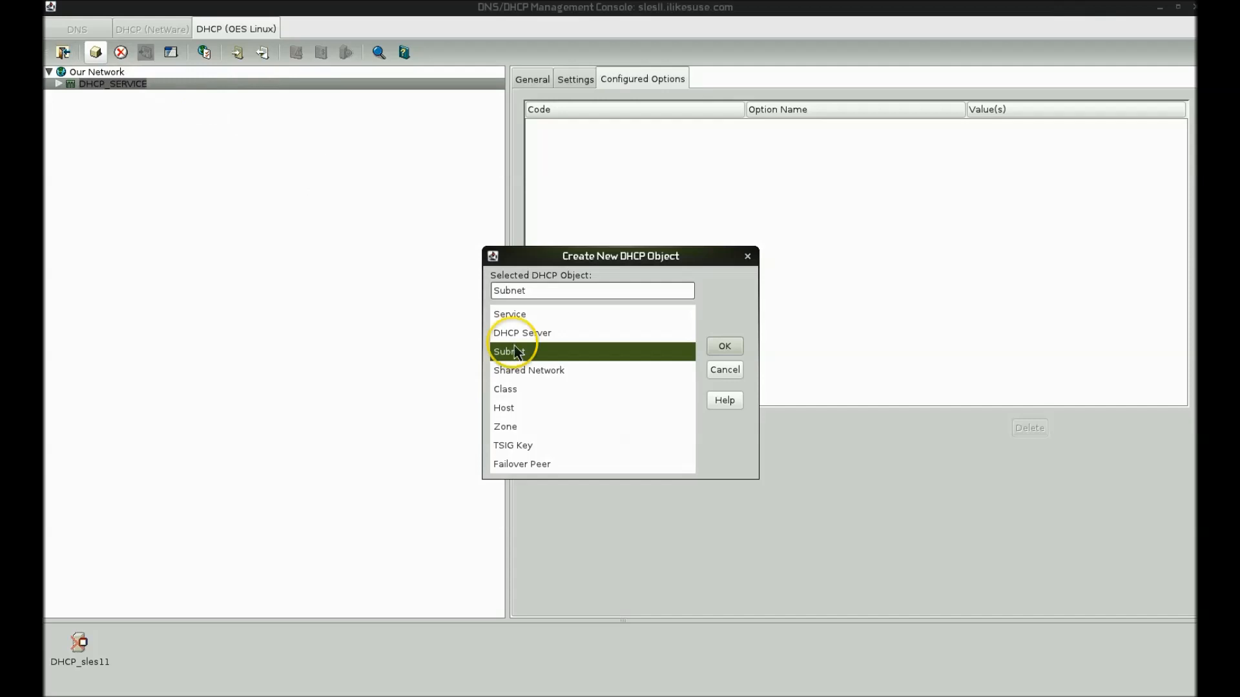
mouse_move(725, 346)
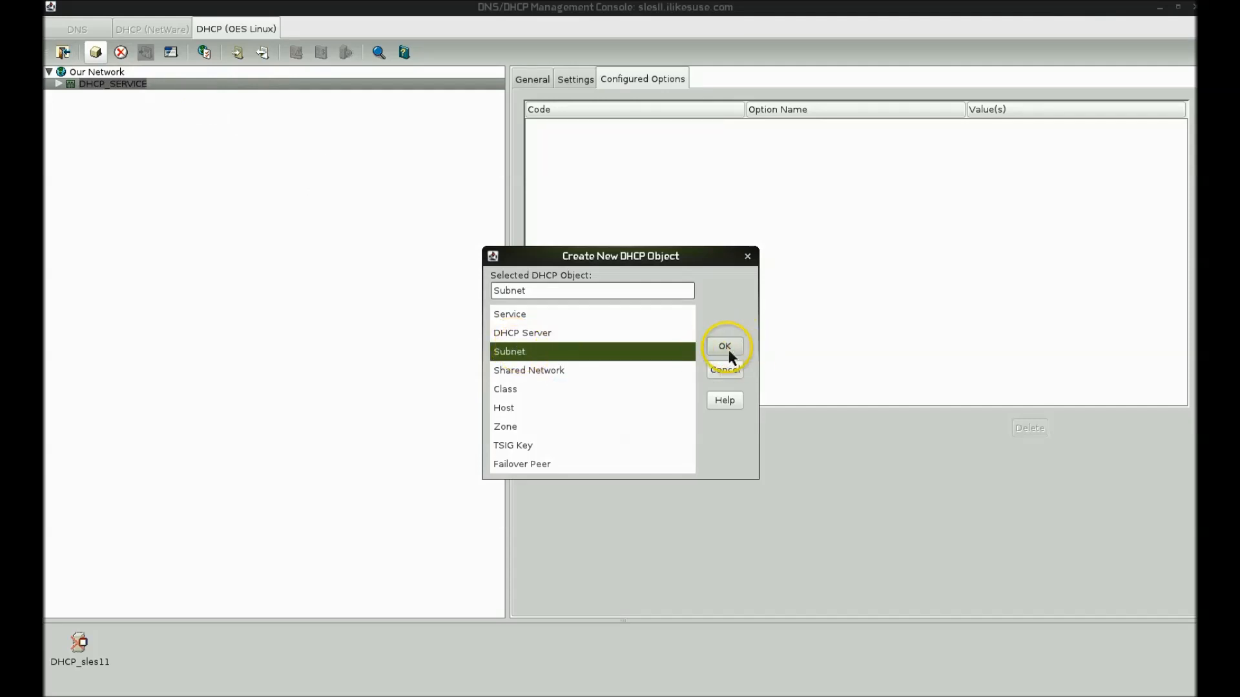
left_click(723, 346)
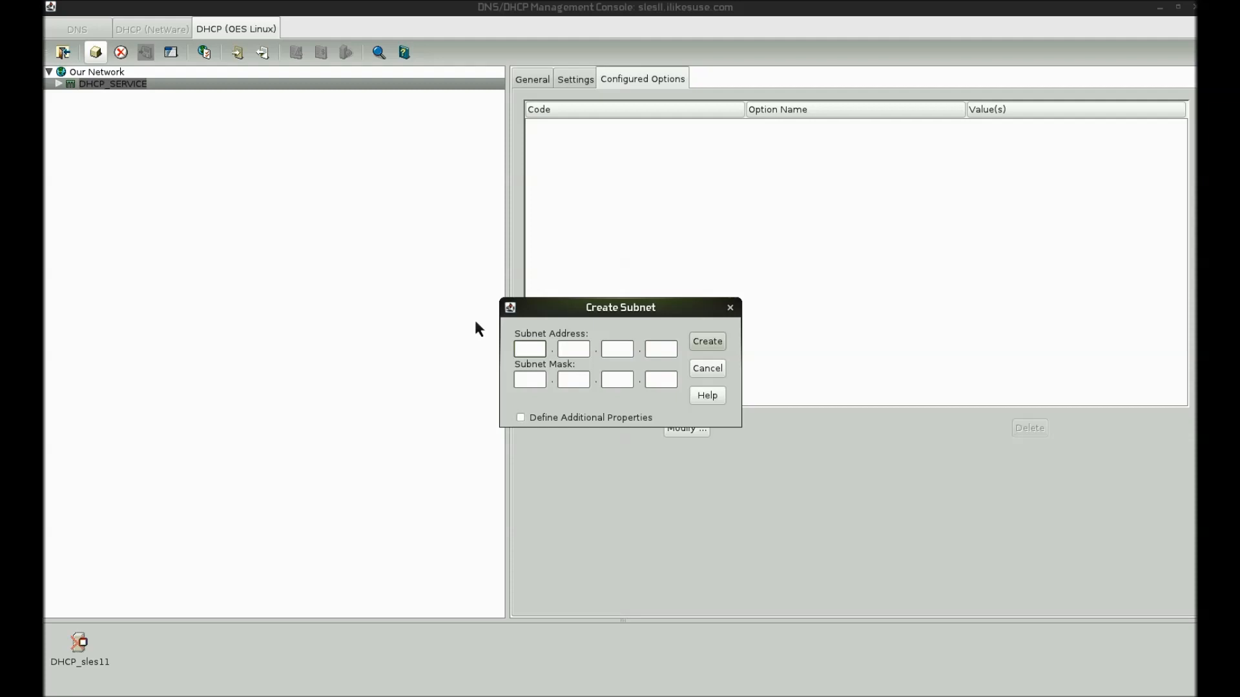
left_click(529, 348)
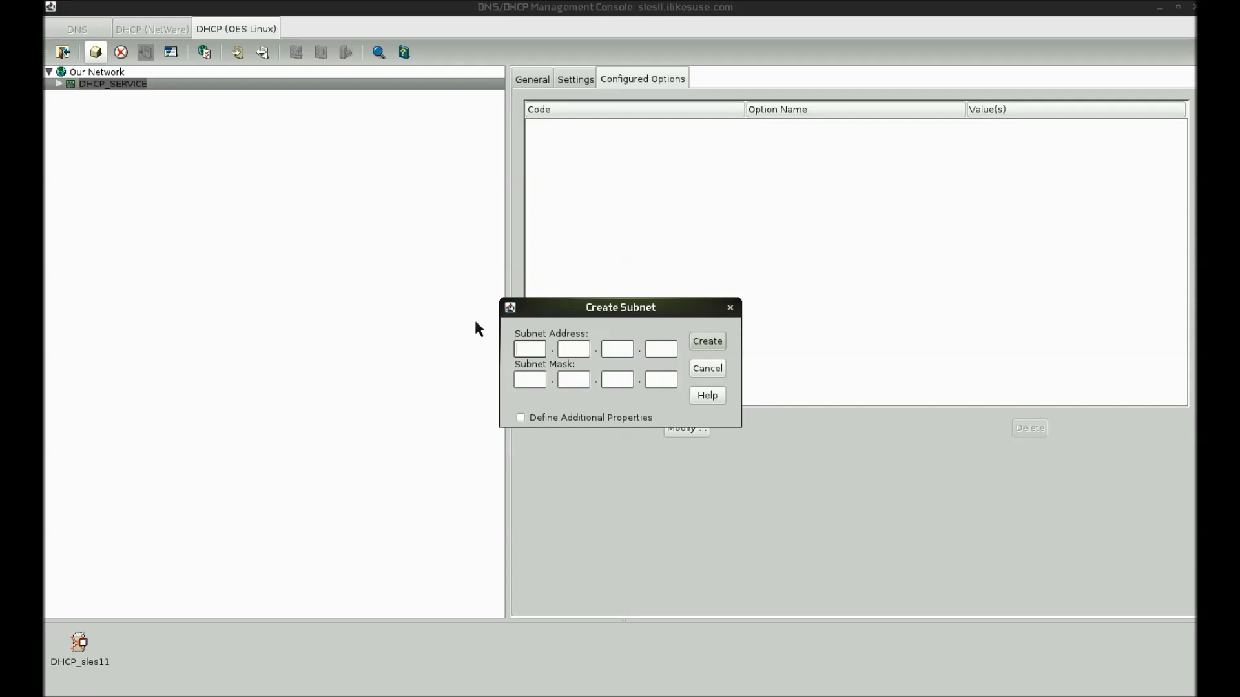
left_click(529, 349)
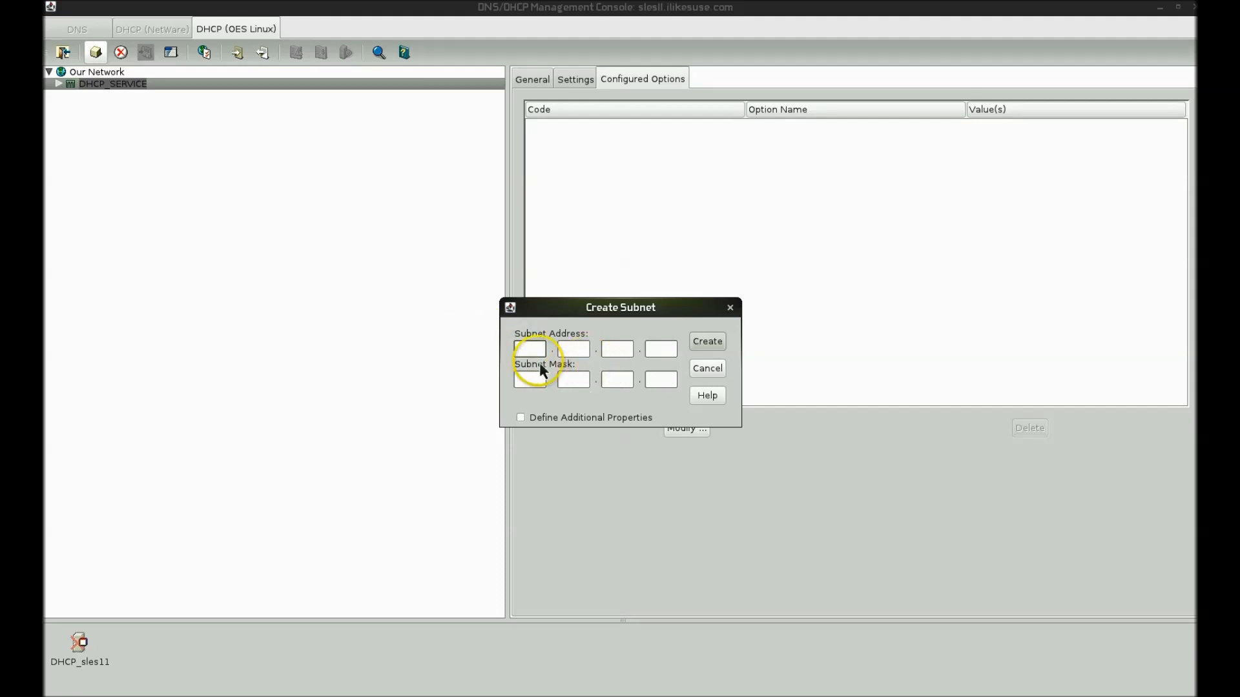
mouse_move(708, 401)
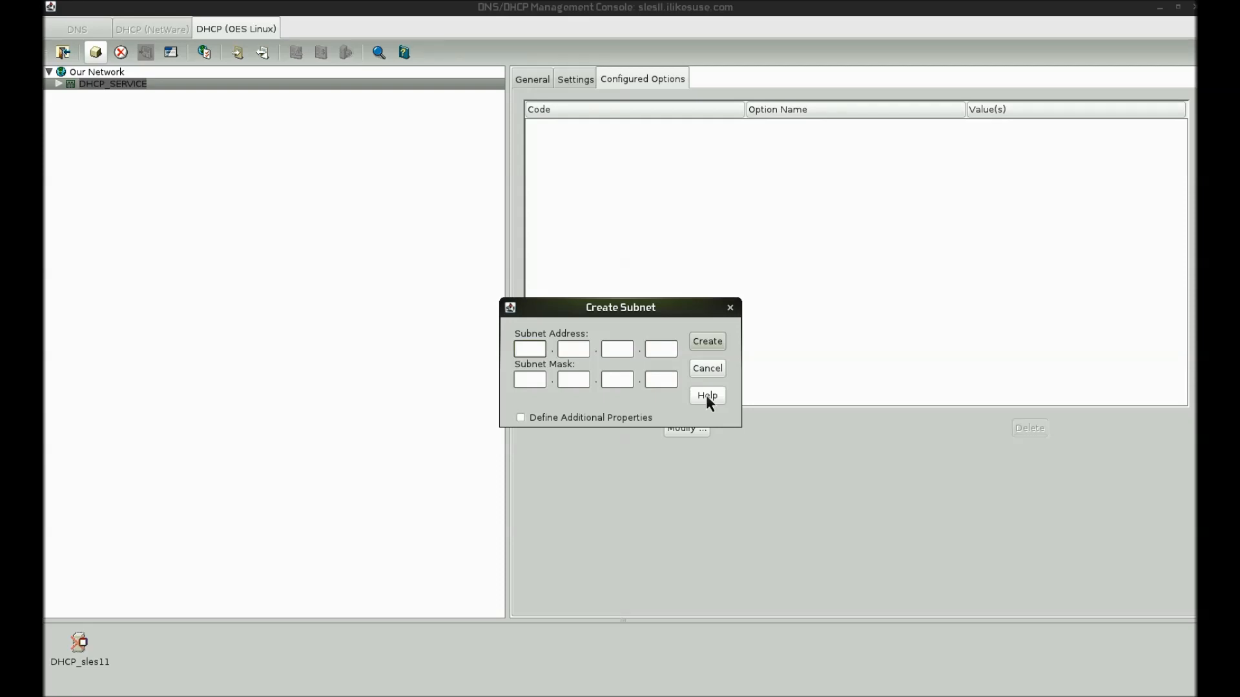
type("10")
left_click(616, 379)
type("255")
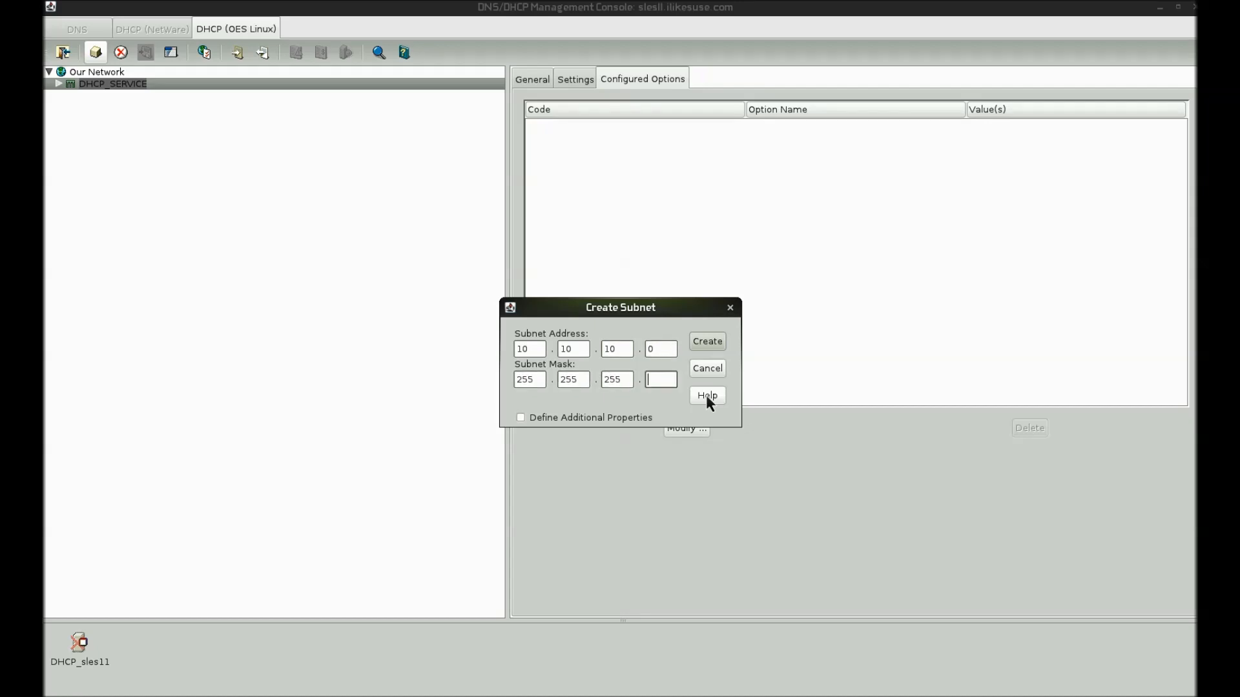
left_click(707, 367)
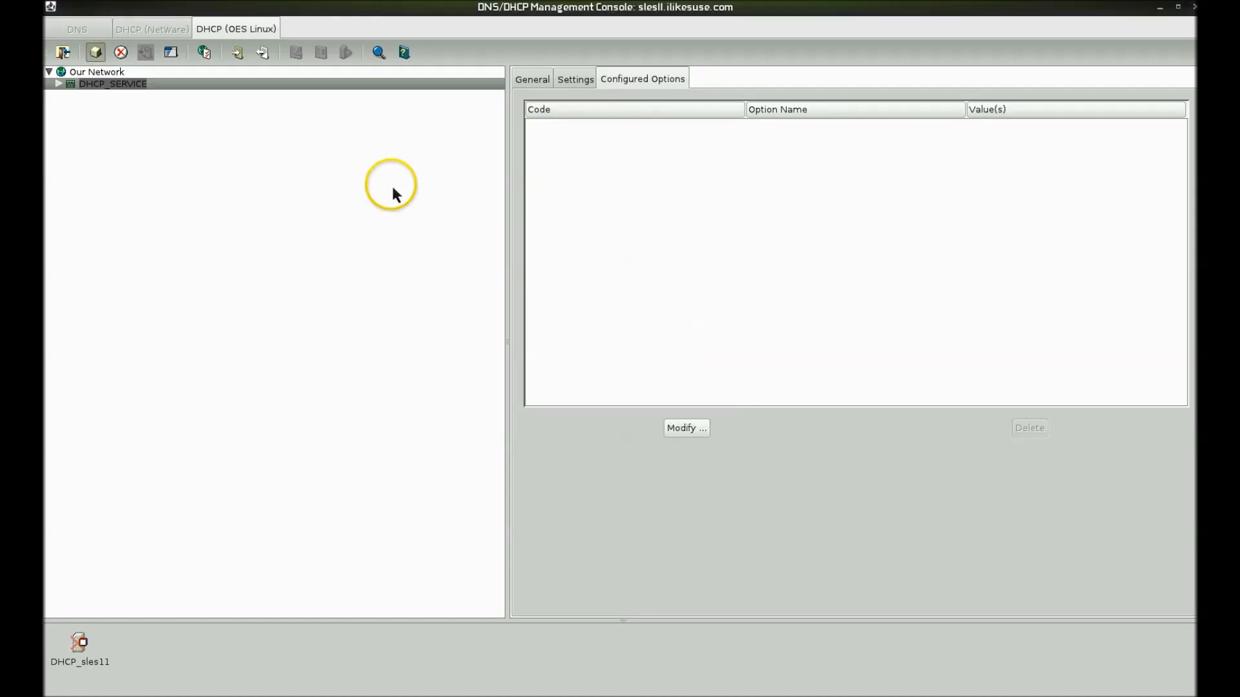
mouse_move(152, 127)
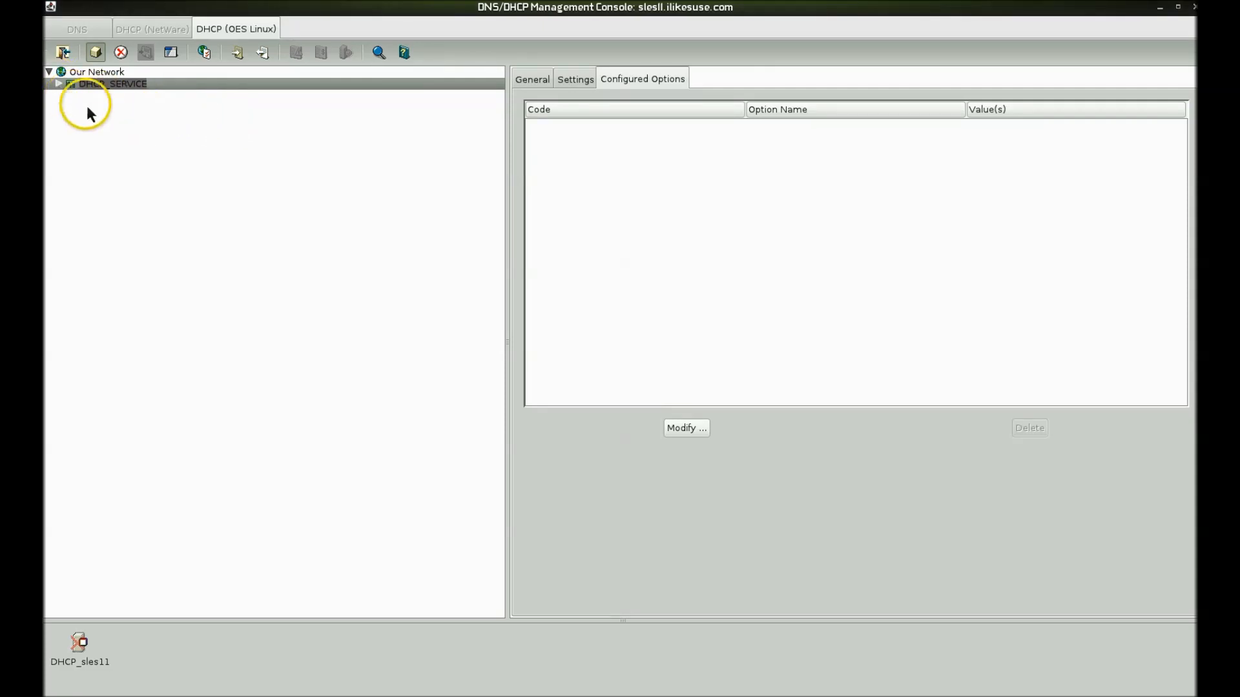
left_click(57, 84)
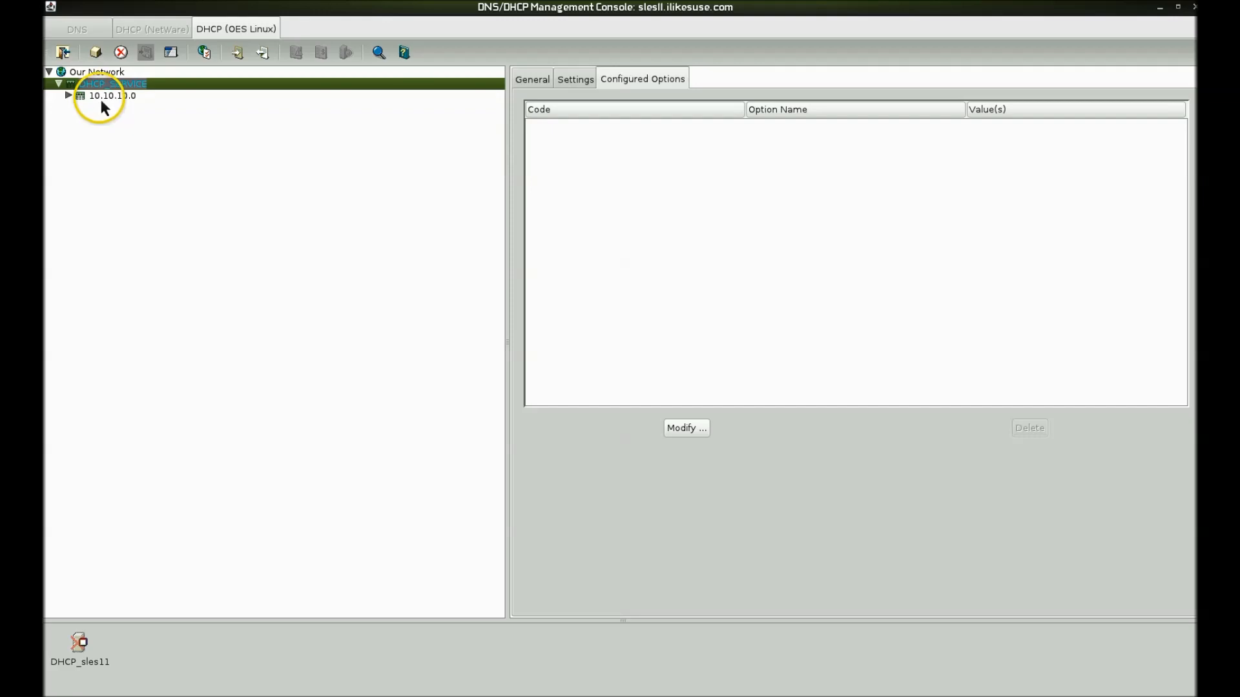
left_click(111, 95)
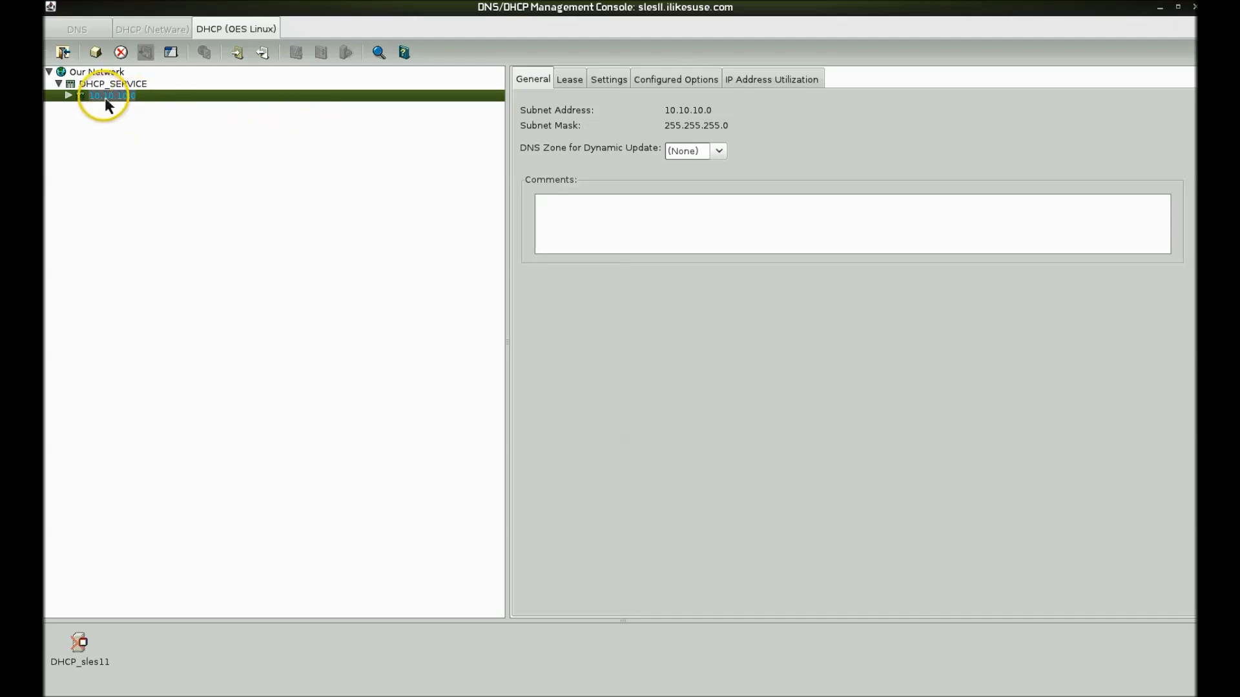
mouse_move(111, 96)
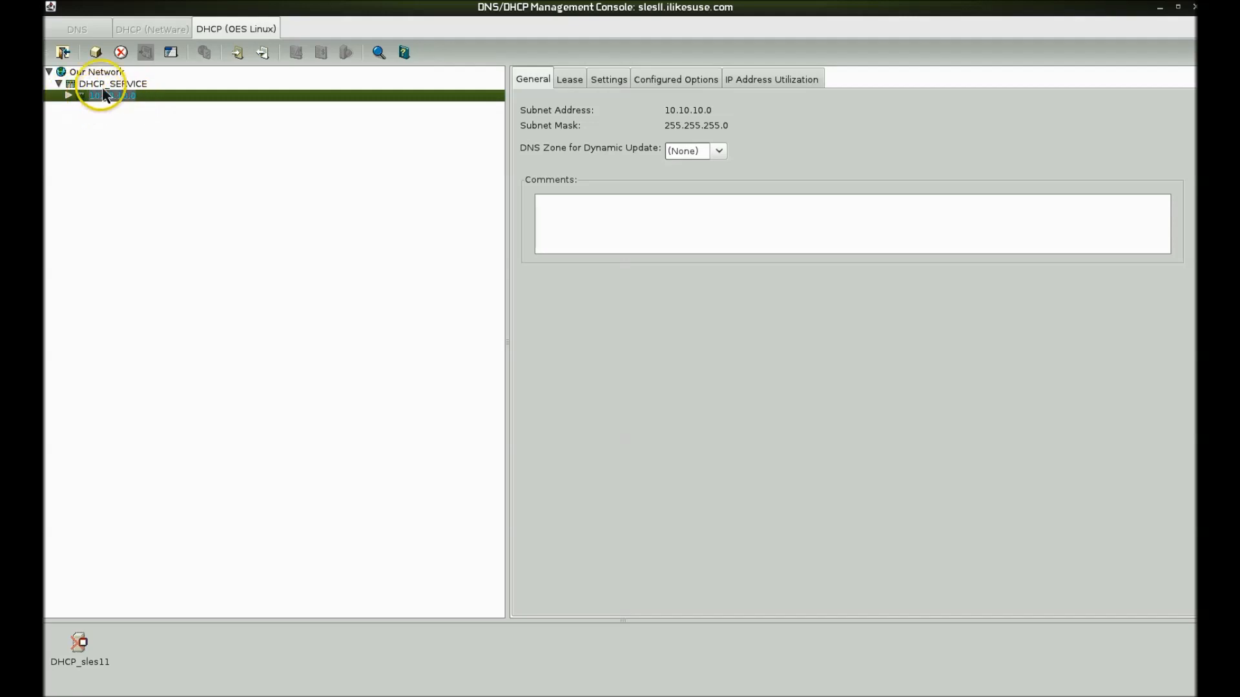
- Create pool my_pool spanning 10.10.10.50 to 10.10.10.60 in subnet 10.10.10.0 and view it
left_click(63, 53)
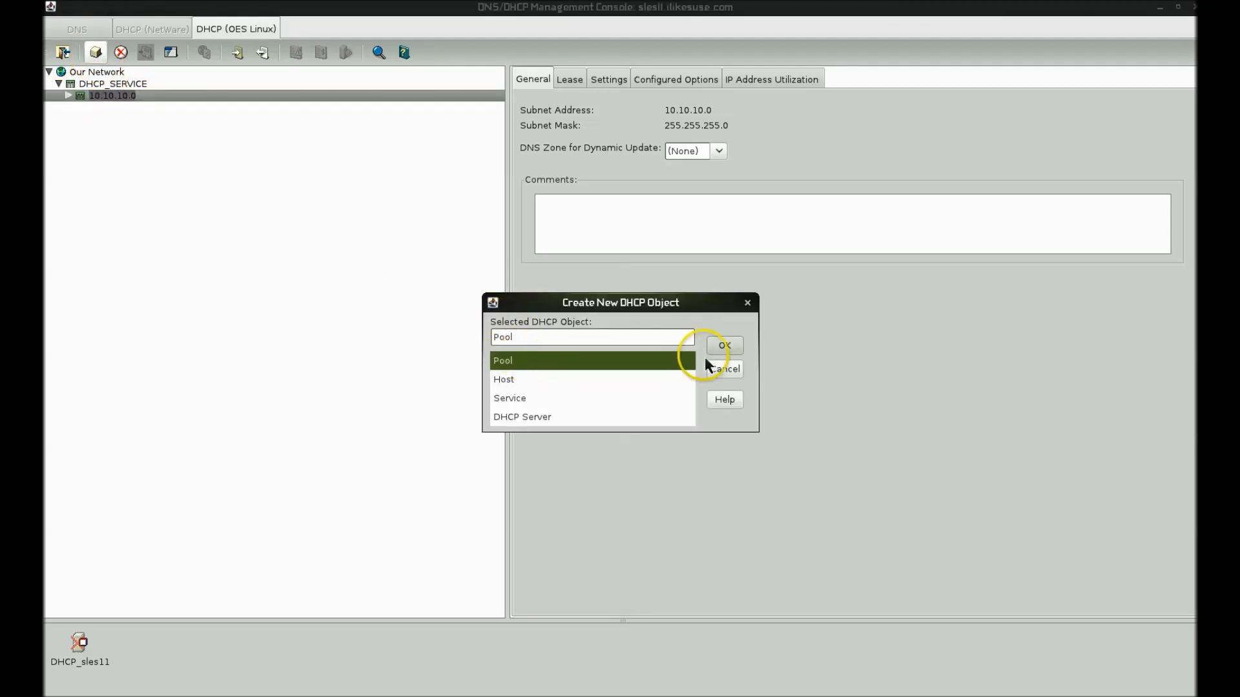
left_click(721, 345)
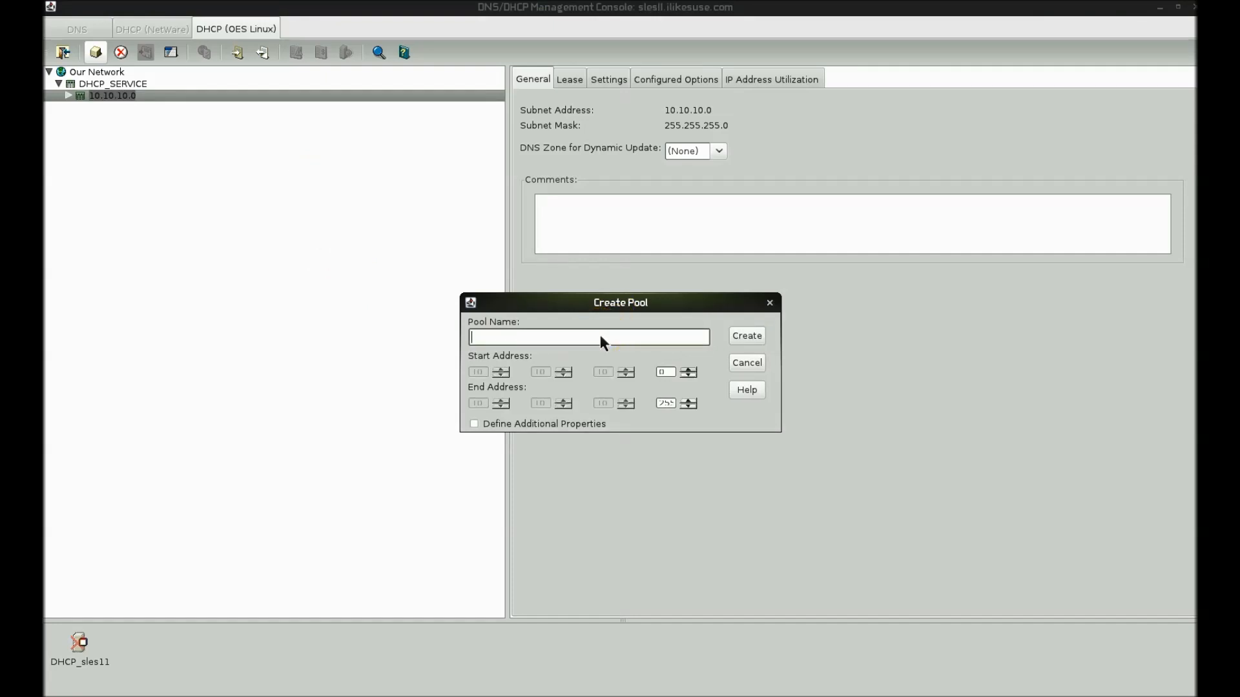
type("my_")
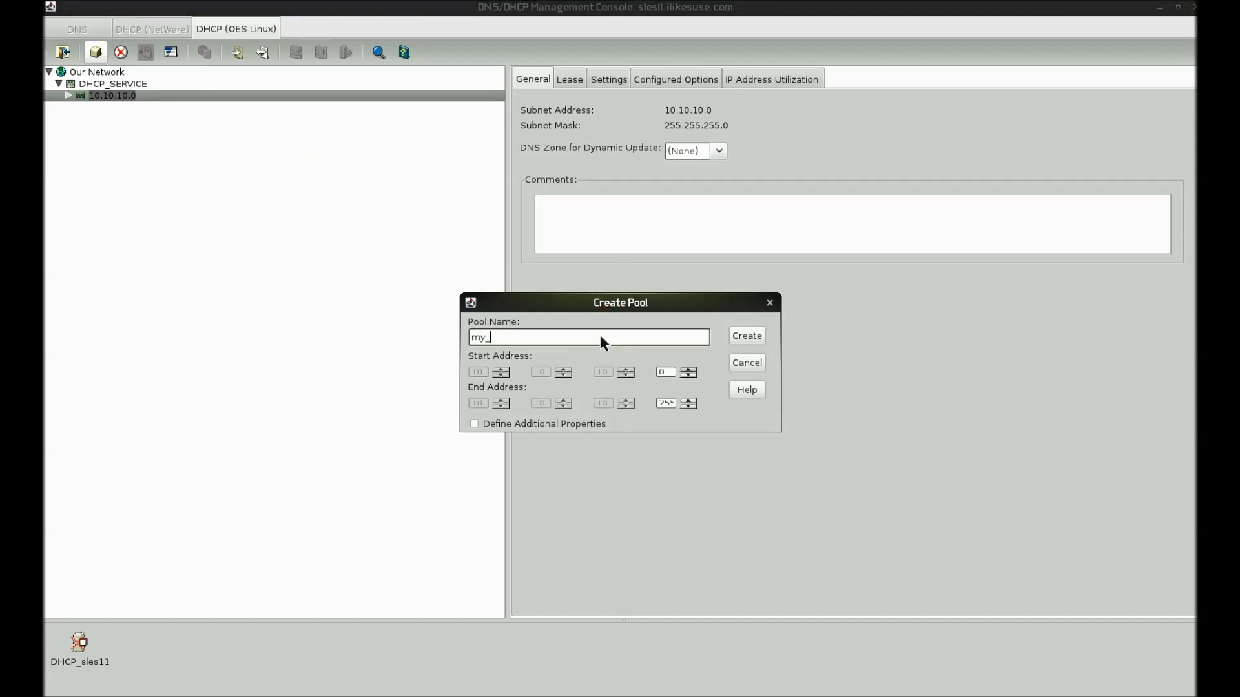
type("pool")
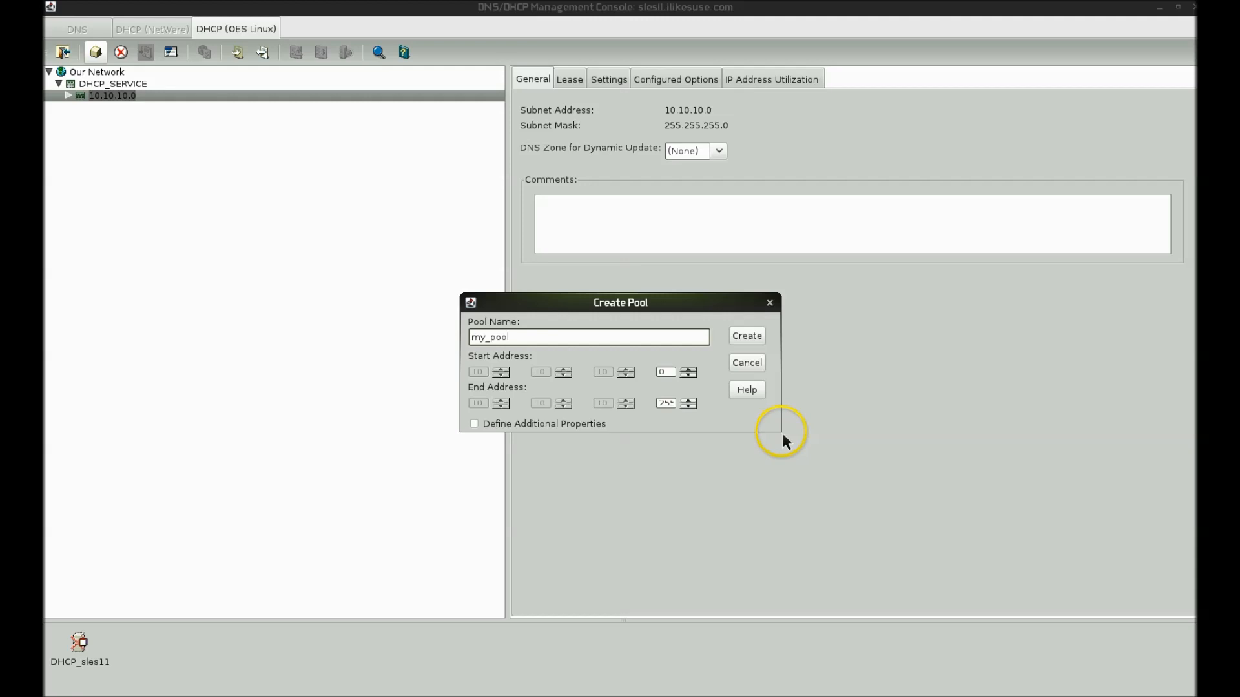
mouse_move(577, 387)
type("50")
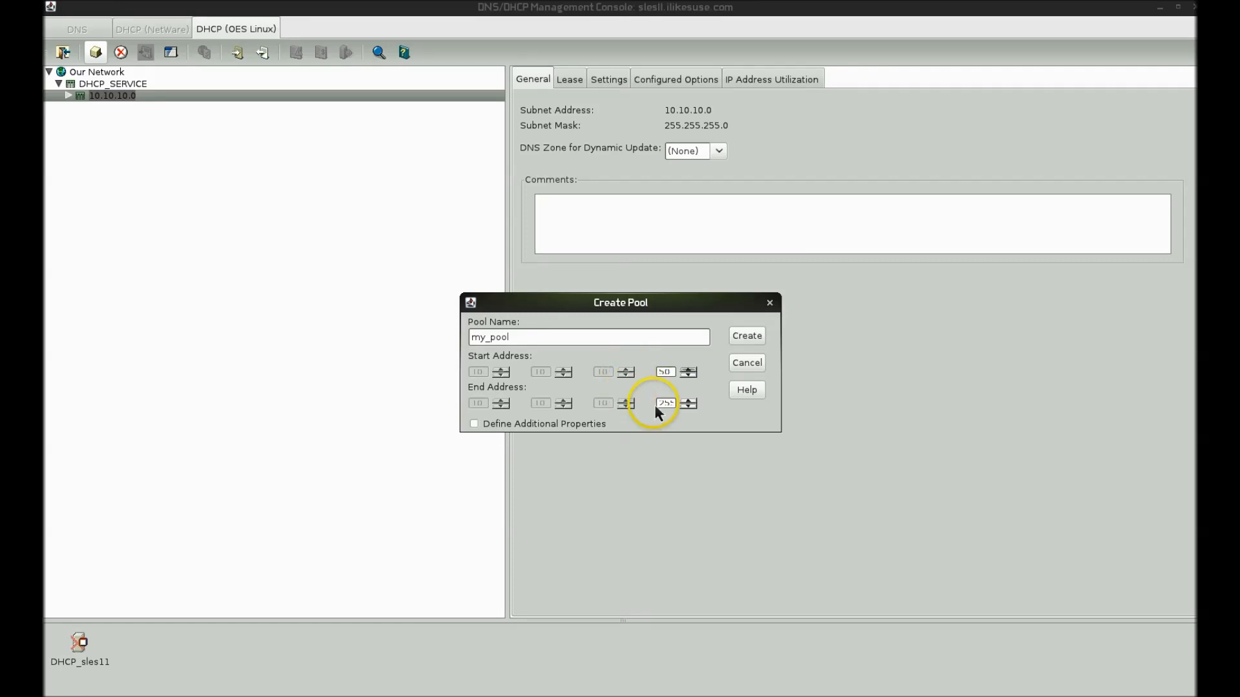
left_click(687, 400)
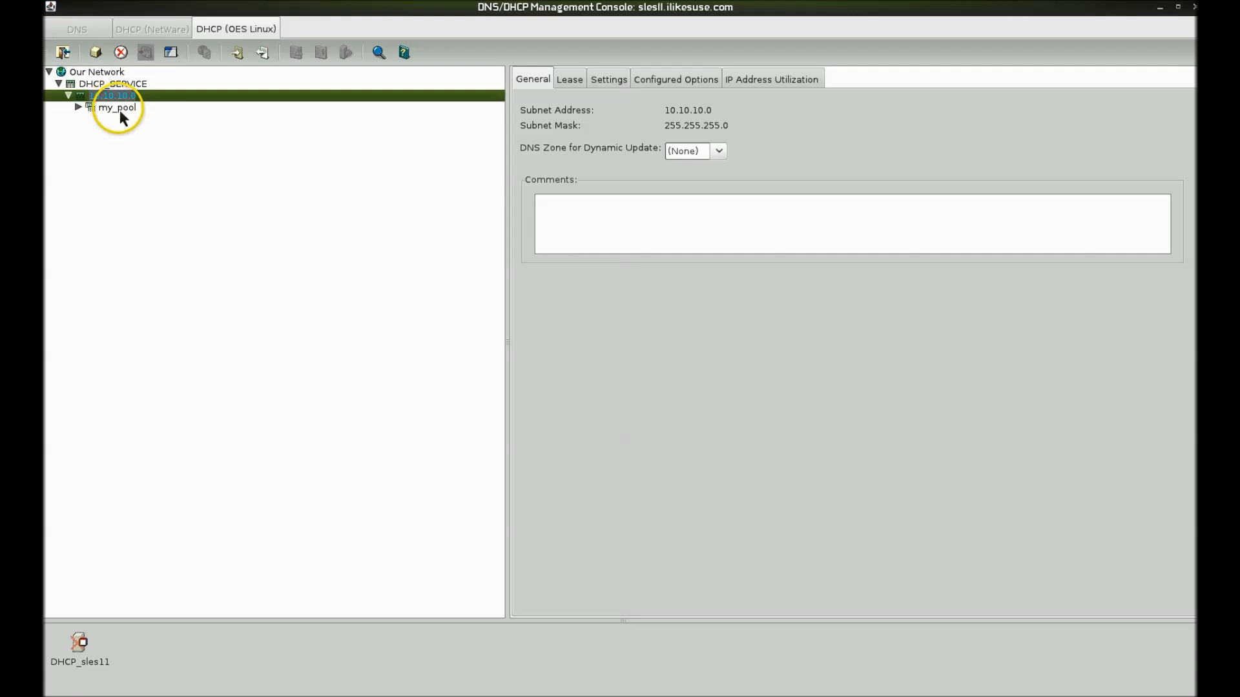
left_click(117, 106)
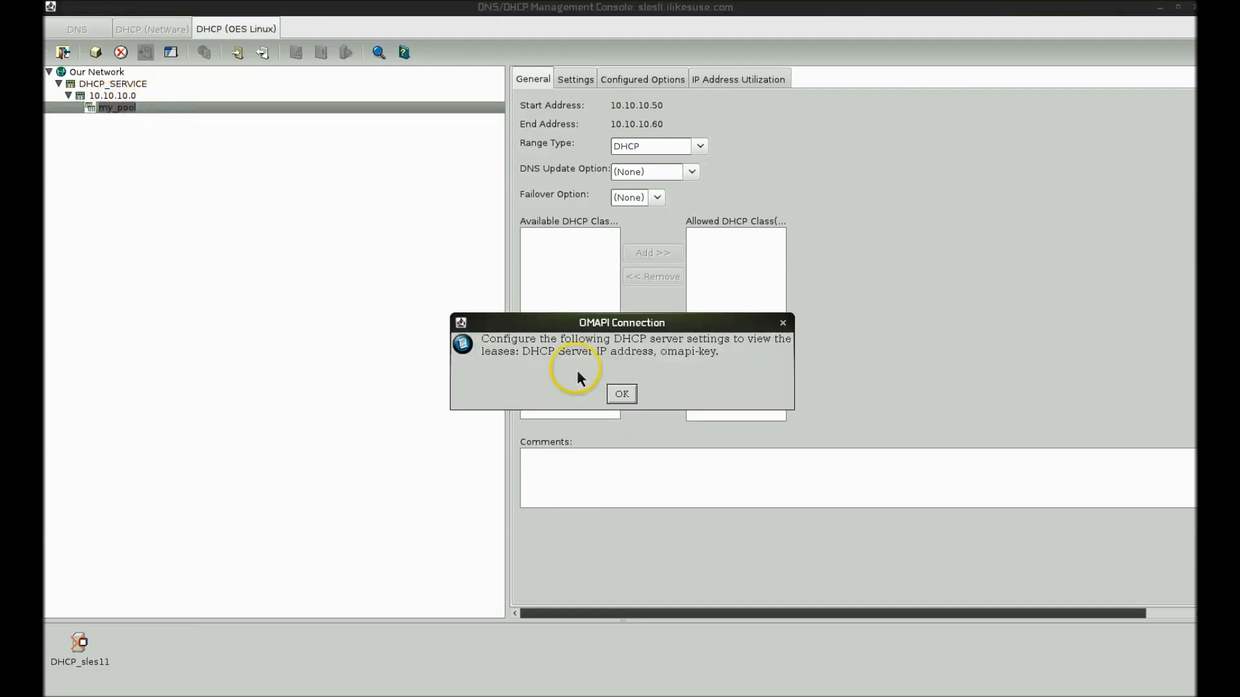
left_click(621, 394)
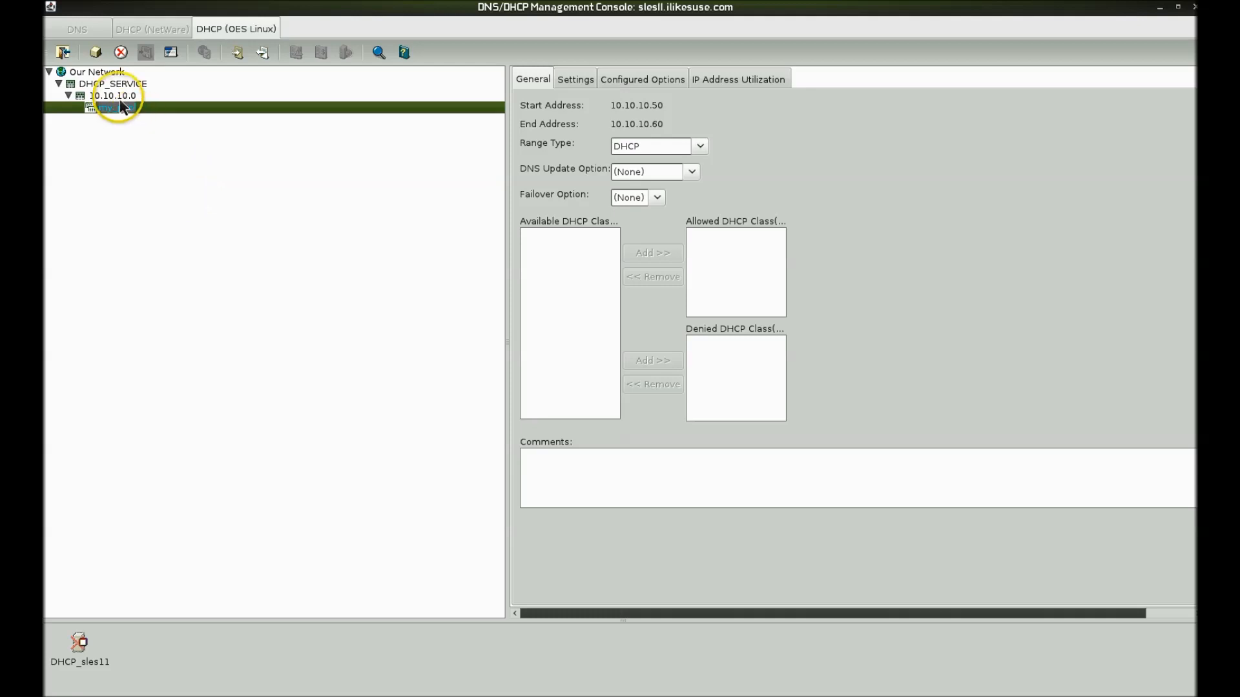
mouse_move(277, 155)
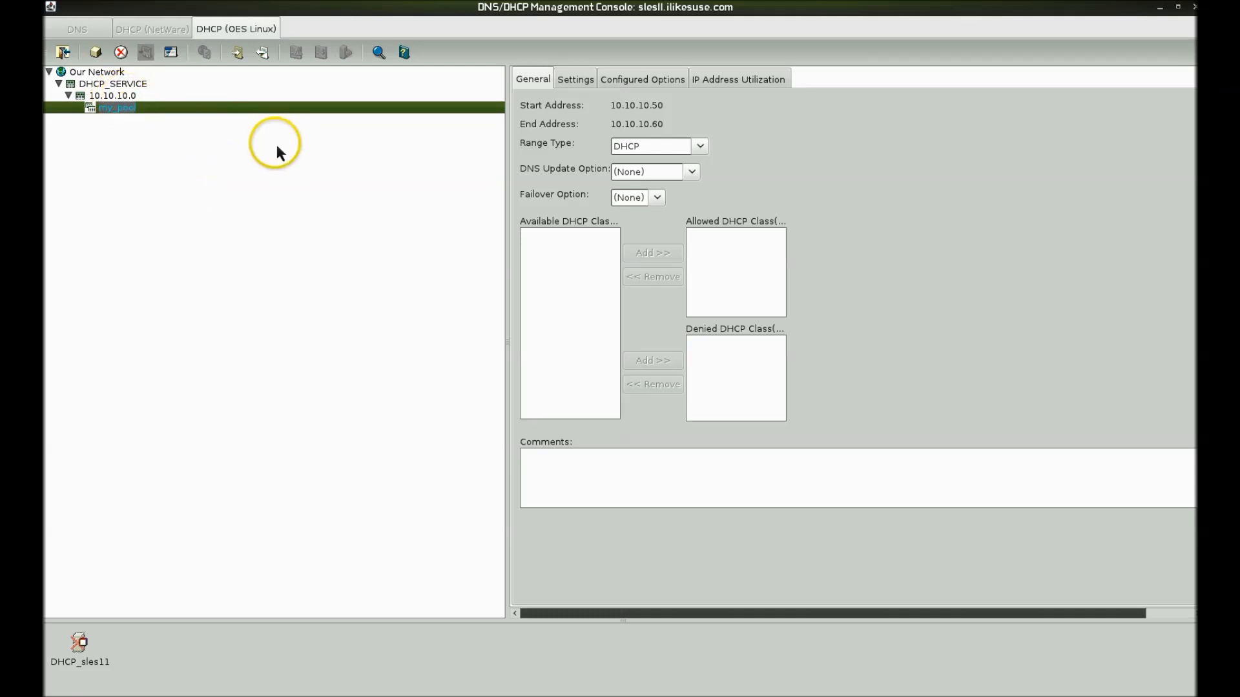
- Add the Subnet Mask option to the 10.10.10.0 subnet's configured options
left_click(113, 95)
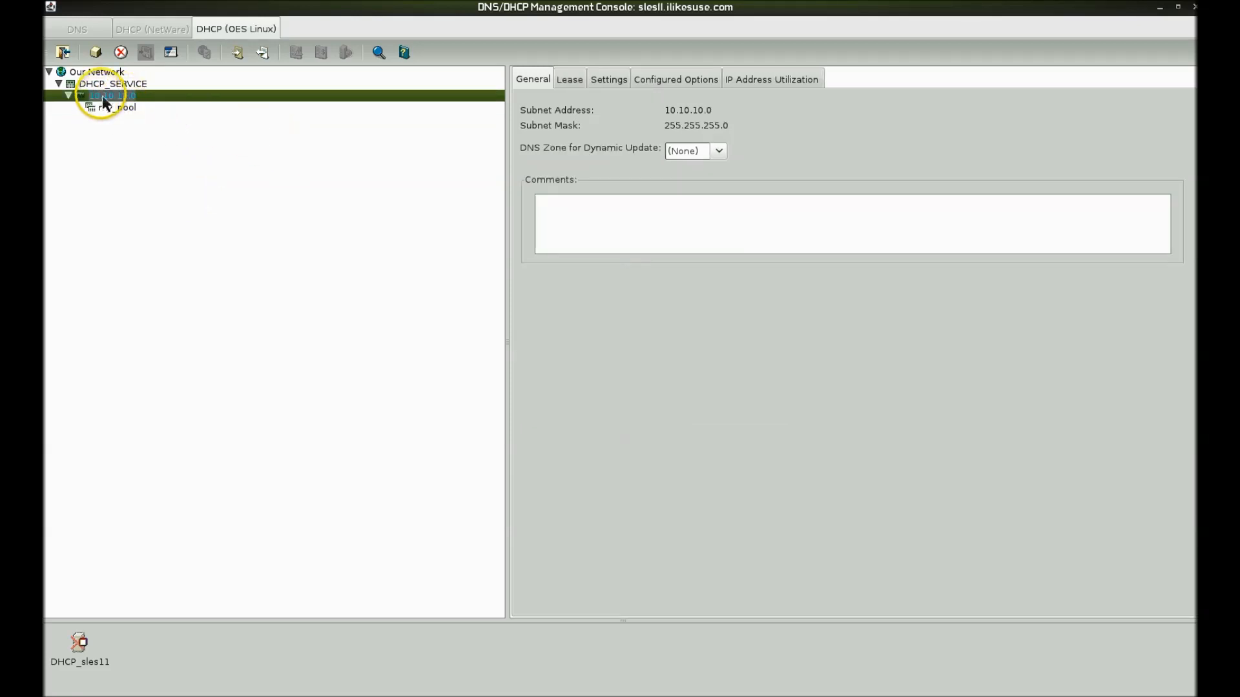
left_click(675, 79)
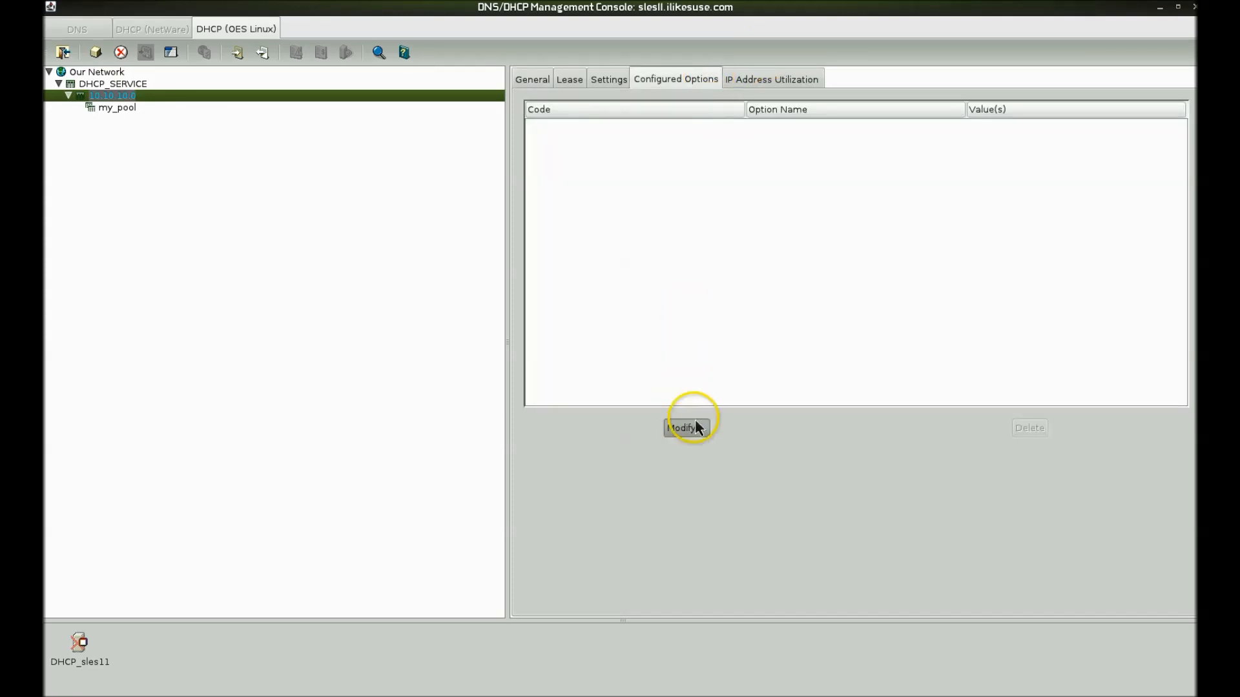
left_click(685, 427)
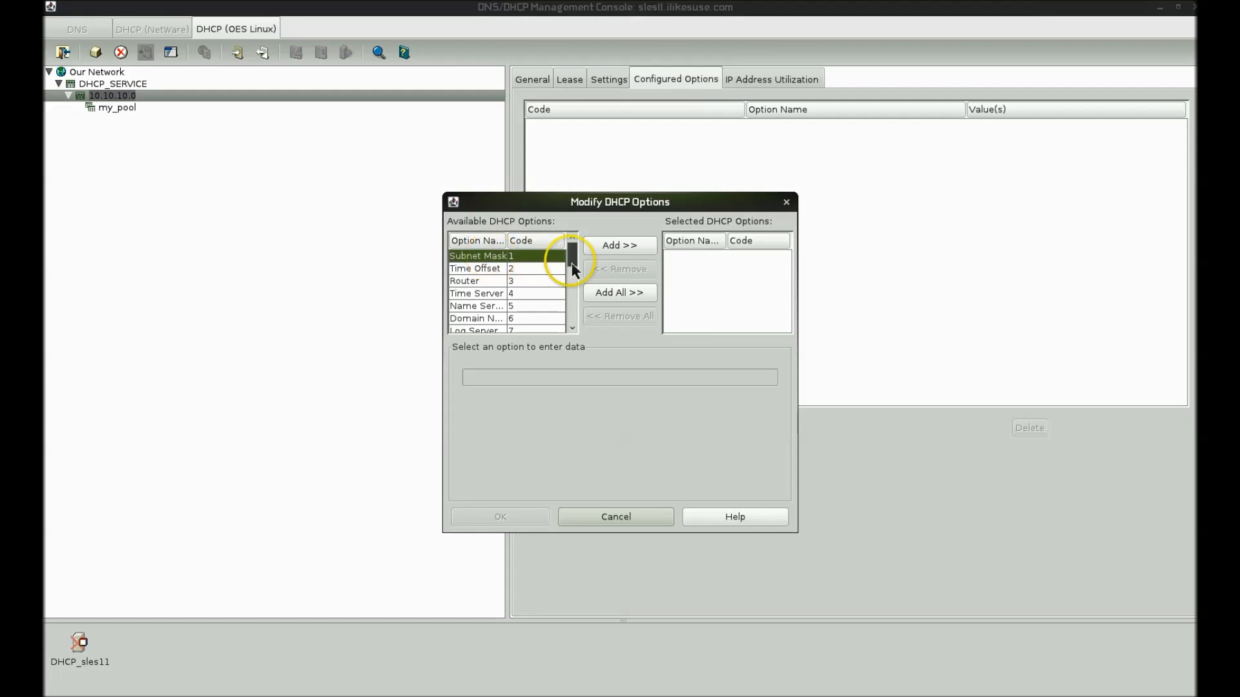
left_click(619, 245)
type("255.255.255.0")
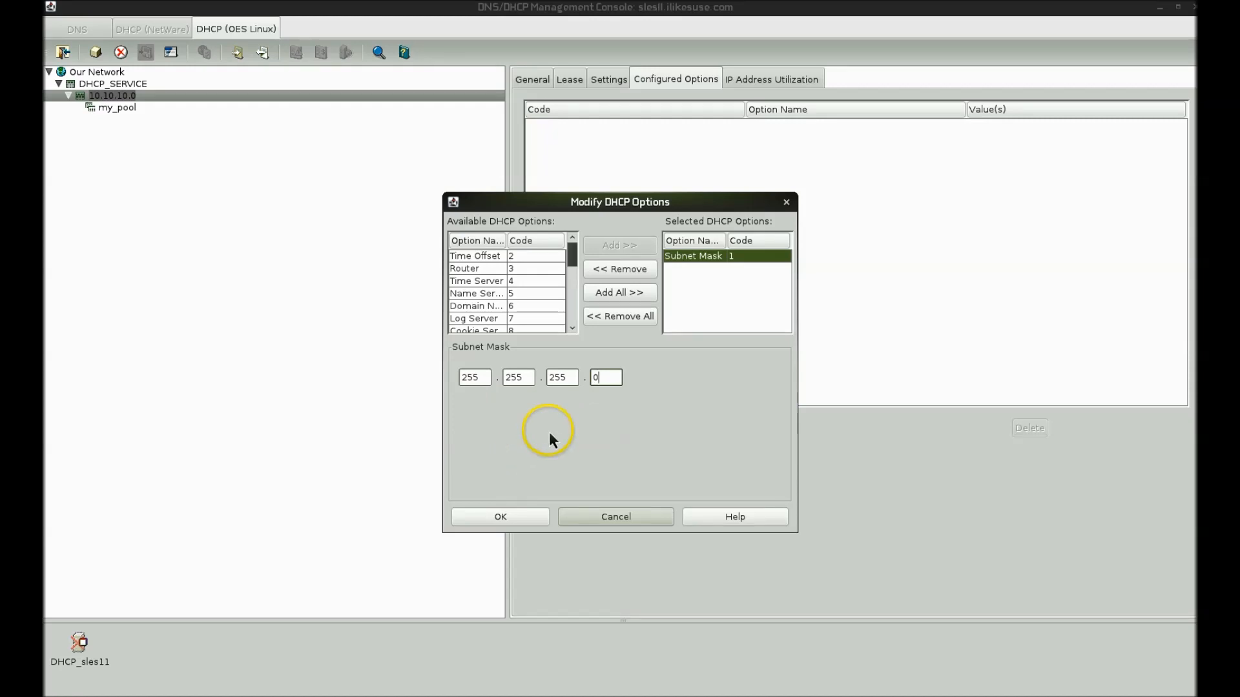
left_click(500, 517)
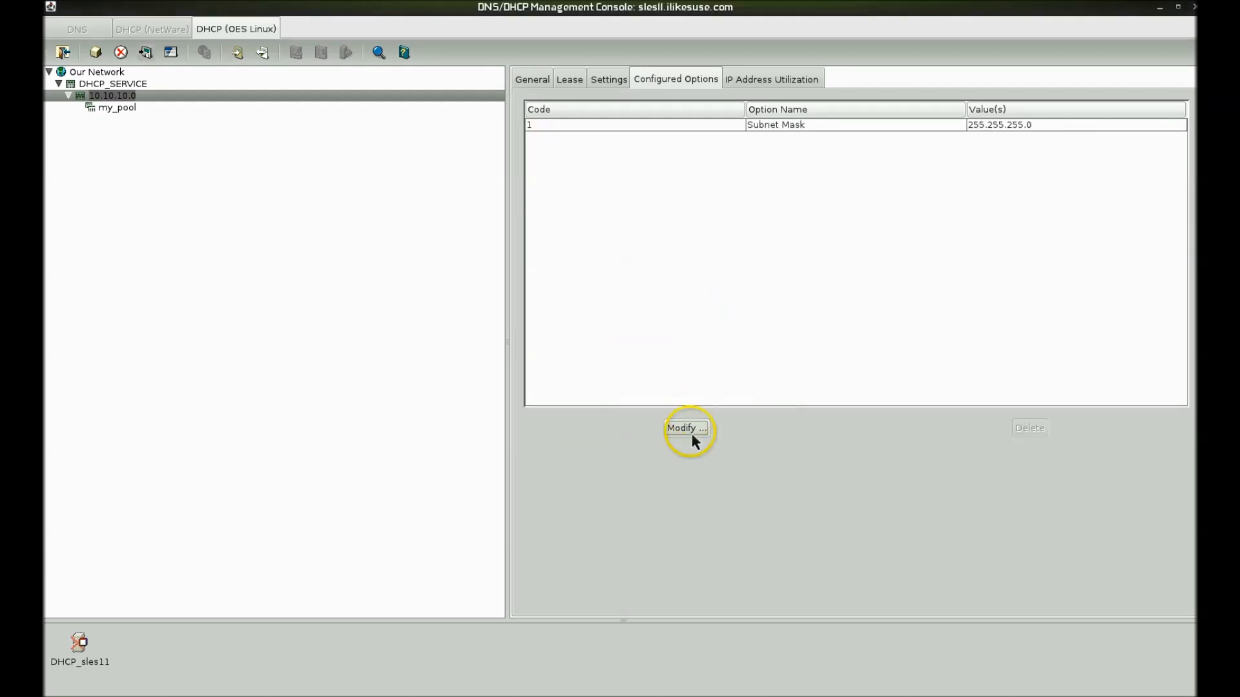
- Add the Router option with address 10.10.10.1
left_click(684, 428)
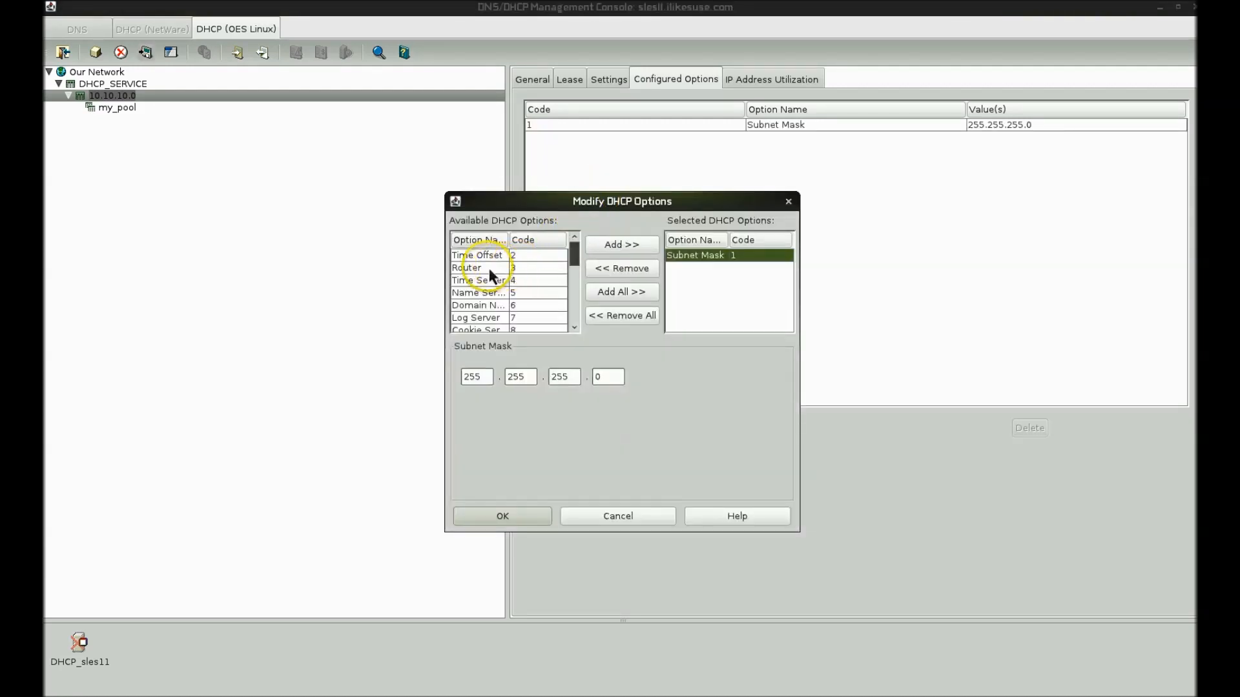
left_click(621, 244)
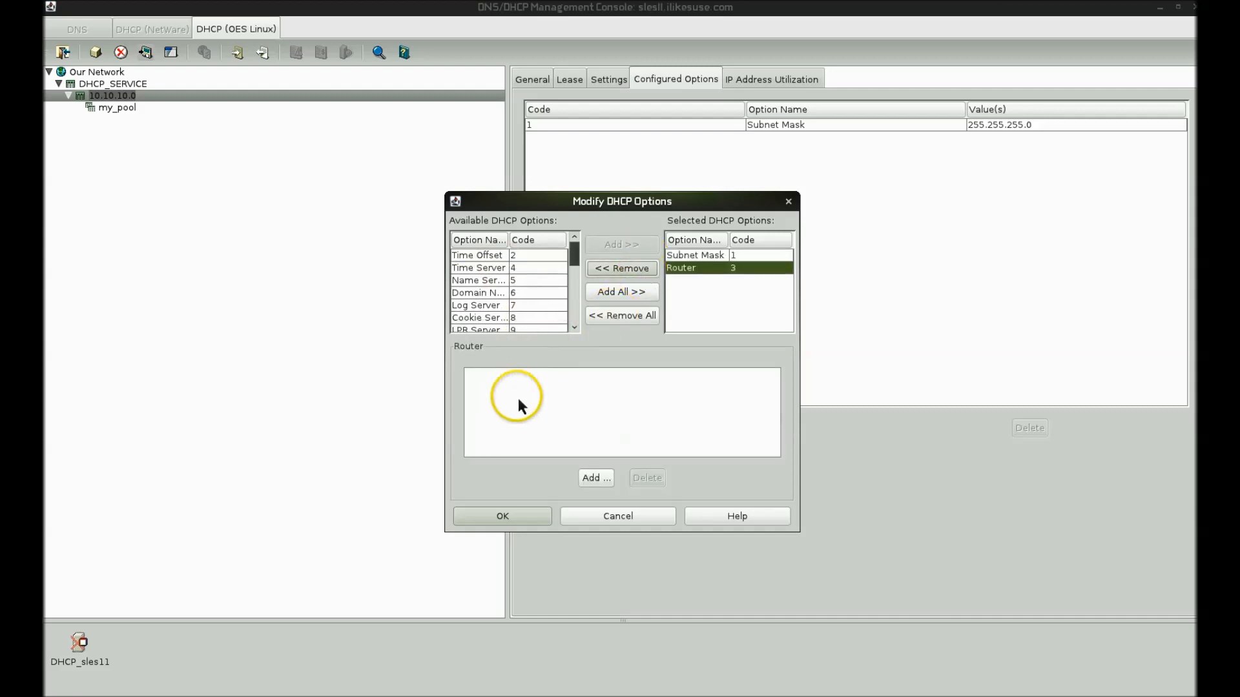
left_click(595, 478)
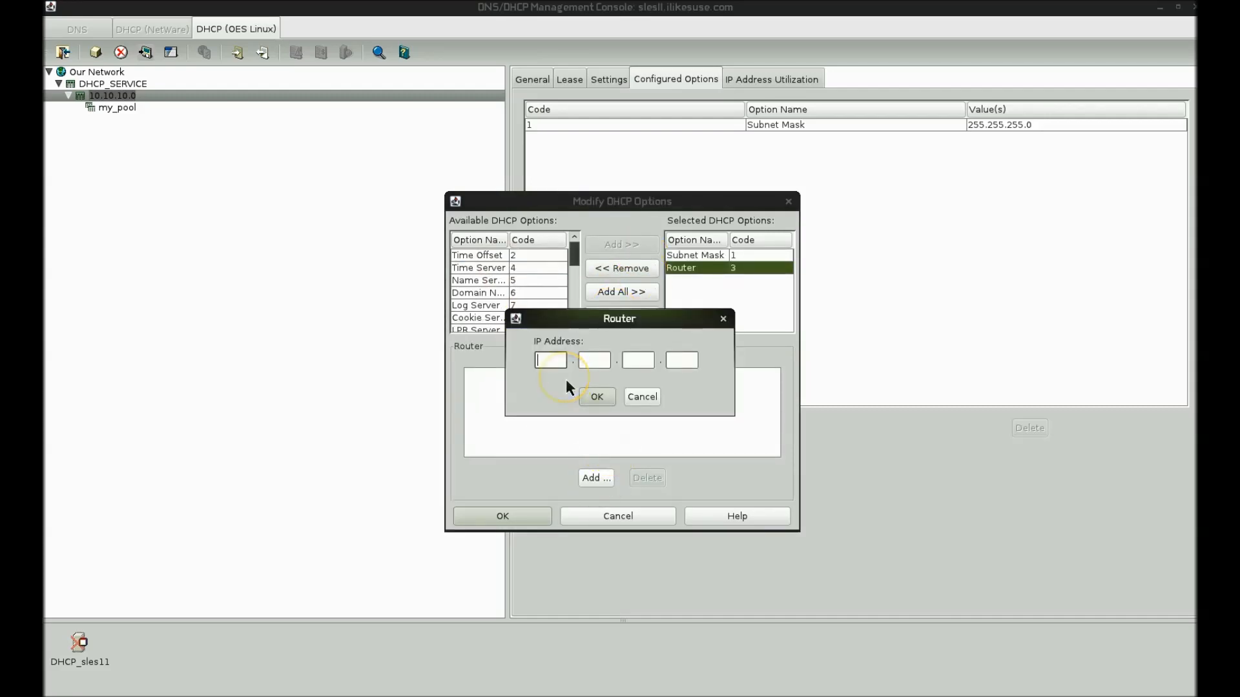
type("10.10.10.1")
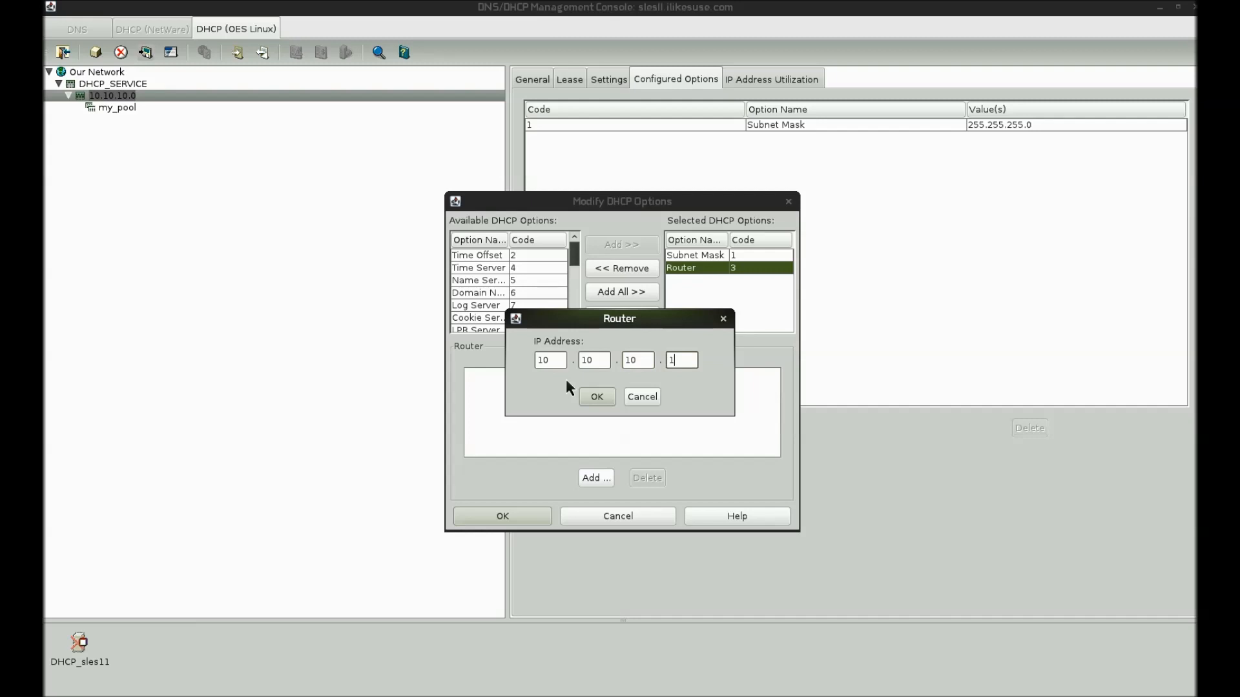
left_click(596, 395)
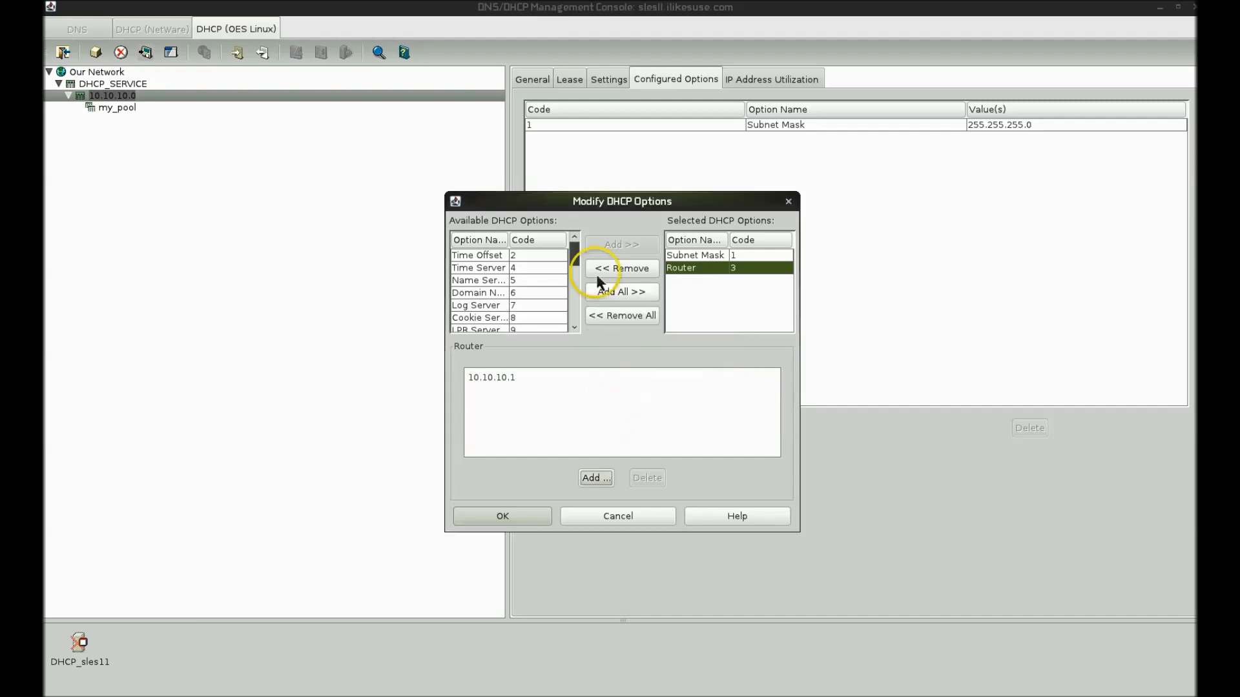
- Add Domain Name Servers 10.10.10.170, 10.10.10.171 and 198.60.22.2, and save the options
left_click(478, 279)
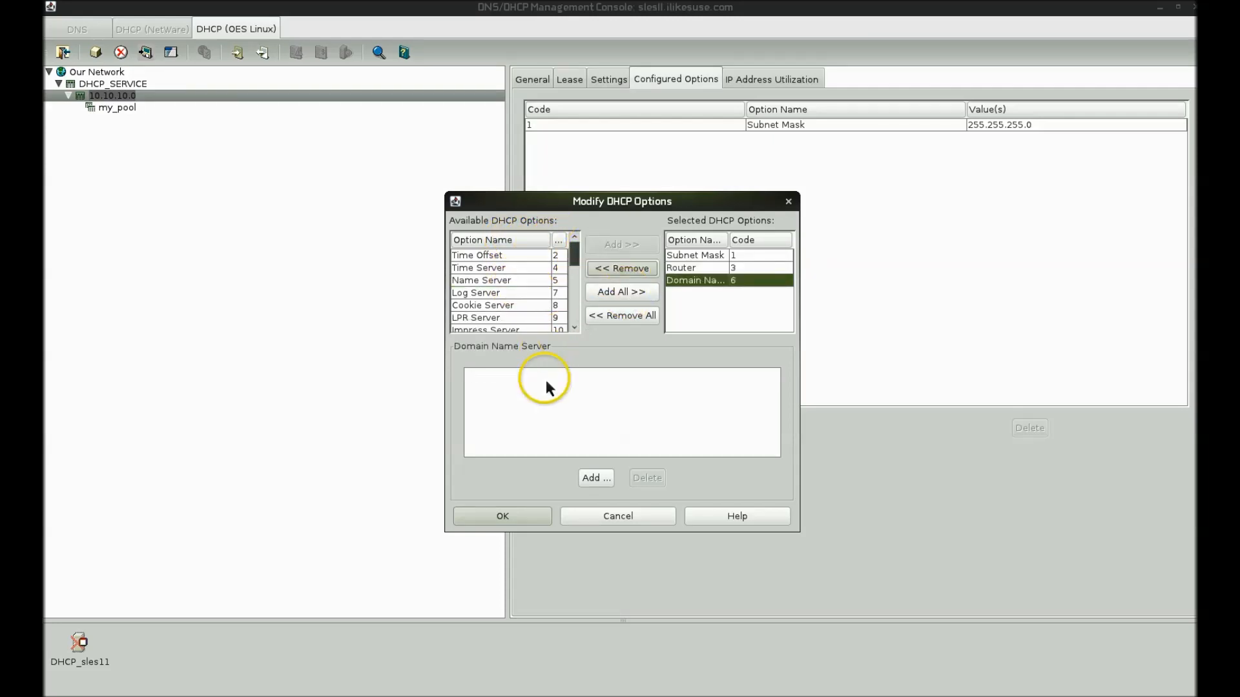
left_click(595, 478)
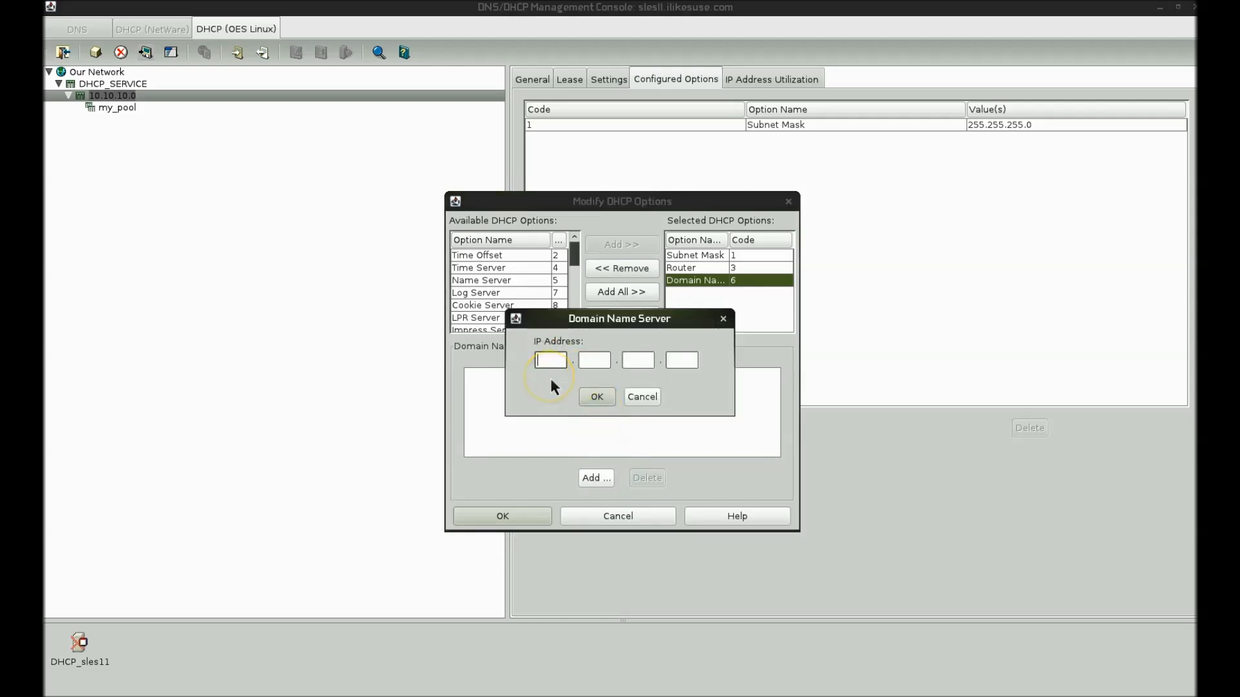
type("1")
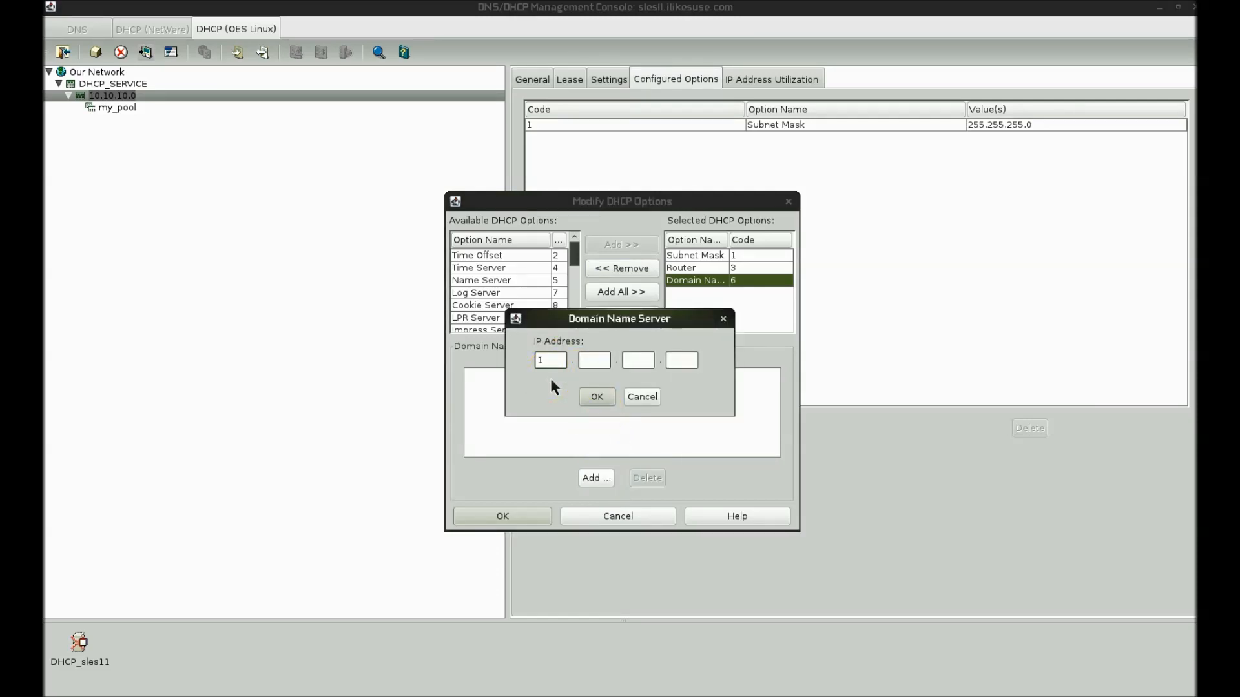
type("0")
left_click(594, 360)
type("10")
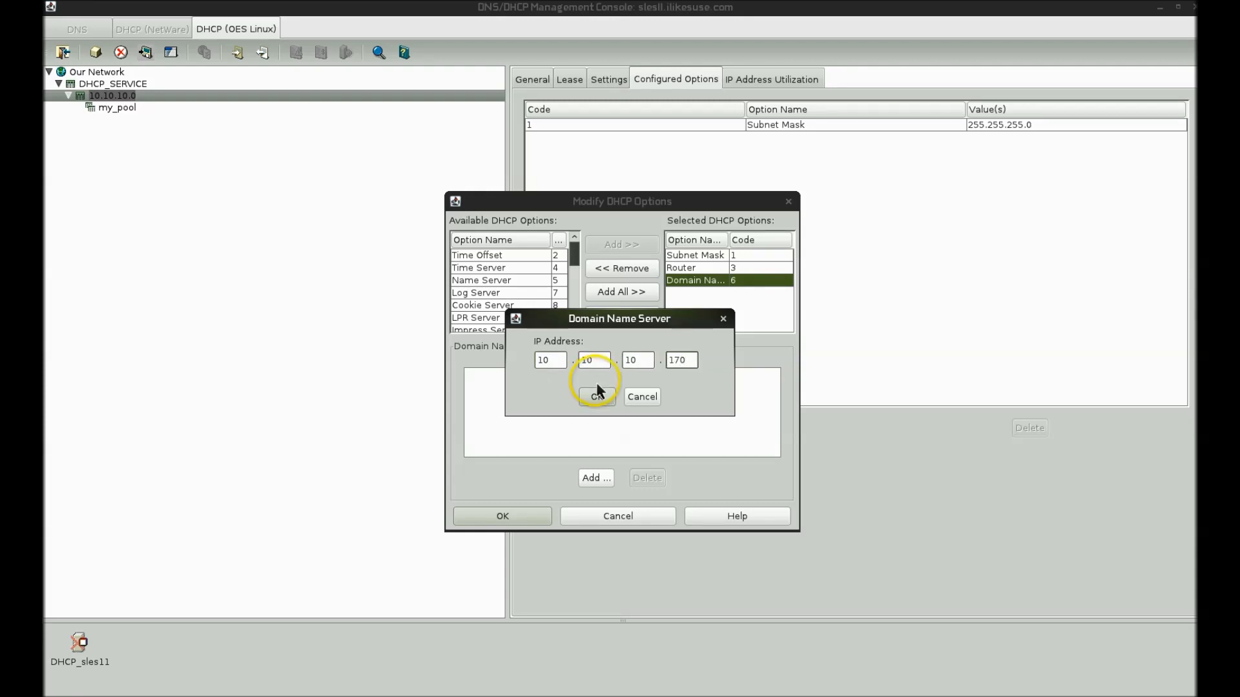
left_click(596, 395)
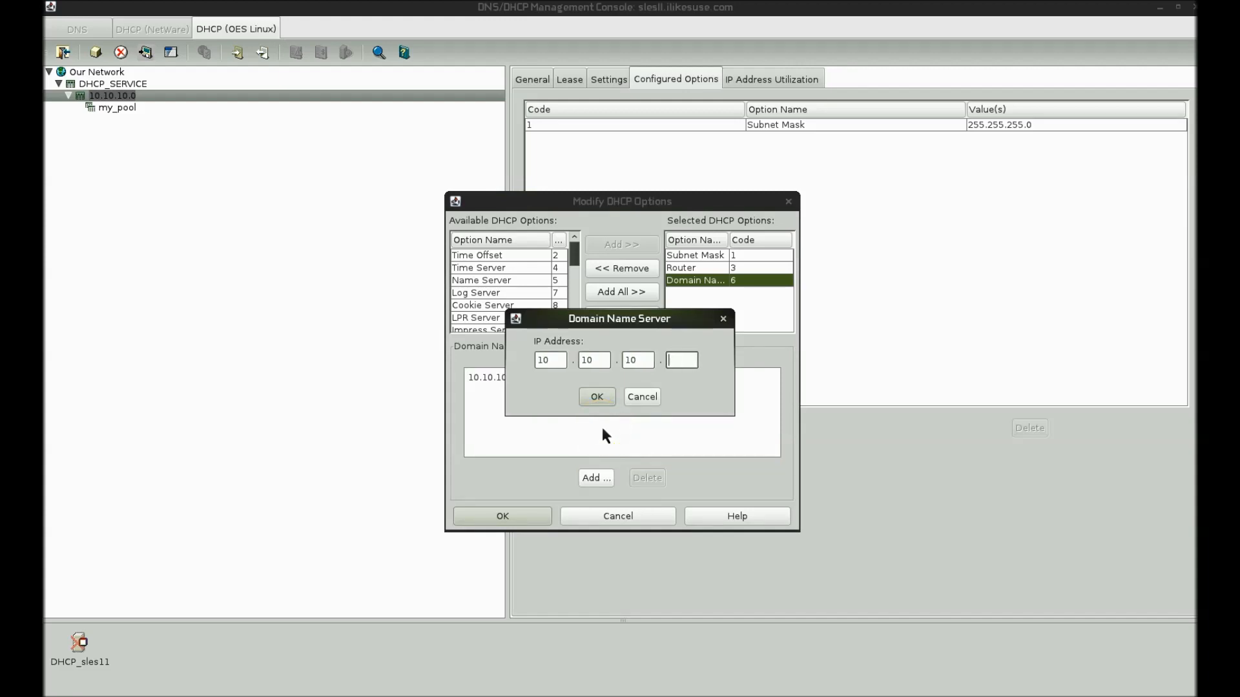
left_click(595, 395)
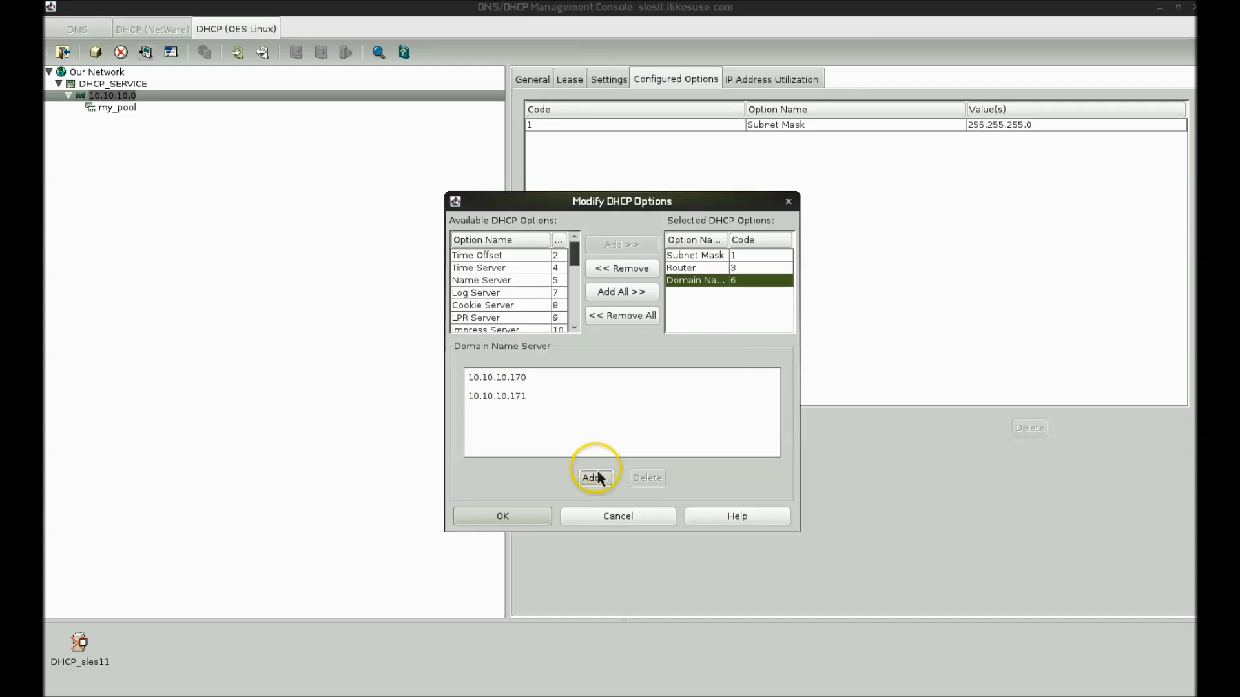
left_click(595, 478)
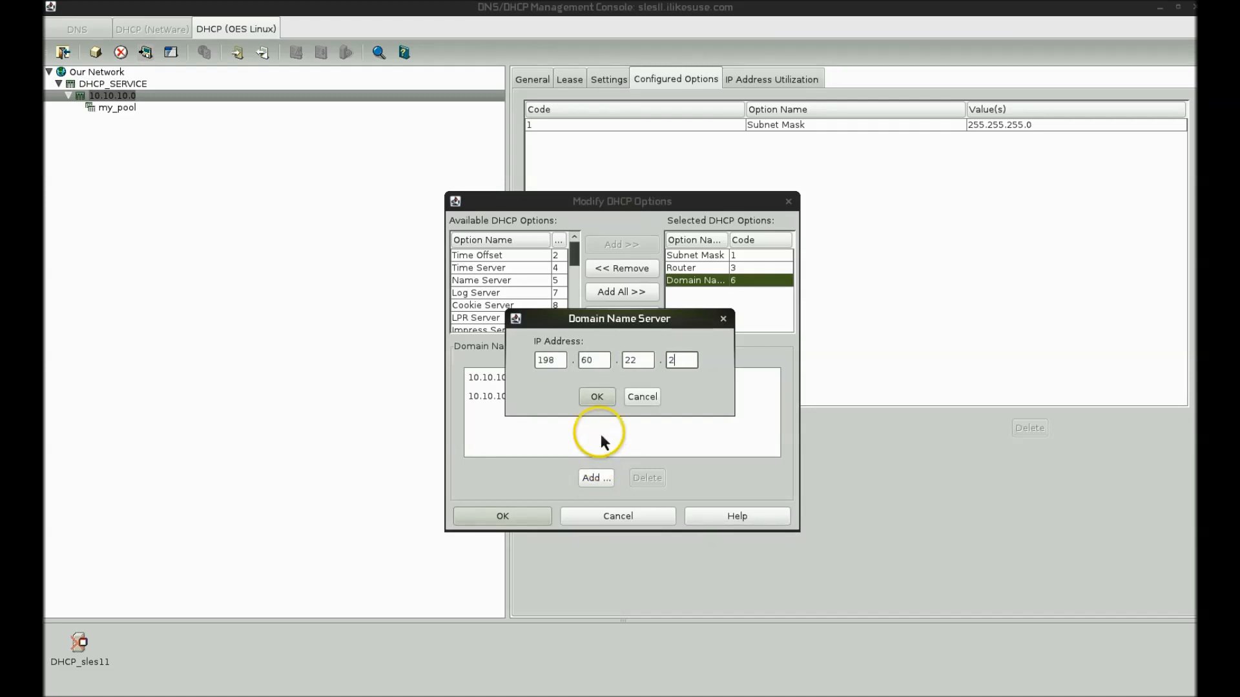
left_click(596, 396)
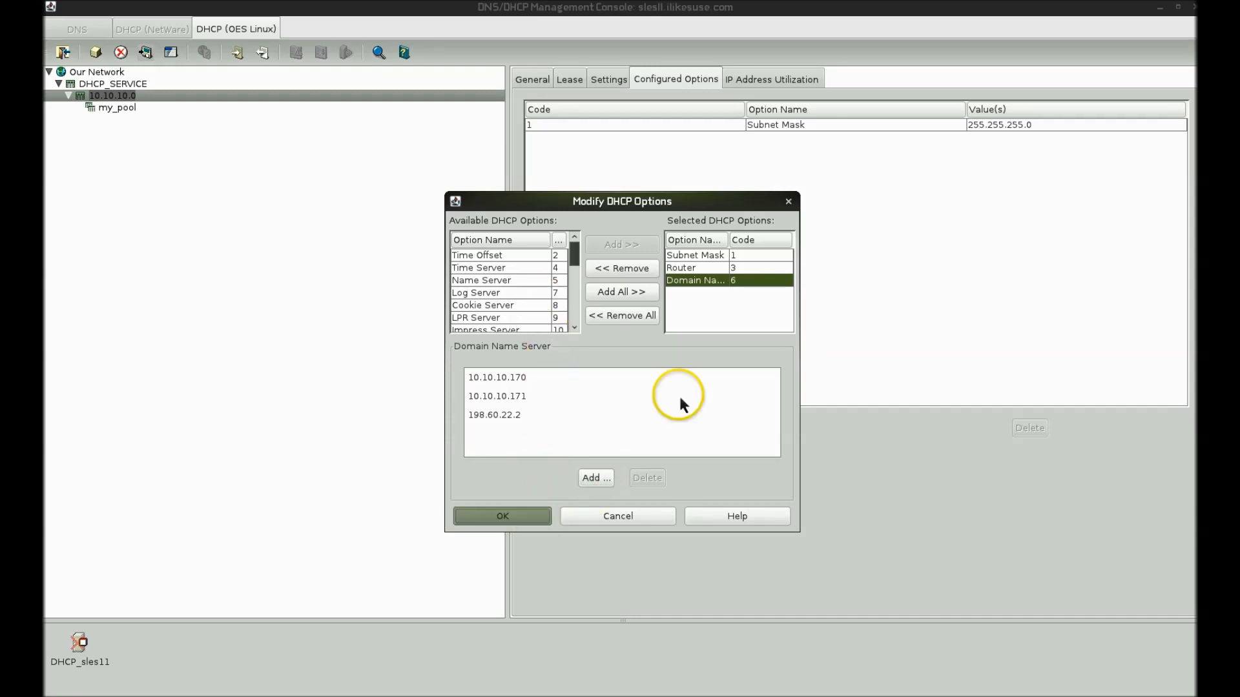
left_click(501, 515)
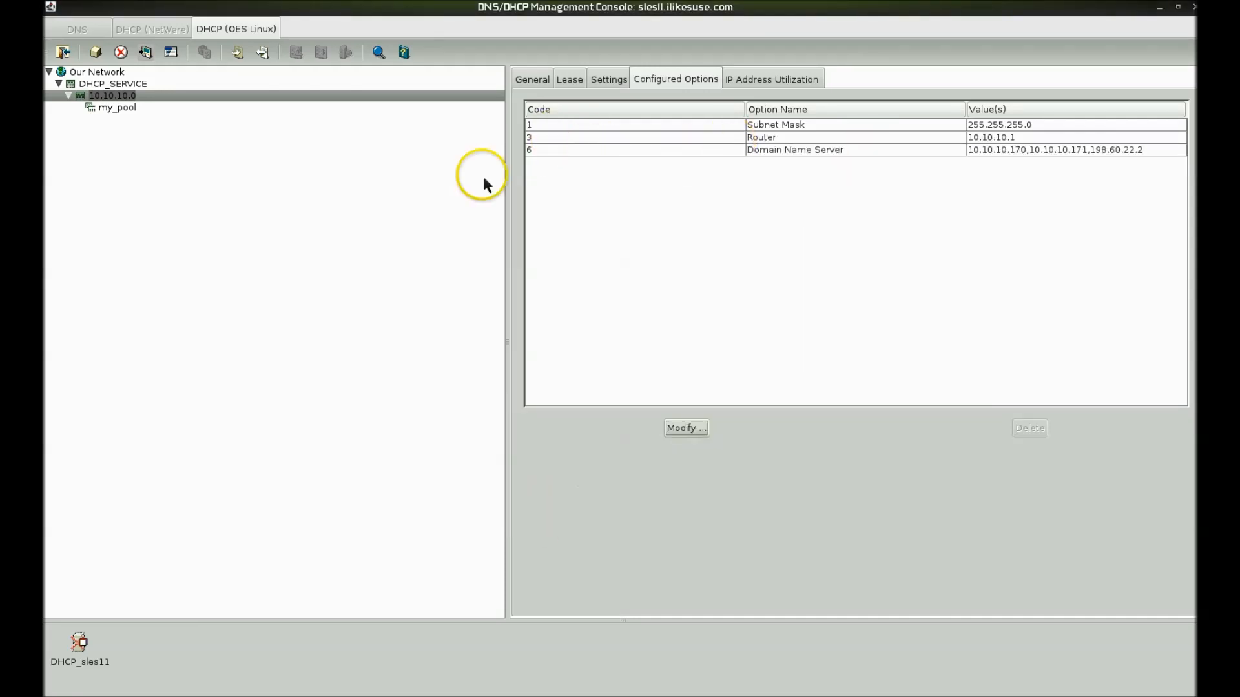
mouse_move(687, 214)
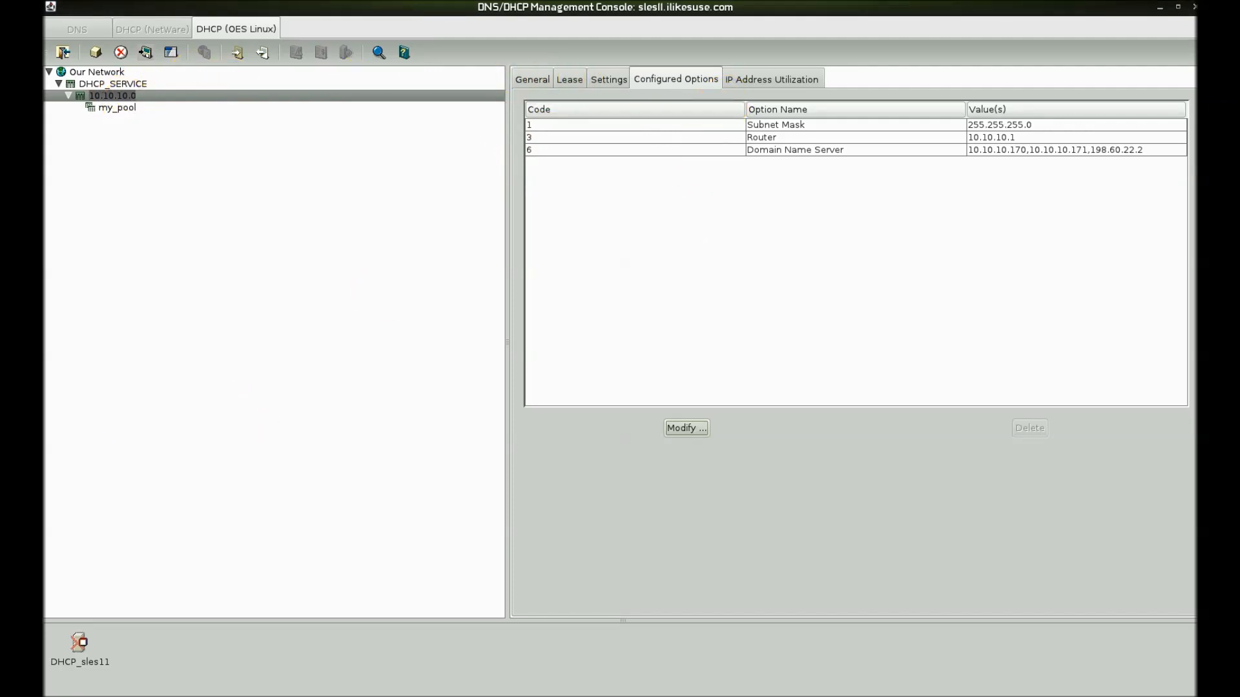
mouse_move(528, 508)
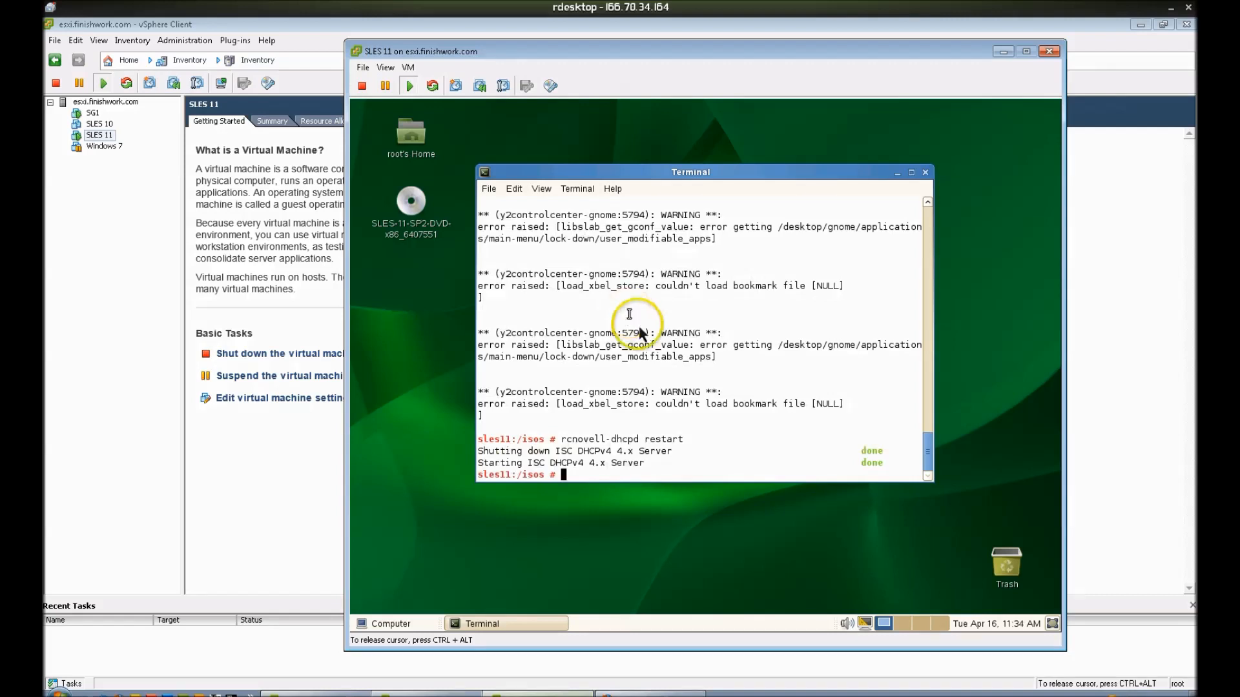
mouse_move(611, 377)
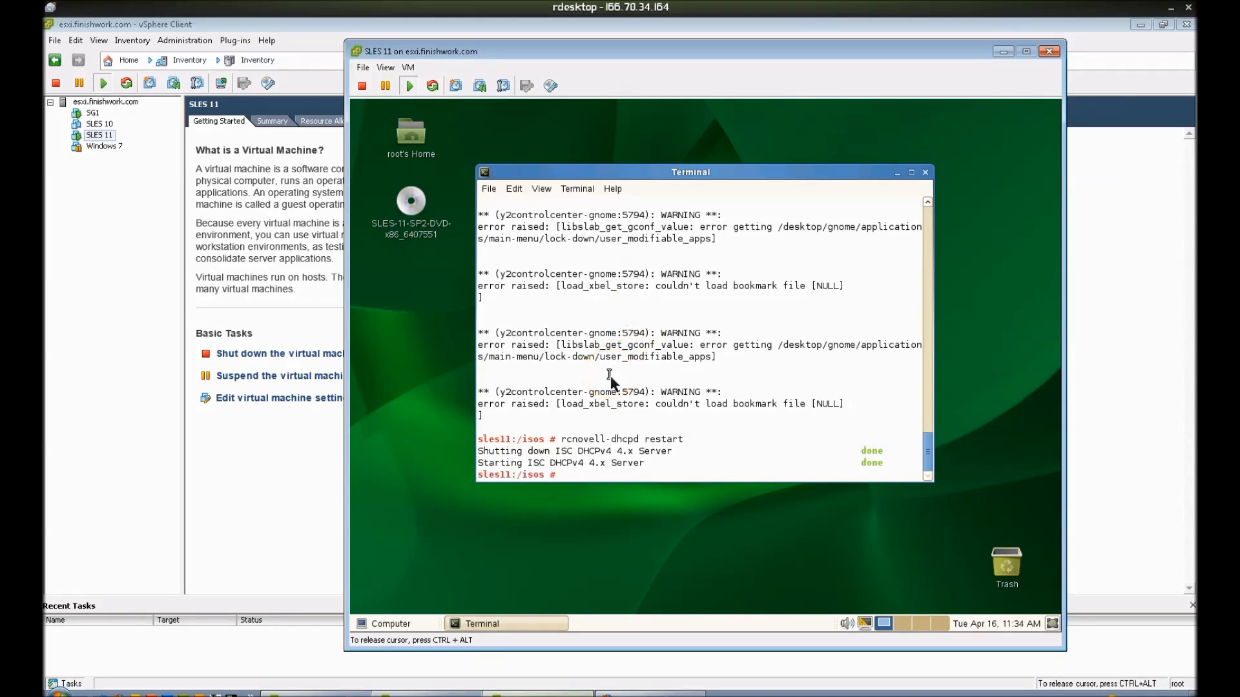
- Enable dhcpd at boot with chkconfig and confirm runlevels 3 and 5 are on
type("rcnovell-dhcpd status")
type("chkconfig")
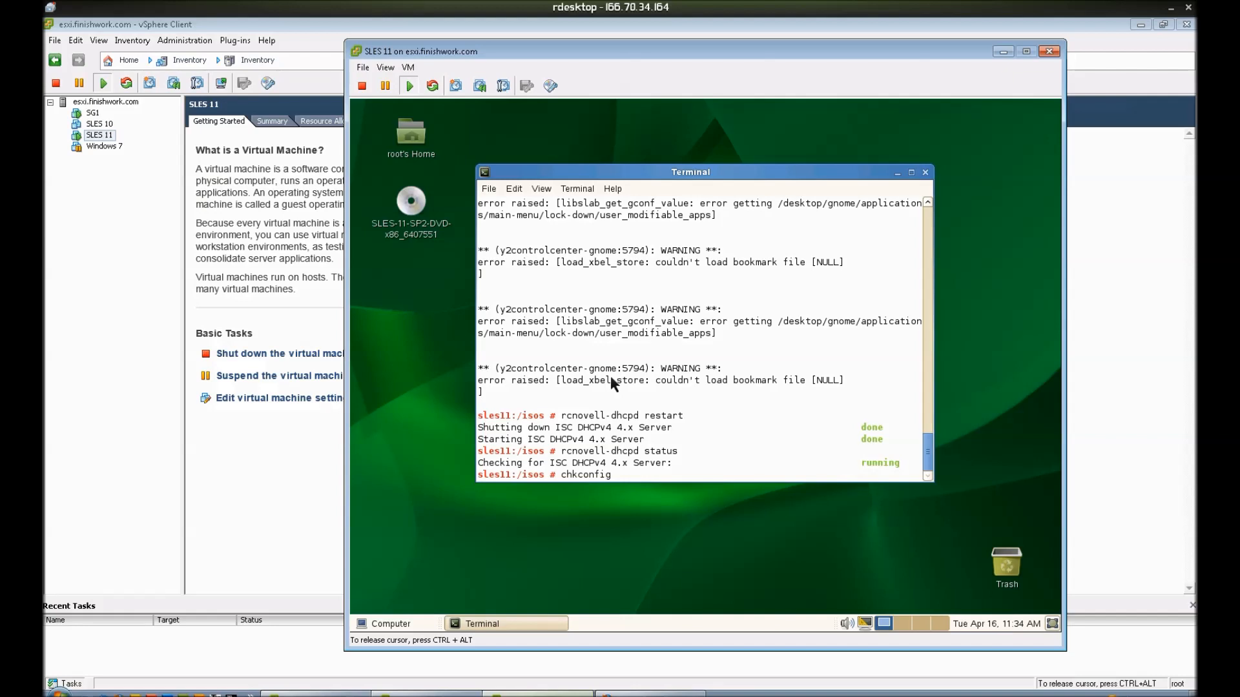
type("--list | grep dhcp")
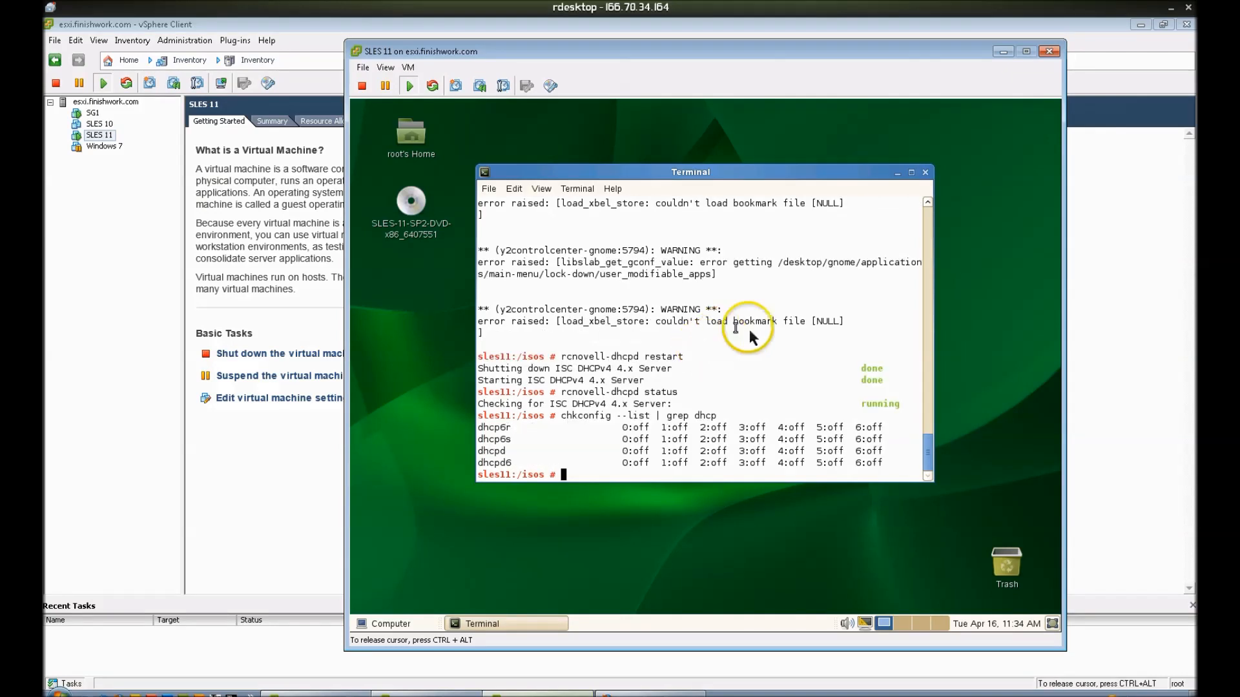
double_click(490, 450)
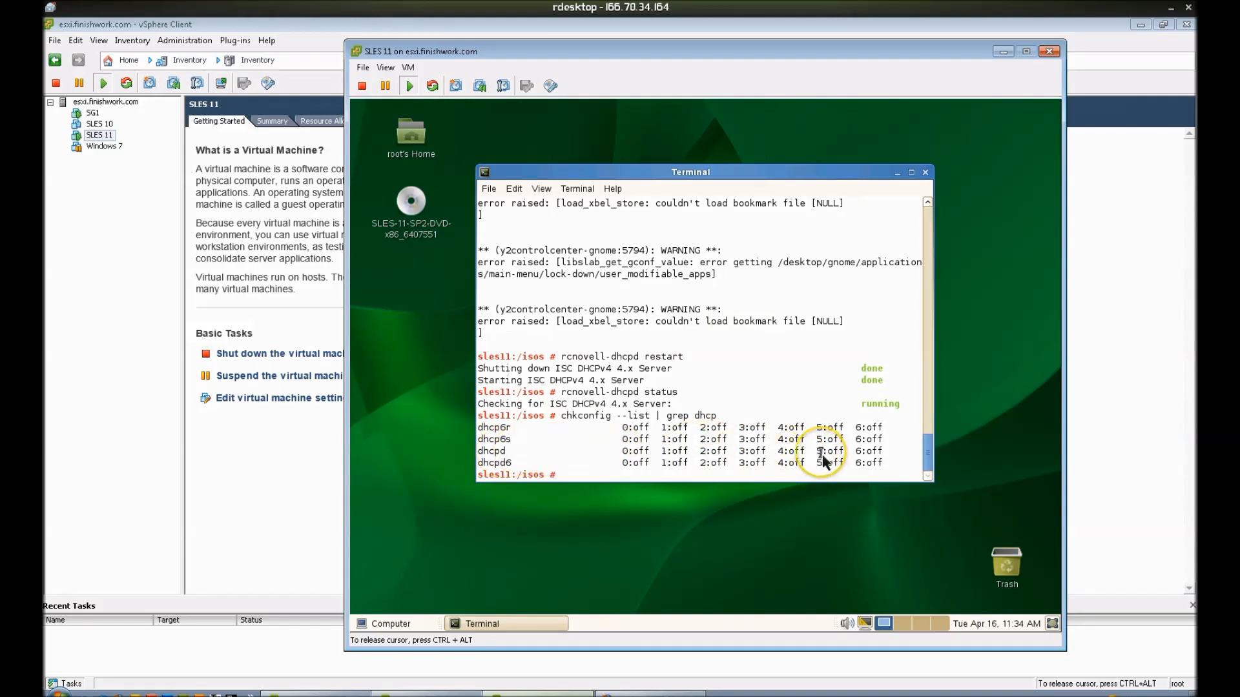
type("chkconfig dhcpd on")
type("chkconfig --list | grep dhcp")
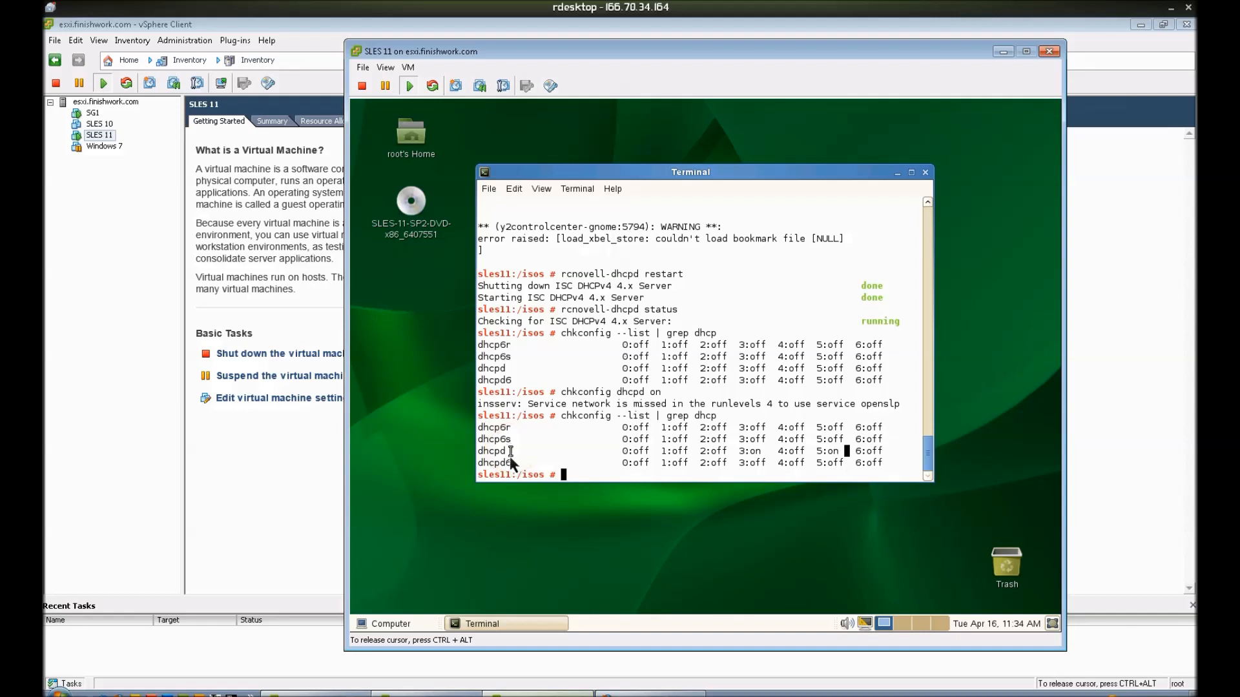
double_click(491, 451)
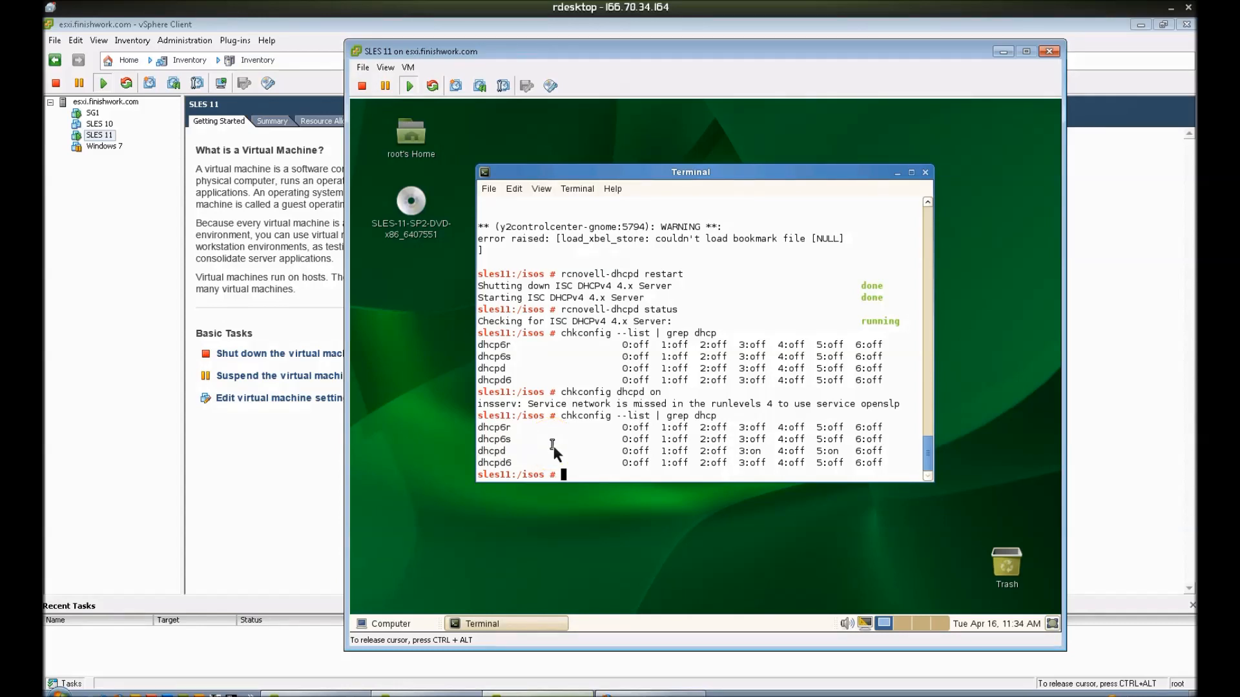
- Run the rcnovell-dhcpd service command to bring the DHCP server up
type("rcnvoedhcp")
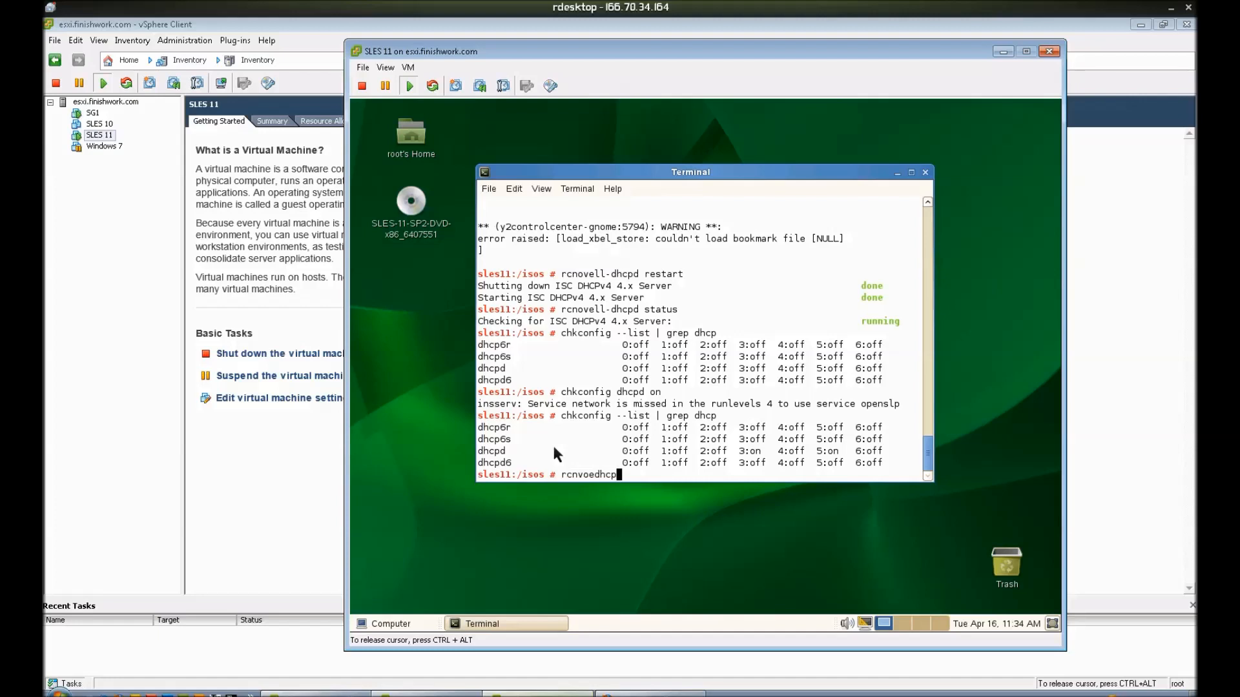
key("BackSpace")
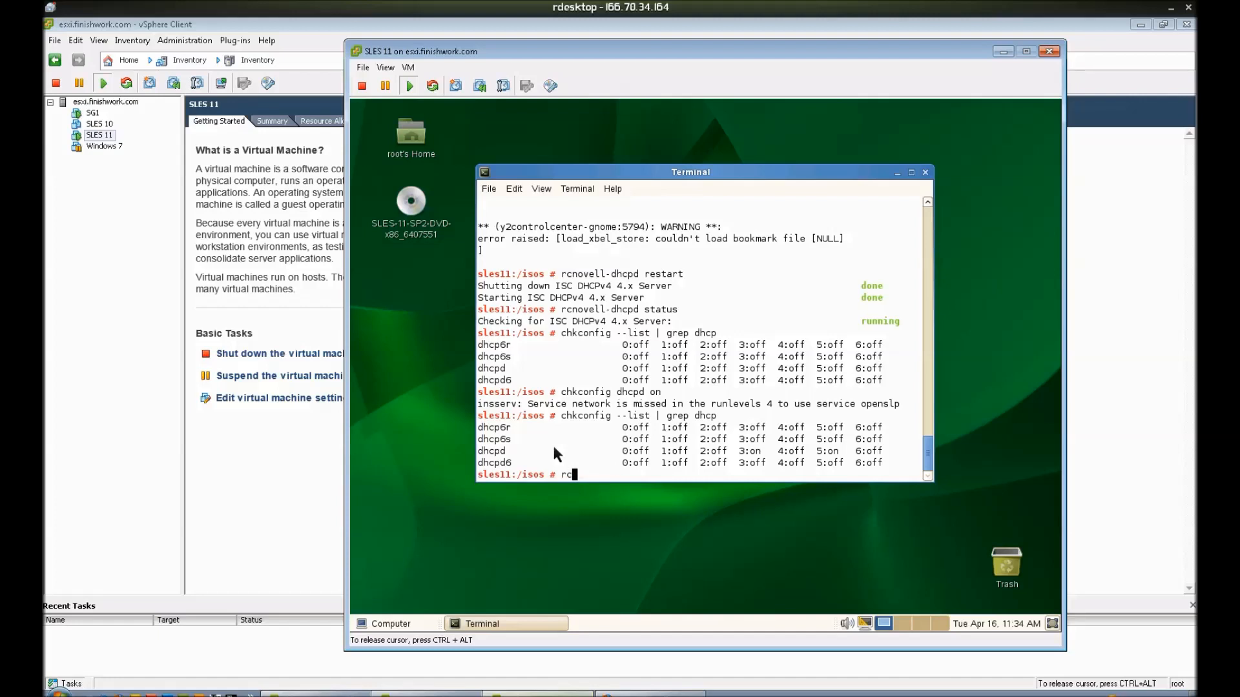
type("novell-")
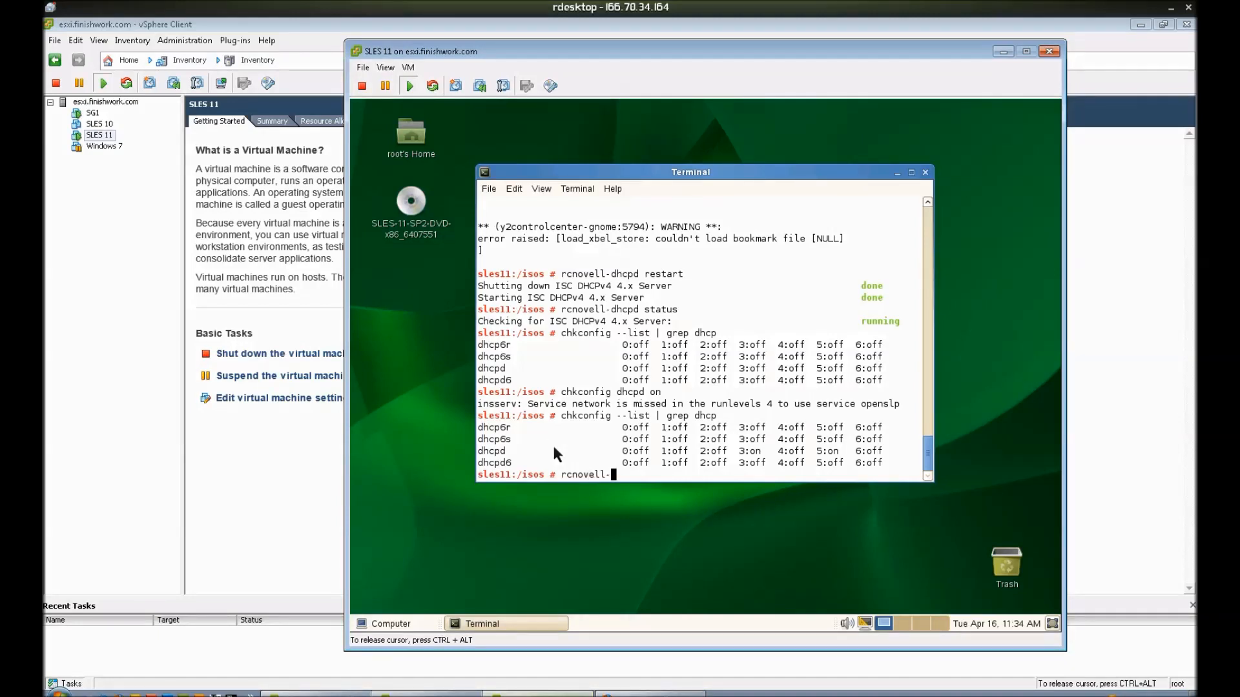
type("dhcpd st")
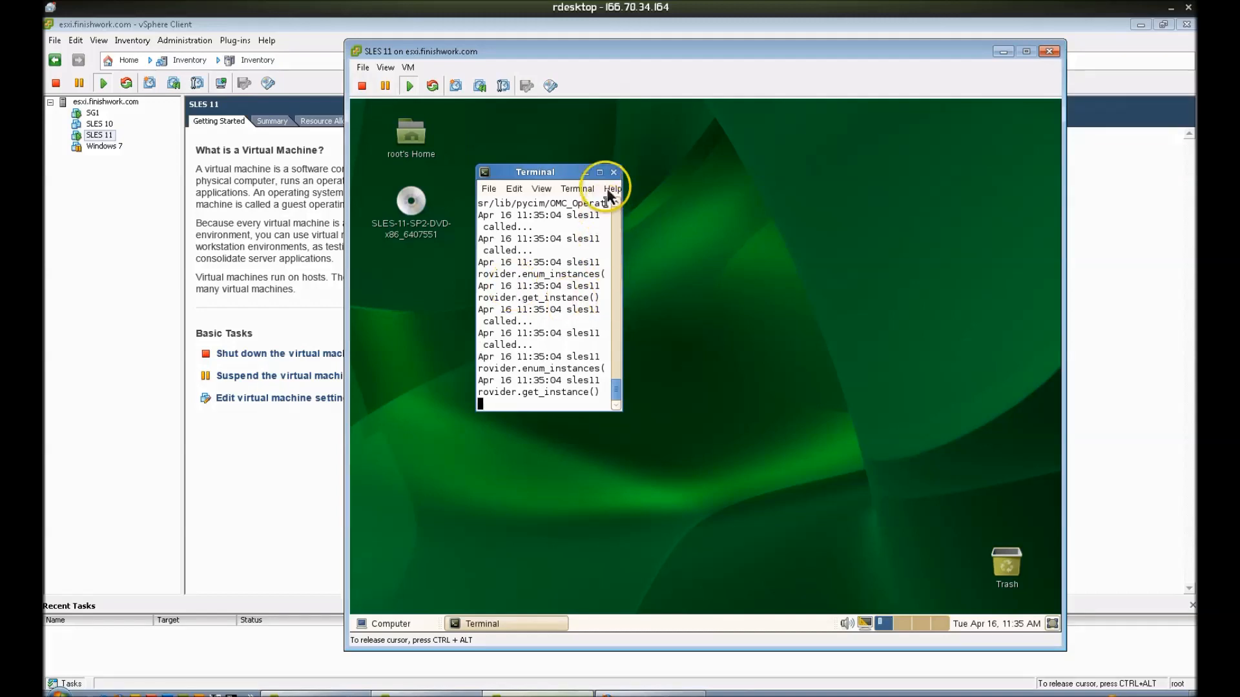
- Maximize the Terminal window to read the system log
left_click(598, 172)
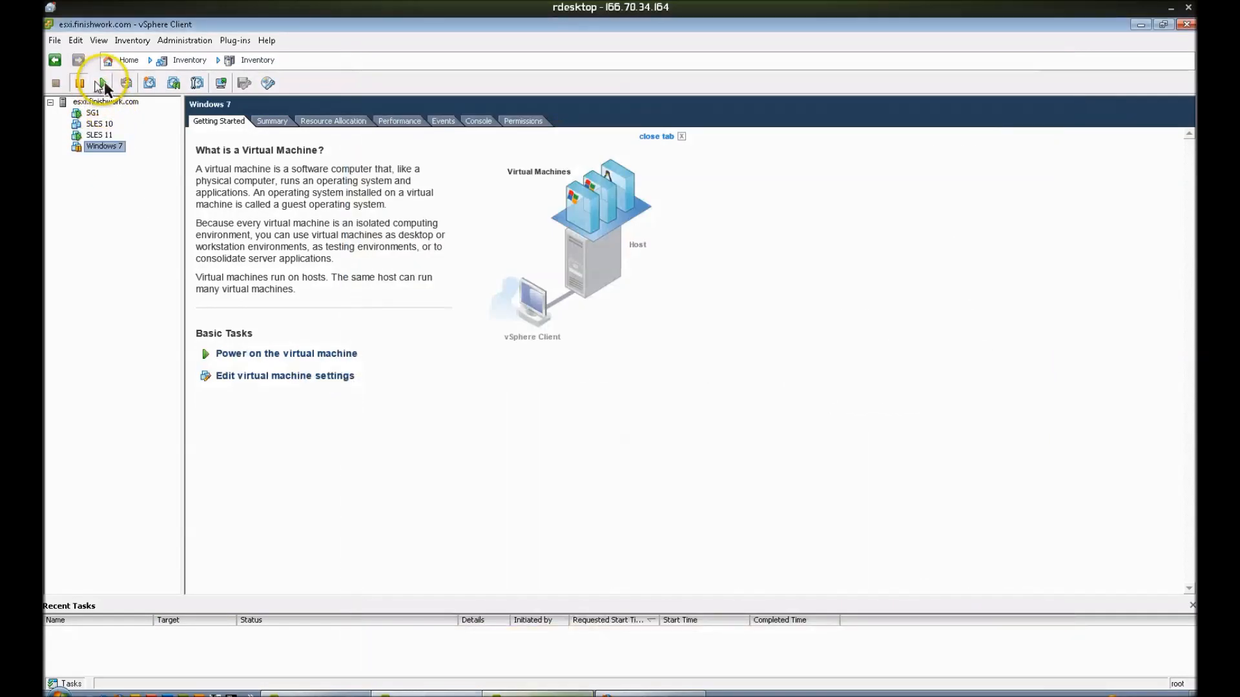
- Power on the Windows 7 VM, open its console and begin entering the login password
left_click(101, 84)
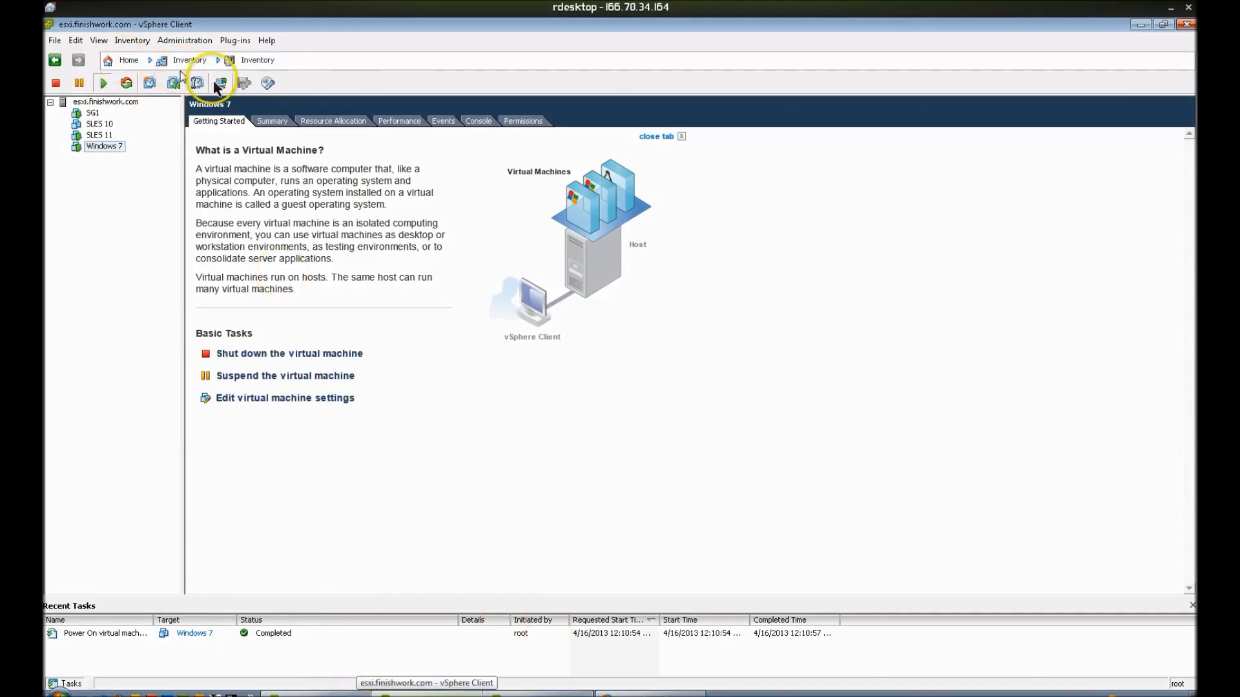
left_click(221, 84)
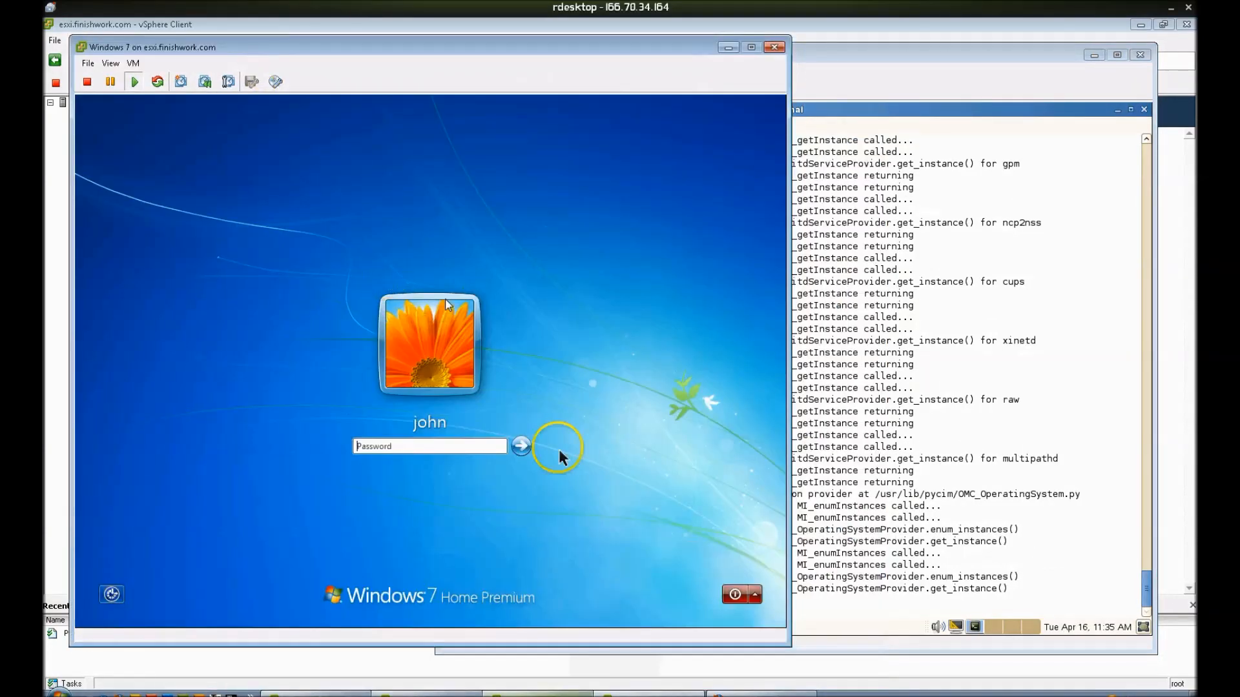
left_click(429, 446)
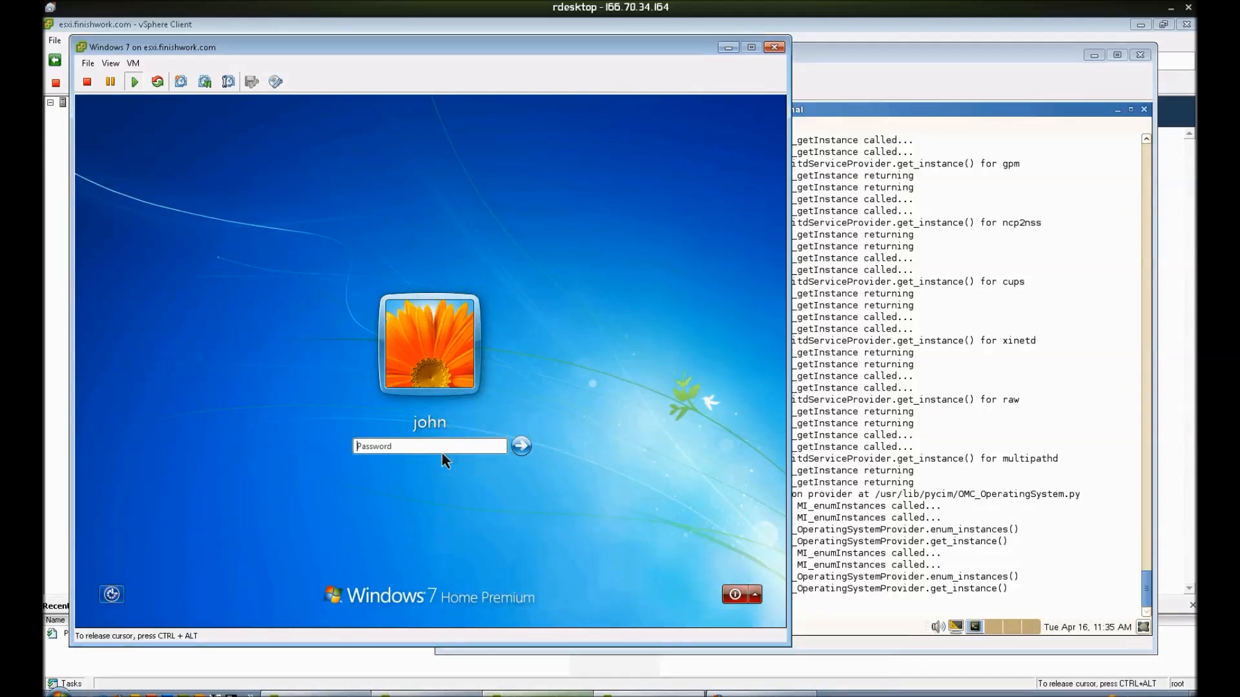
left_click(429, 446)
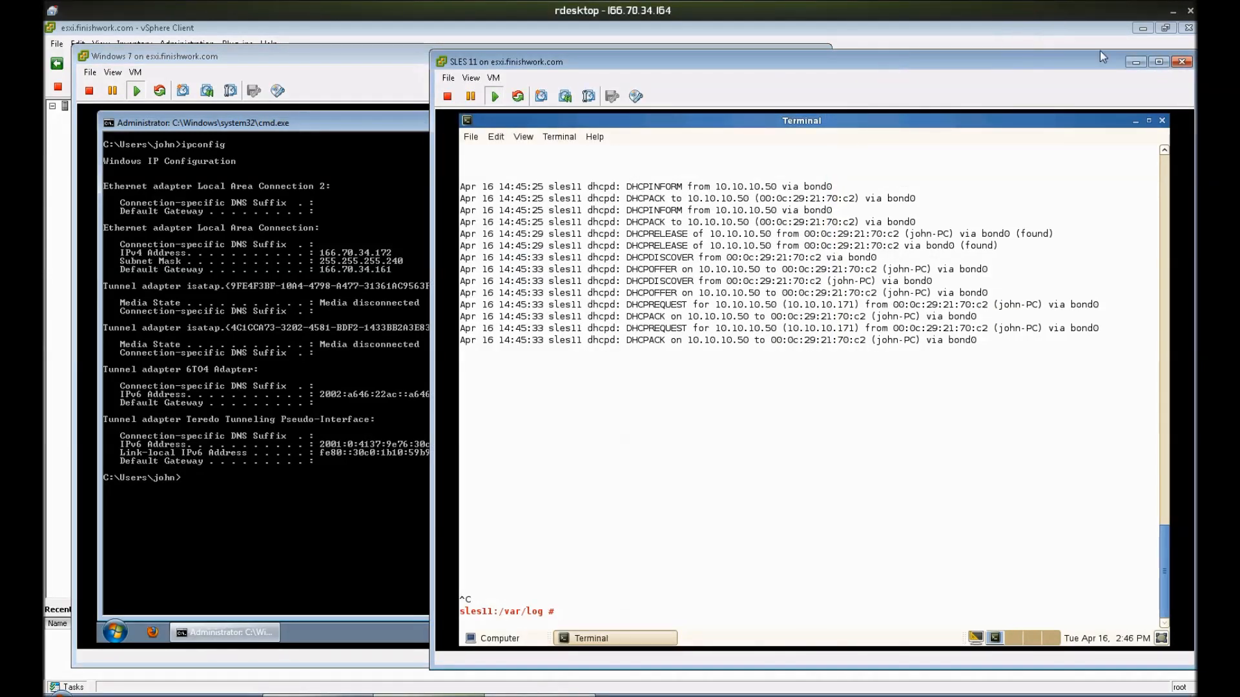
- Start tailing dhcpd.log on the SLES server and enter ipconfig /renew on the Windows client
left_click(870, 309)
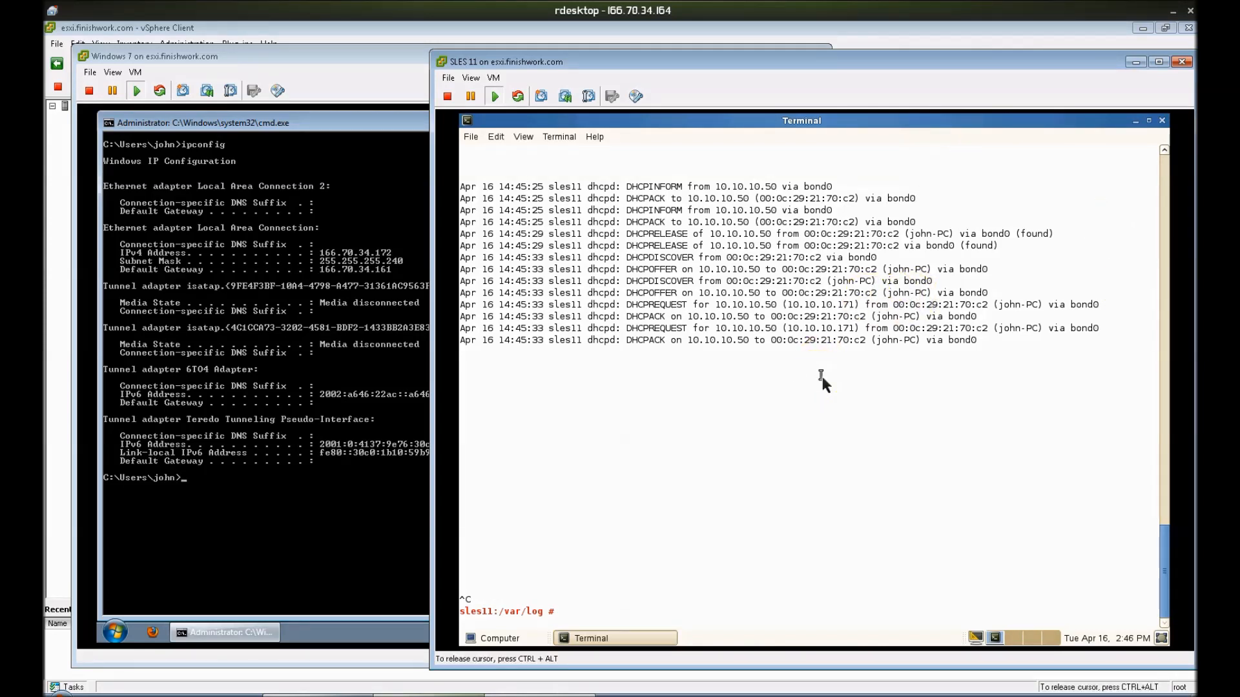
type("tail")
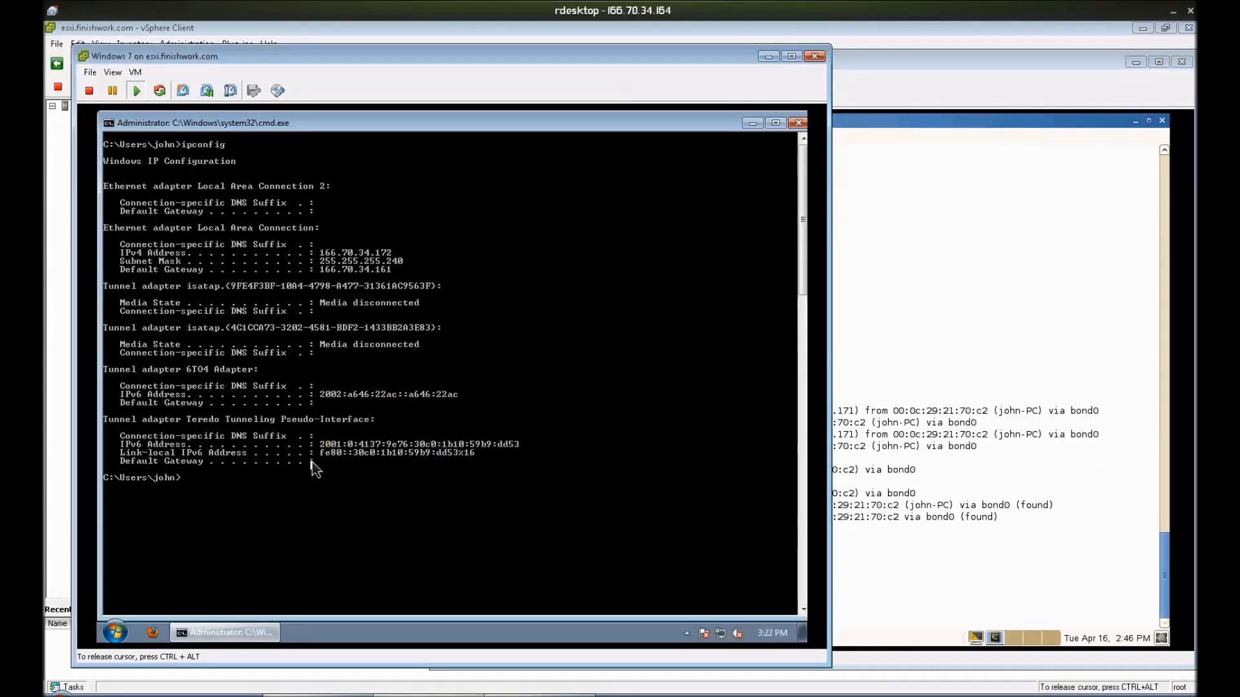
type("ipconfig")
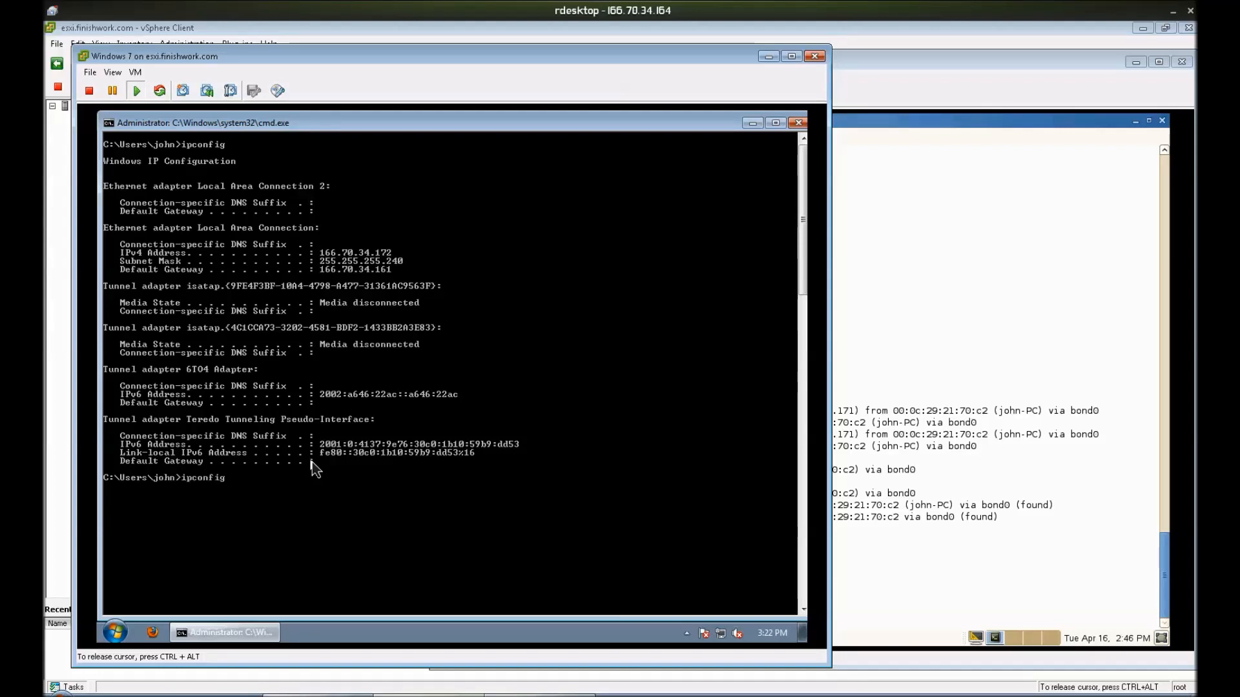
type("/renew")
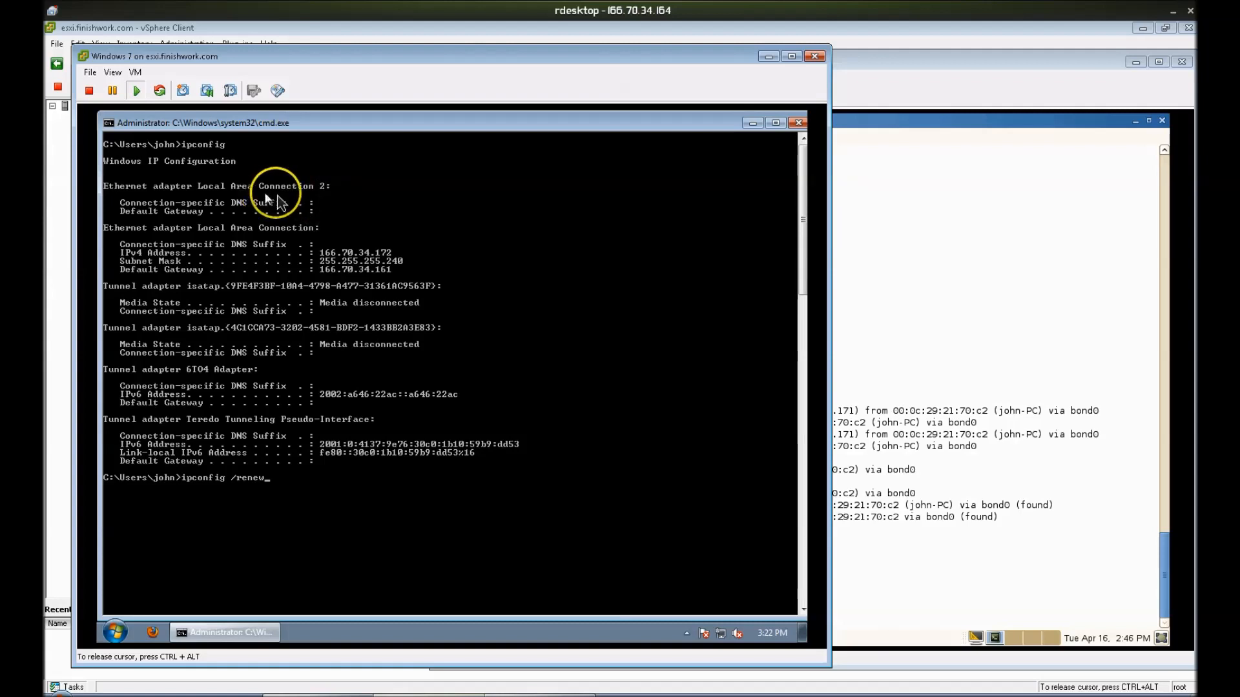
mouse_move(341, 208)
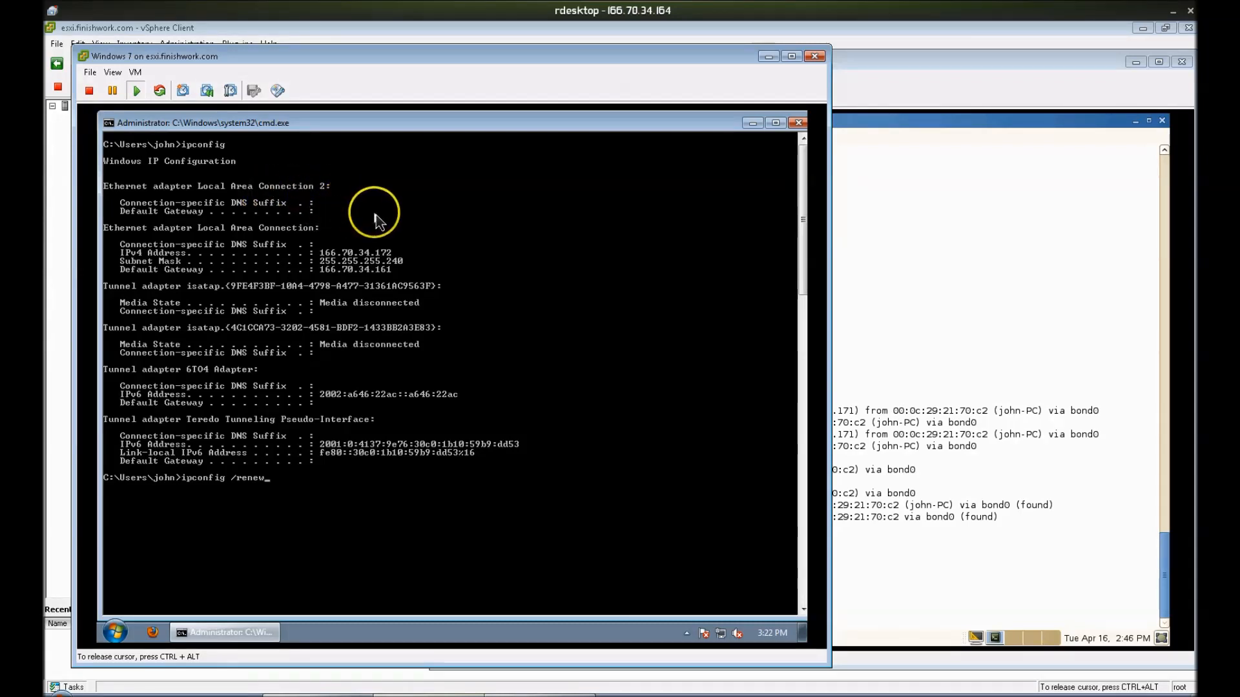
mouse_move(372, 233)
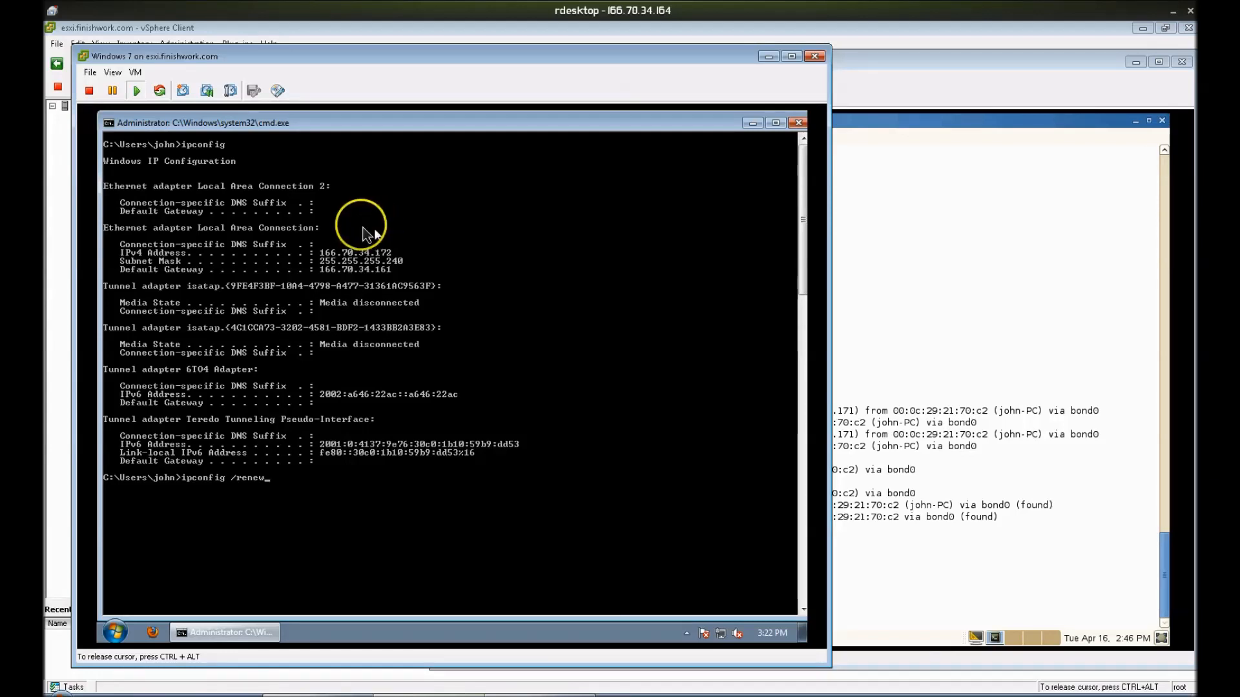
mouse_move(345, 243)
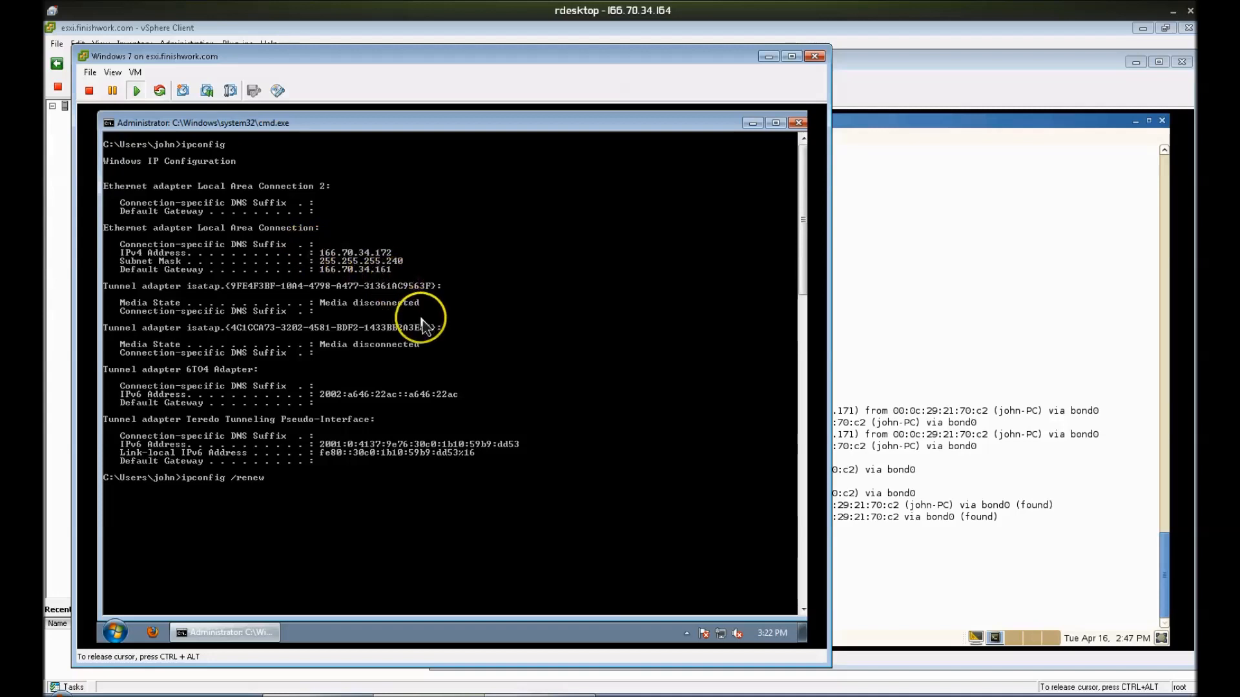
mouse_move(1039, 356)
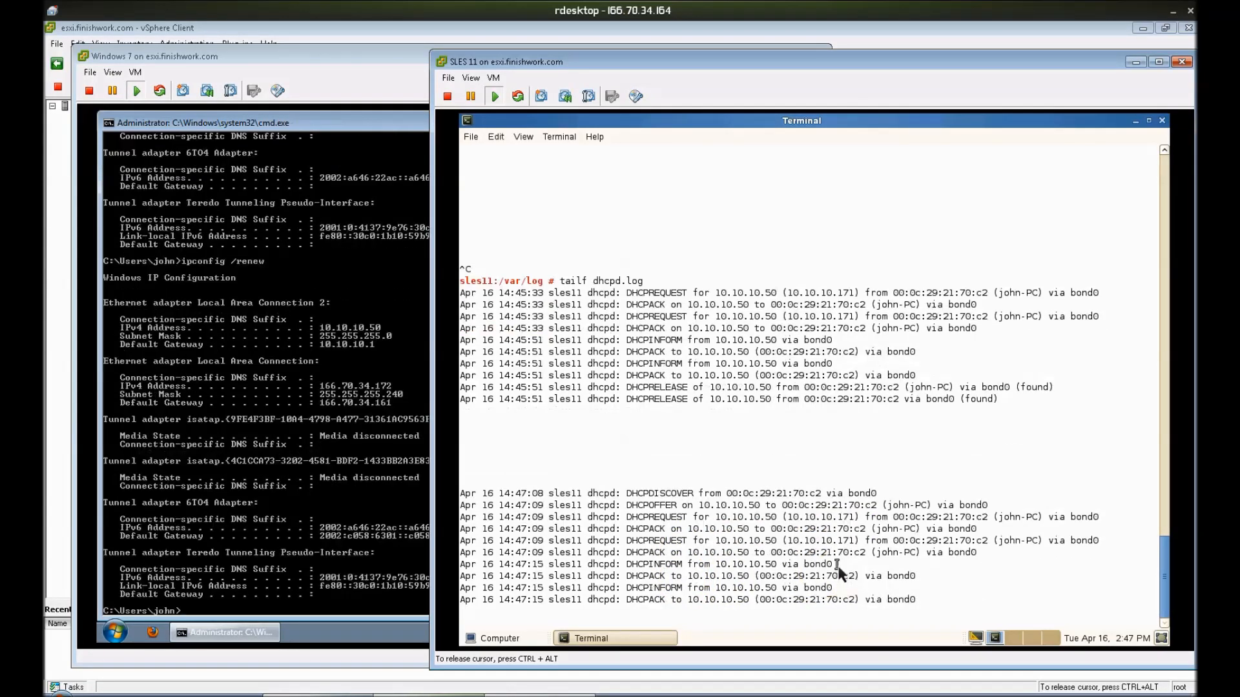
mouse_move(599, 534)
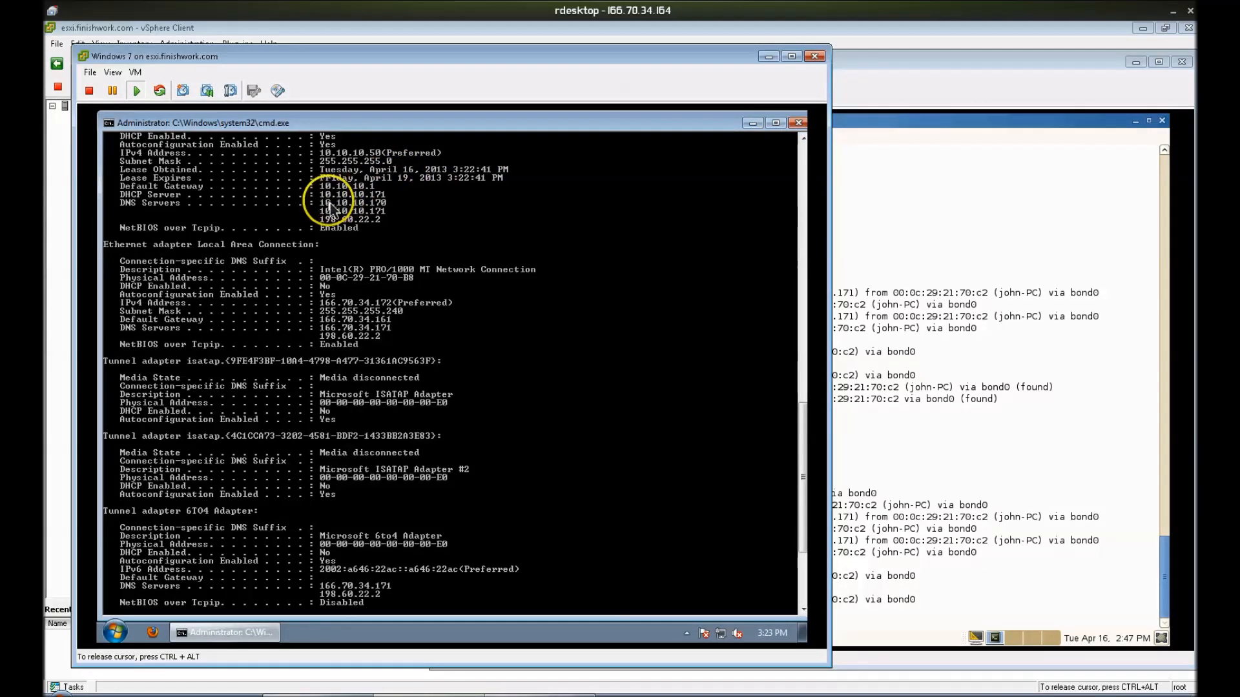
mouse_move(387, 217)
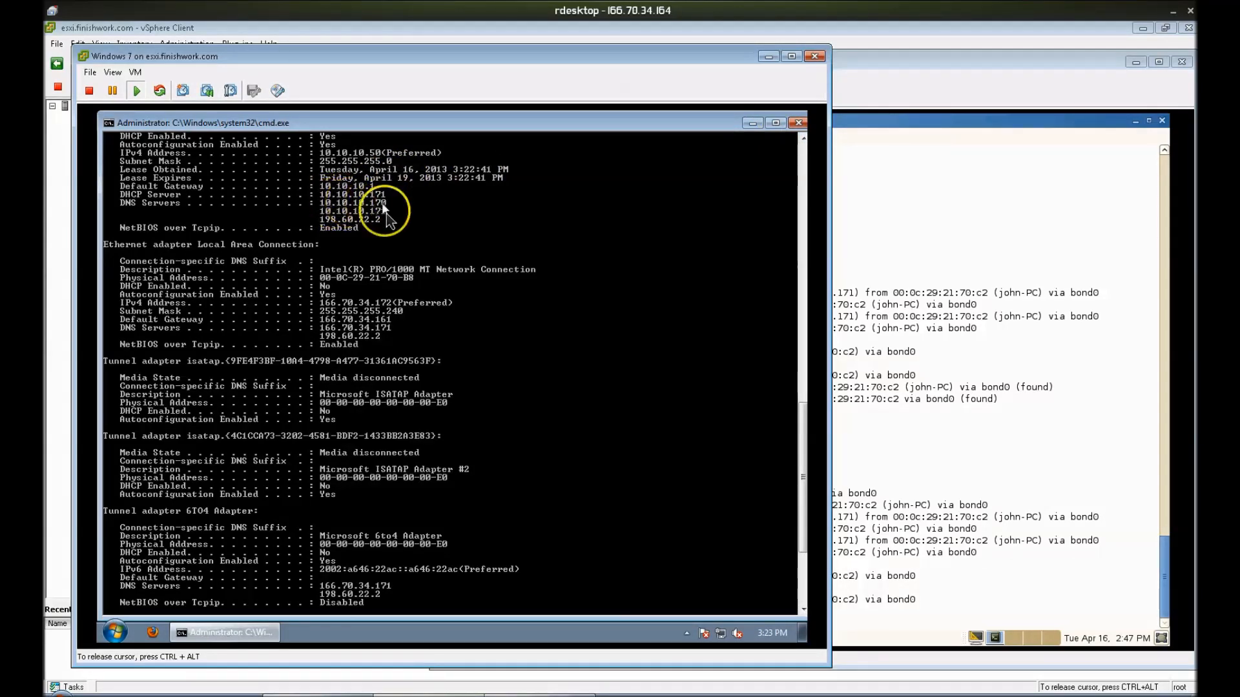
- Start Mark mode in the Command Prompt to highlight the adapter's lease details
right_click(387, 209)
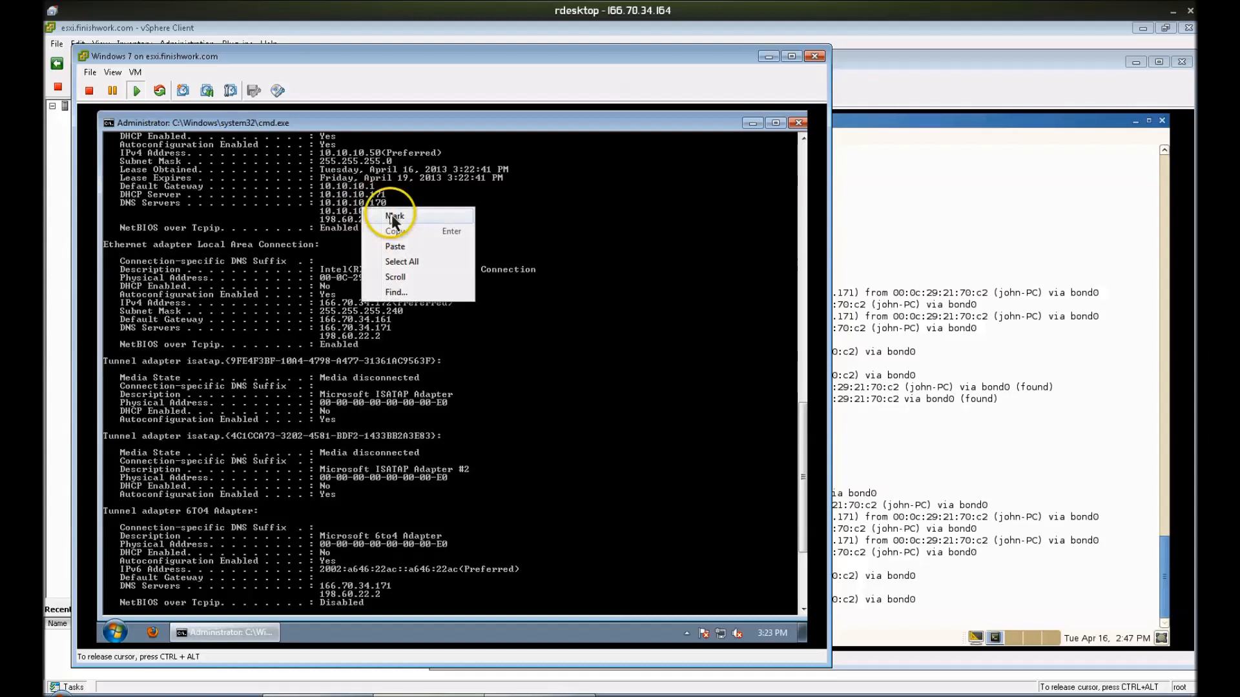
left_click(393, 215)
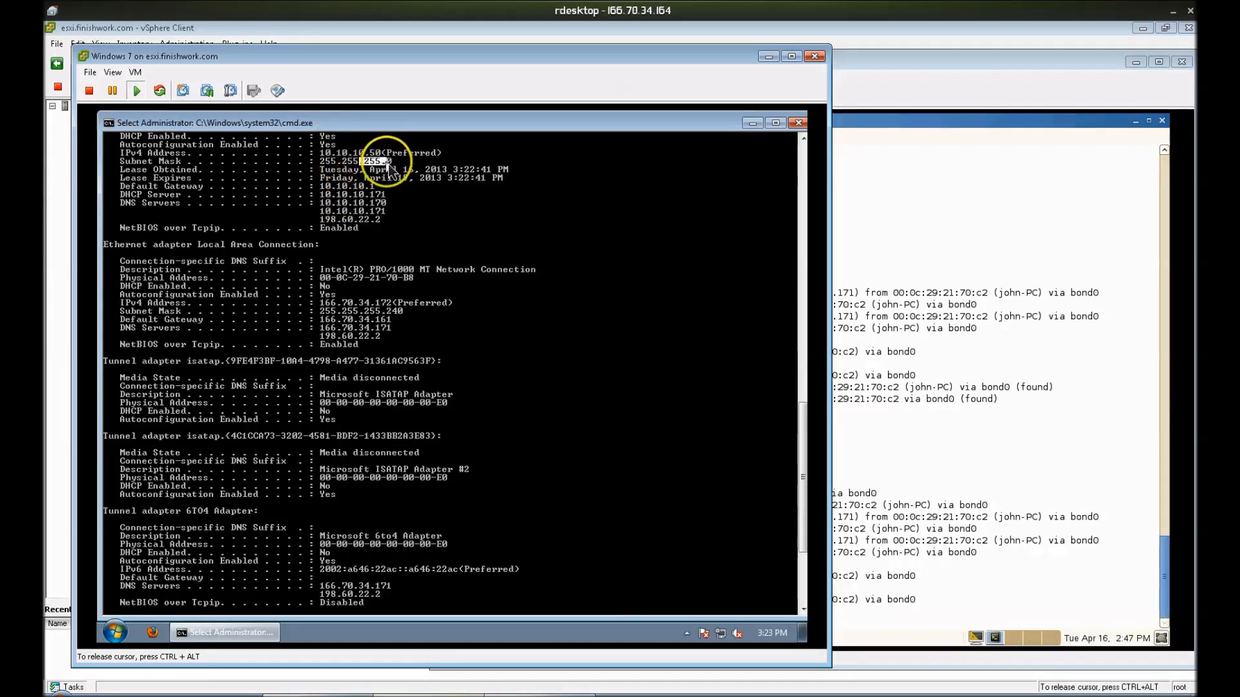
mouse_move(486, 332)
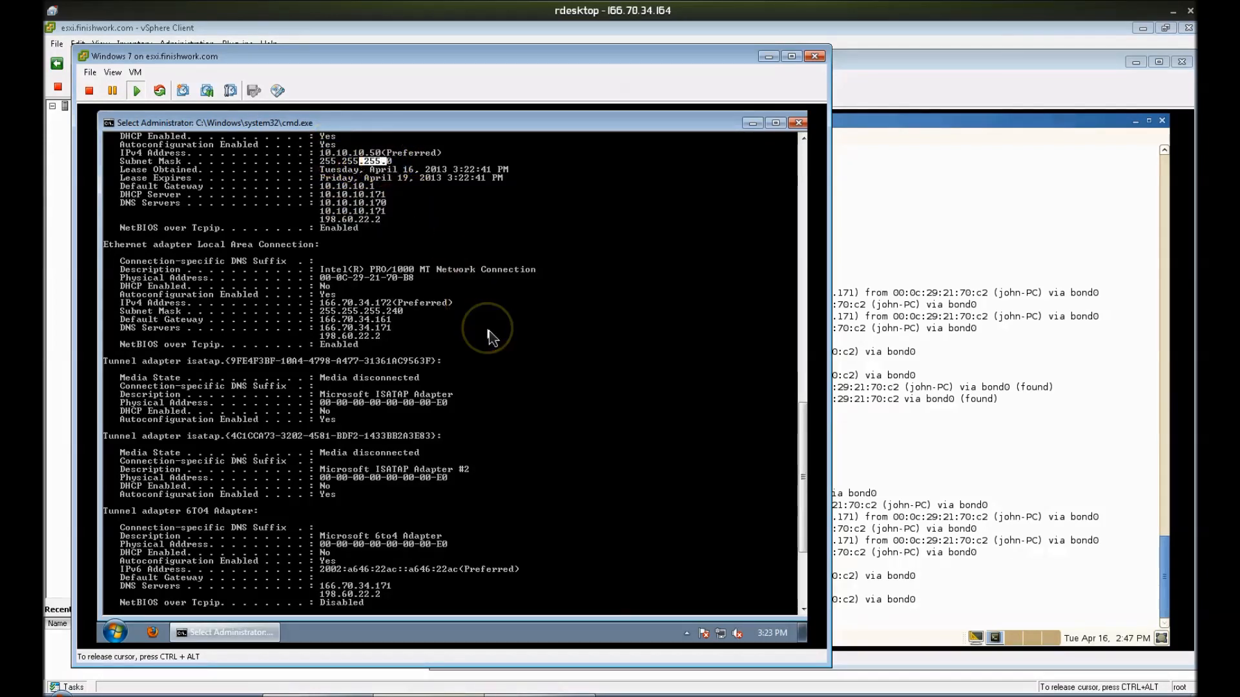
mouse_move(489, 338)
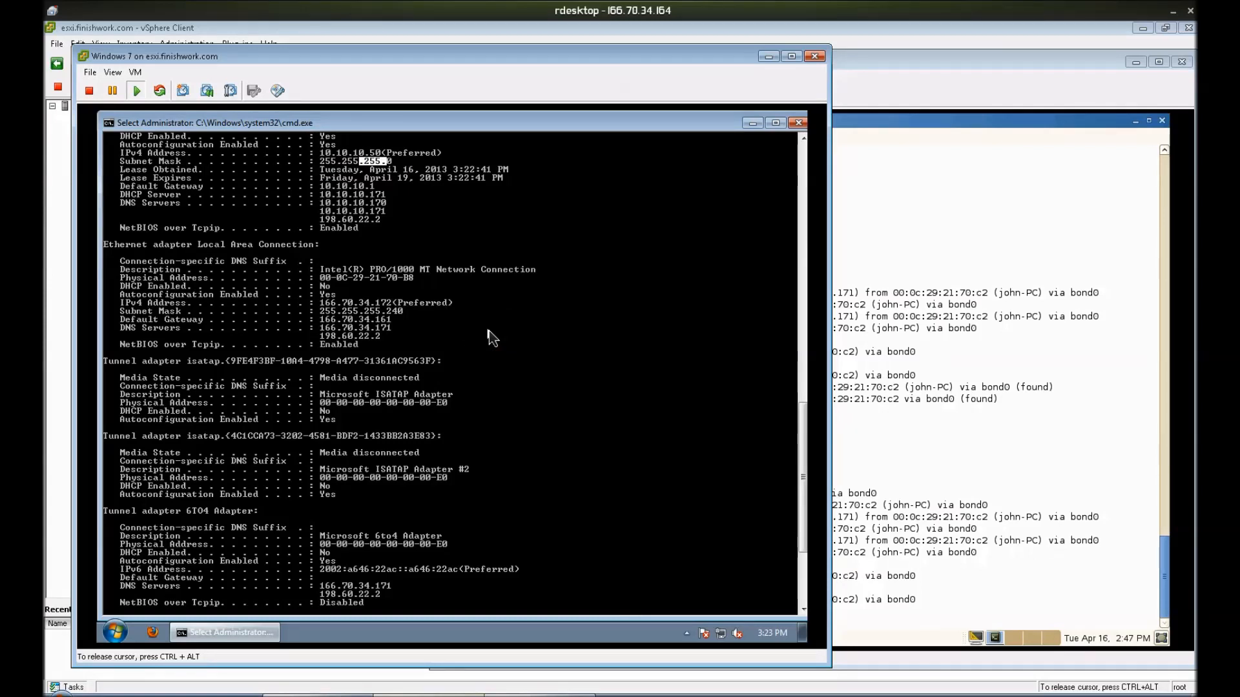